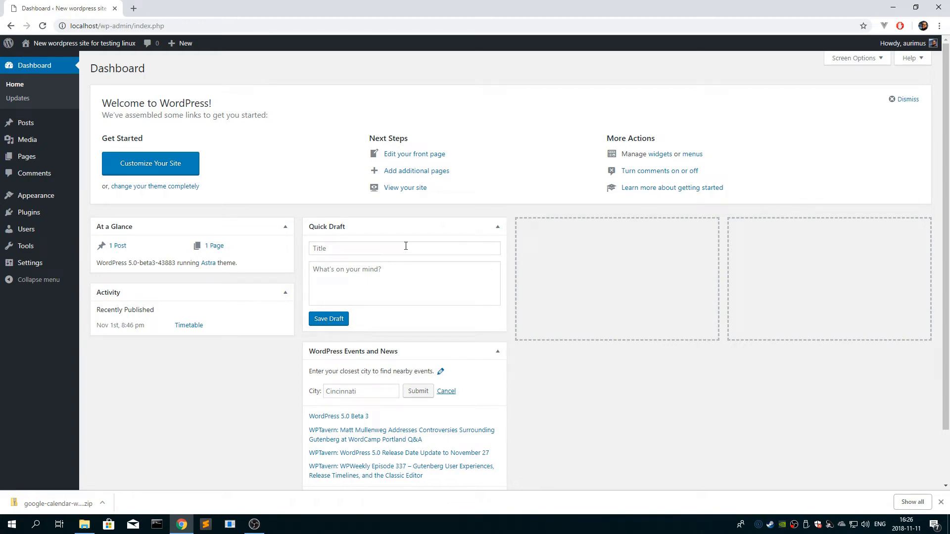
{"action": "mouse_move", "coordinate": [331, 244]}
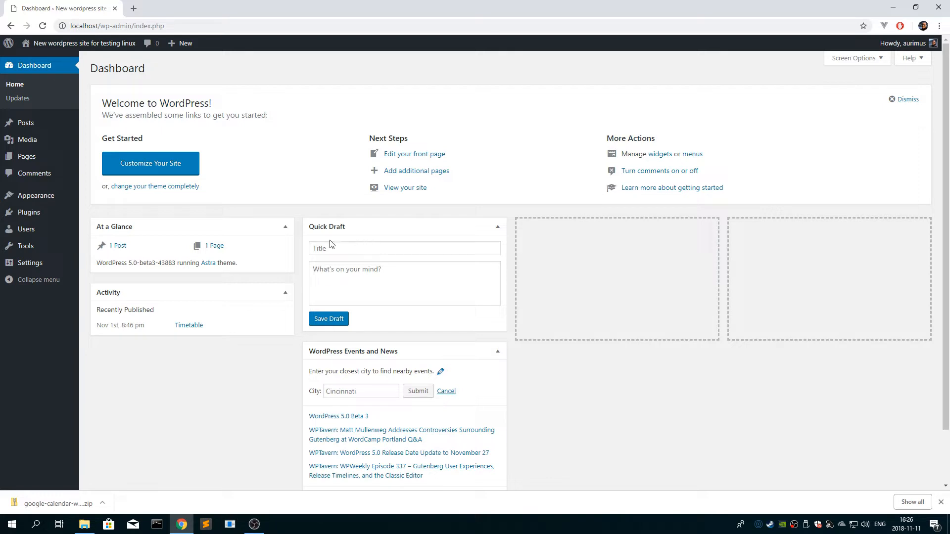
{"action": "mouse_move", "coordinate": [299, 248]}
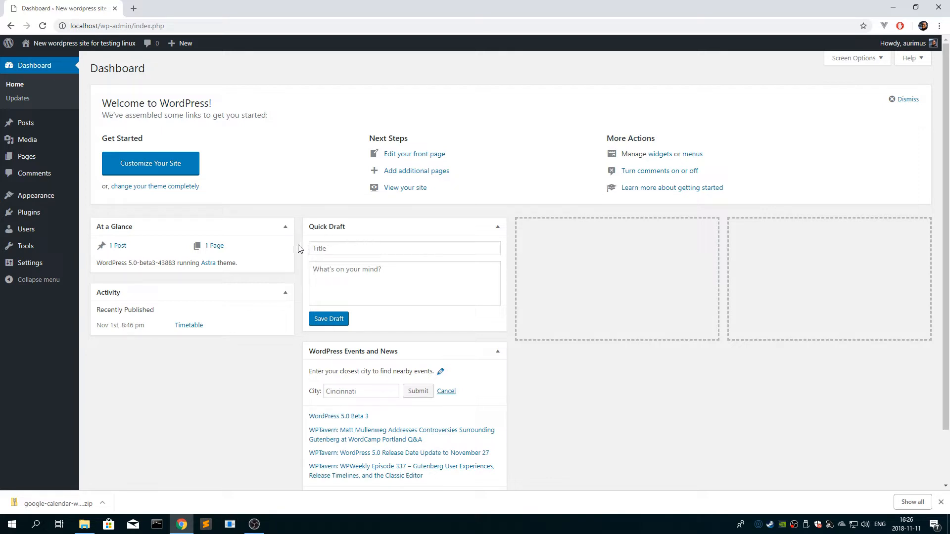
{"action": "mouse_move", "coordinate": [192, 105]}
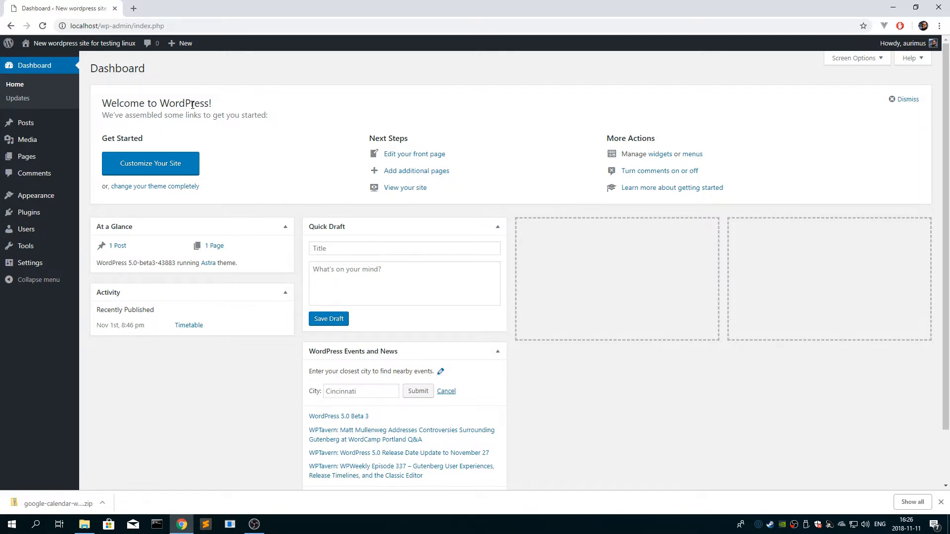
{"action": "mouse_move", "coordinate": [756, 243]}
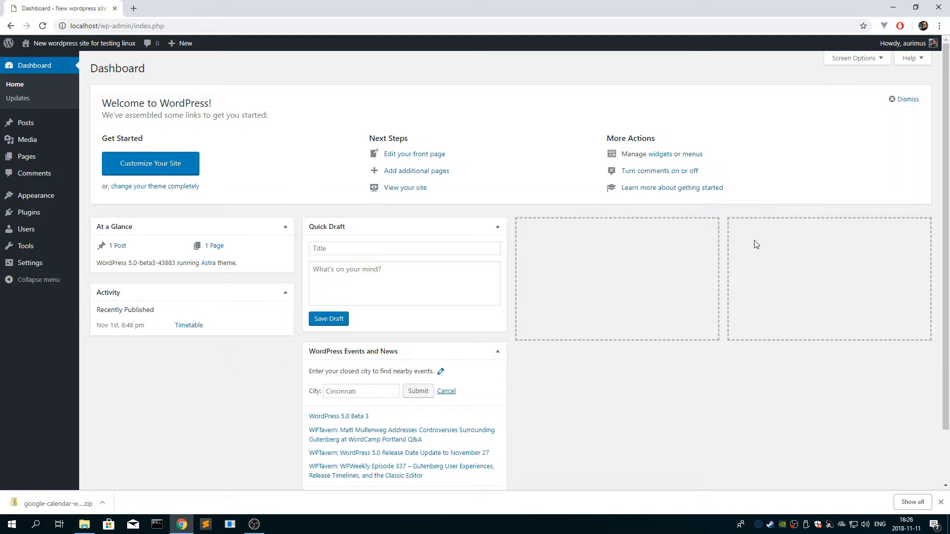
{"action": "mouse_move", "coordinate": [230, 153]}
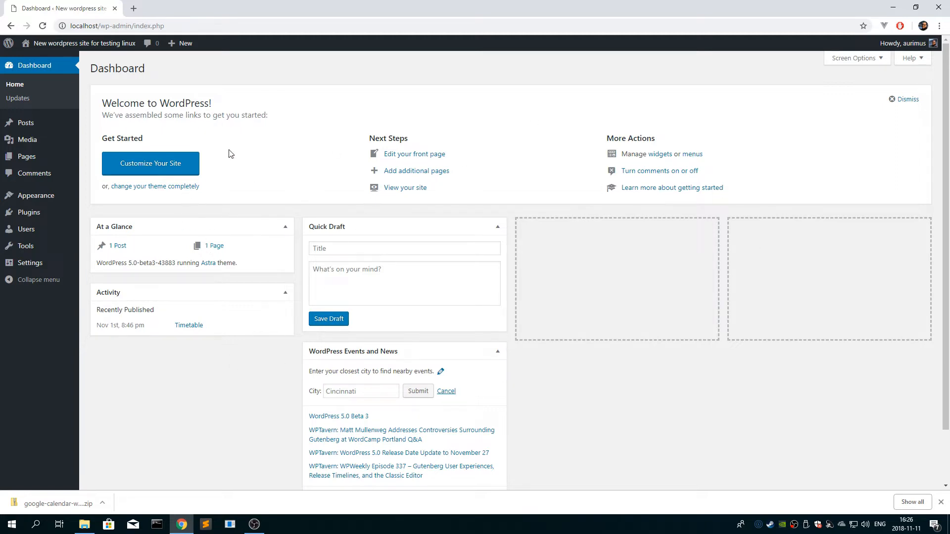
{"action": "mouse_move", "coordinate": [41, 183]}
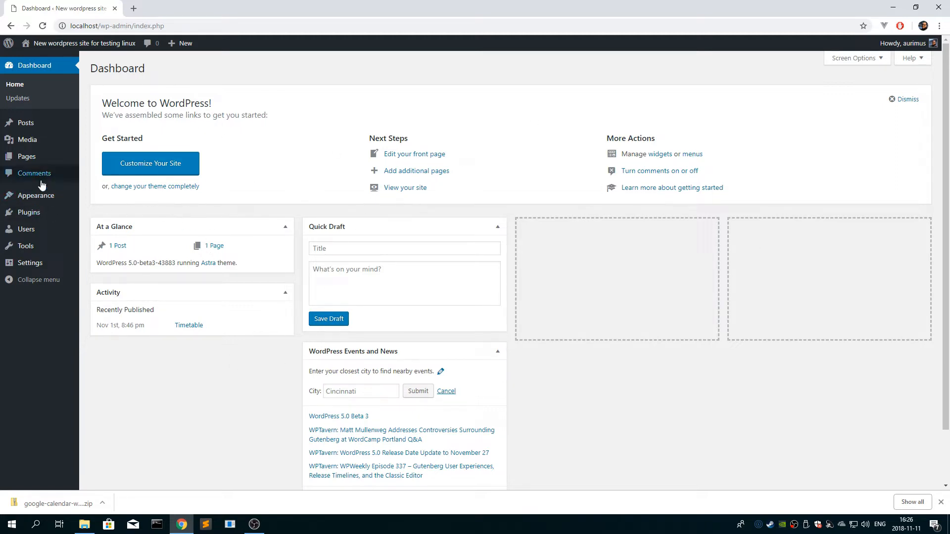
Search the Add Plugins catalogue for 'timetable'
{"action": "left_click", "coordinate": [26, 212]}
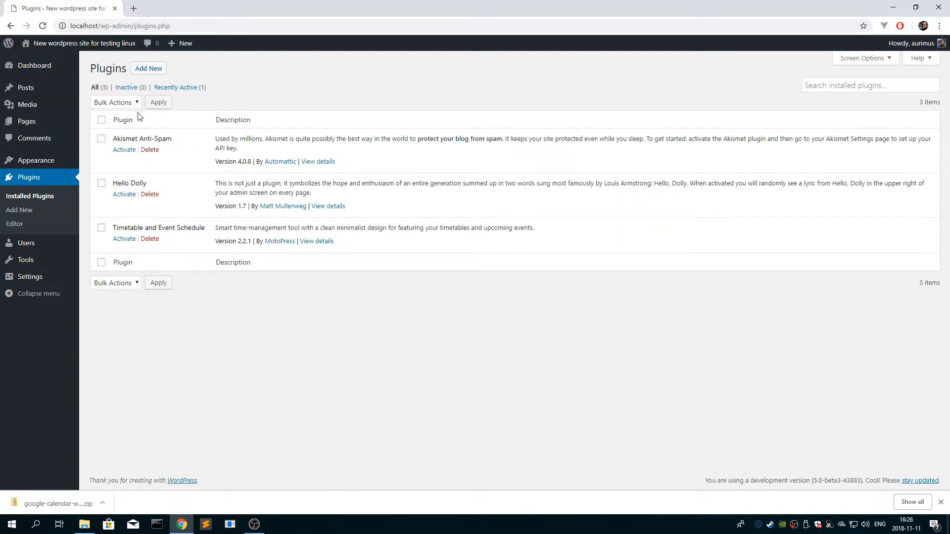
{"action": "left_click", "coordinate": [149, 69]}
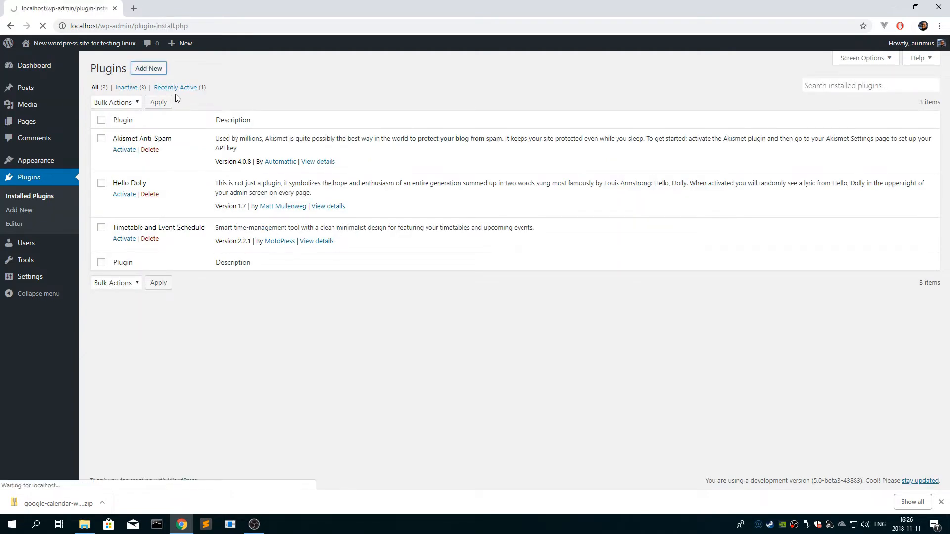
{"action": "left_click", "coordinate": [149, 68]}
{"action": "type", "text": "timetable"}
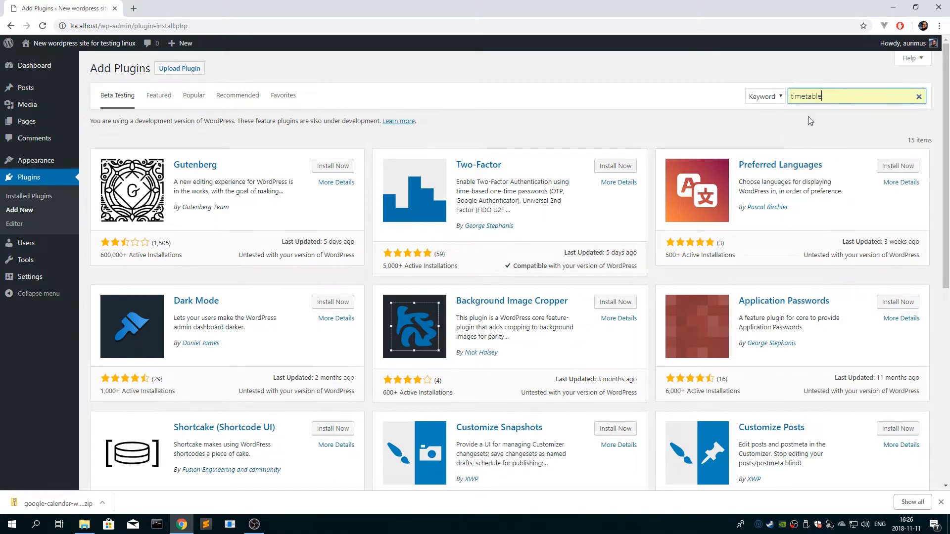
{"action": "key", "text": "Enter"}
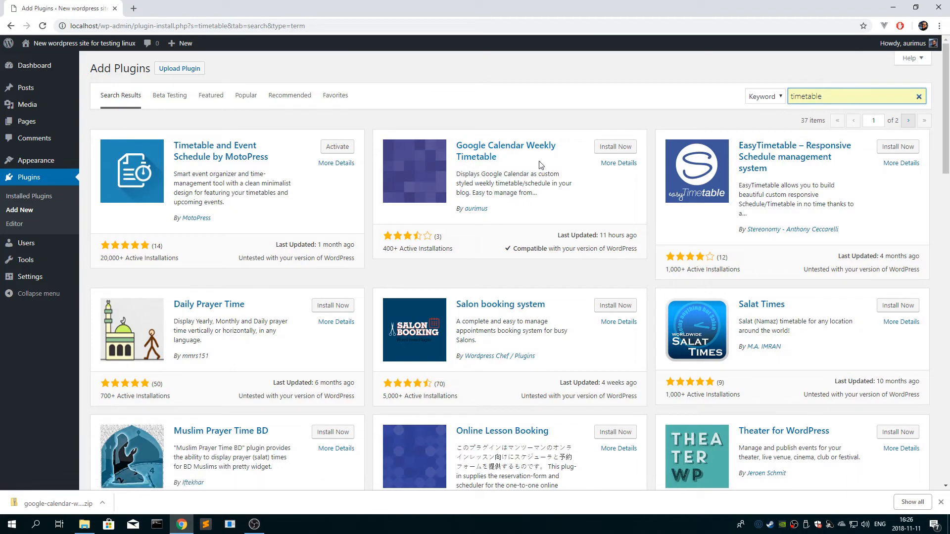
Install and activate the Google Calendar Weekly Timetable plugin
{"action": "left_click", "coordinate": [616, 147]}
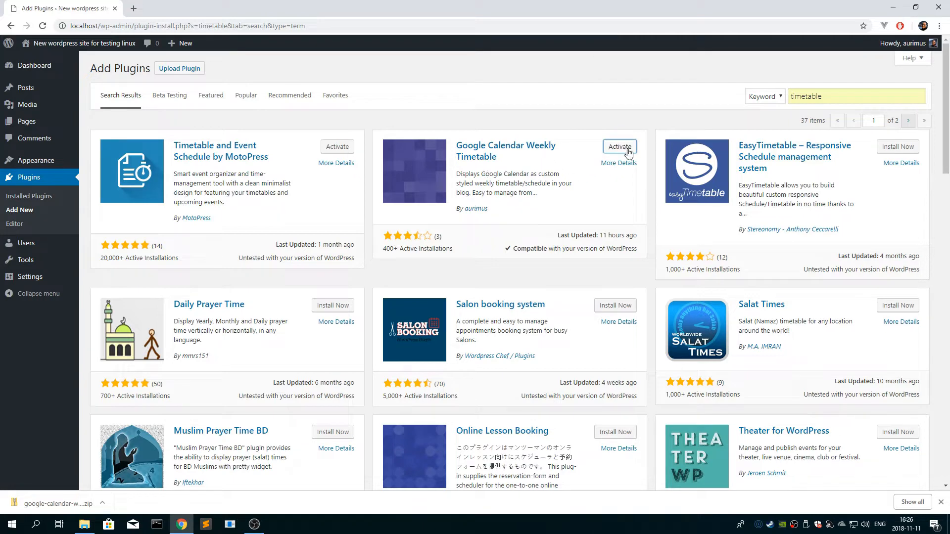
{"action": "left_click", "coordinate": [619, 147]}
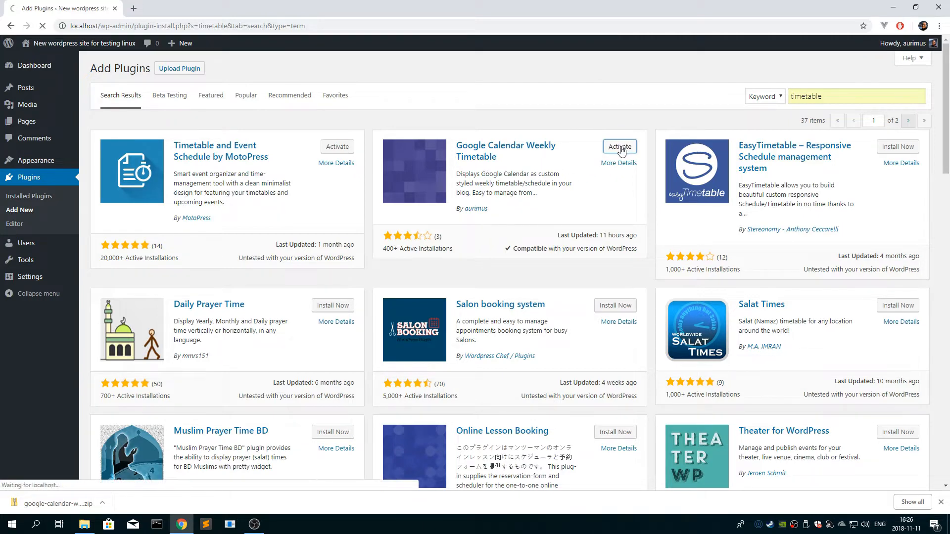
{"action": "left_click", "coordinate": [620, 147]}
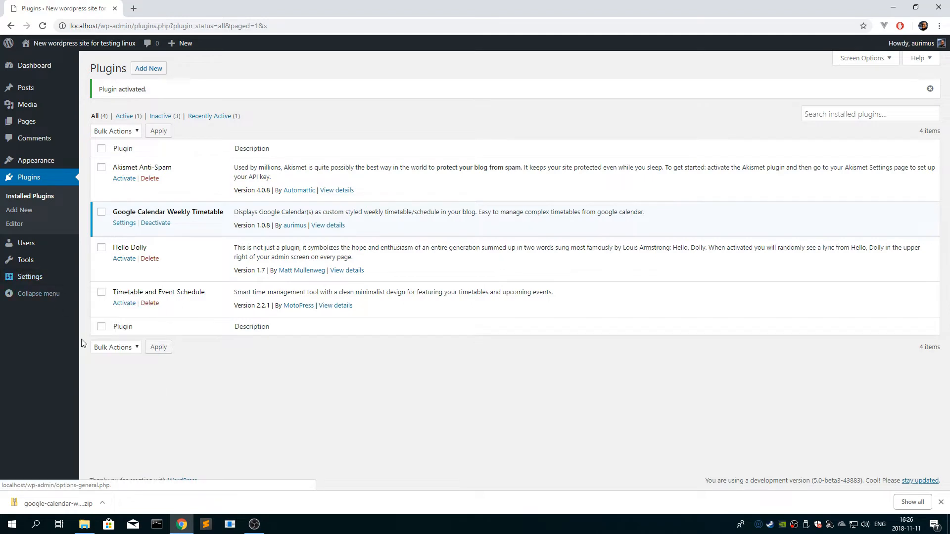
Reach the plugin's settings page with its empty Google Calendar ICS field
{"action": "left_click", "coordinate": [124, 222]}
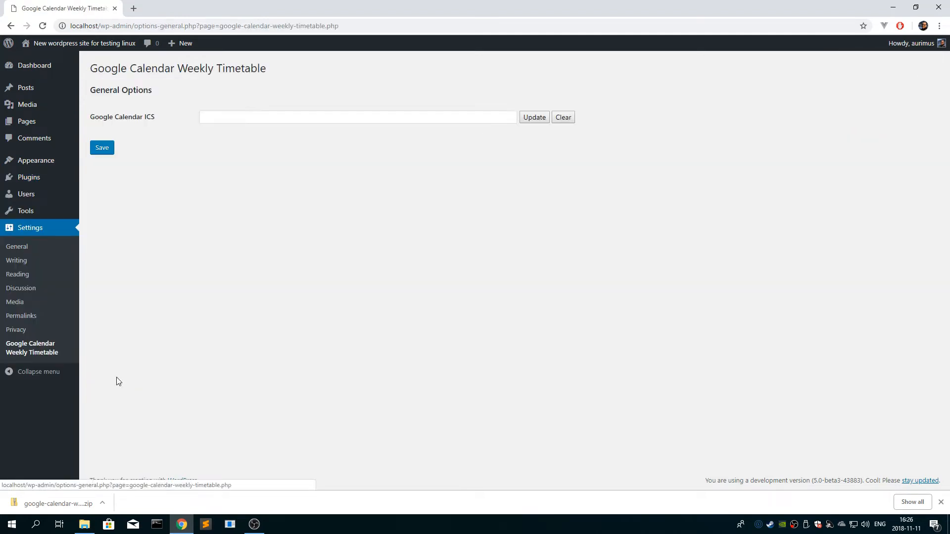
{"action": "left_click", "coordinate": [358, 117]}
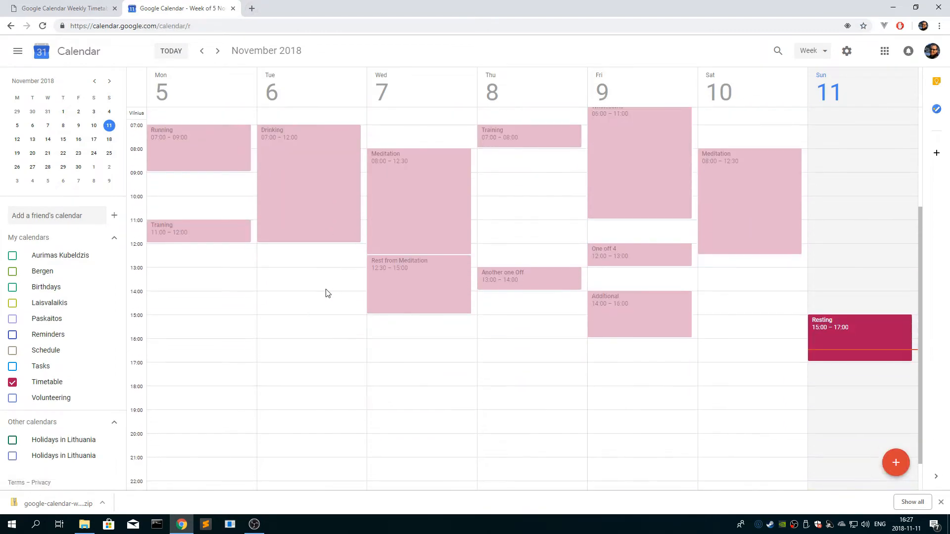
{"action": "mouse_move", "coordinate": [109, 387]}
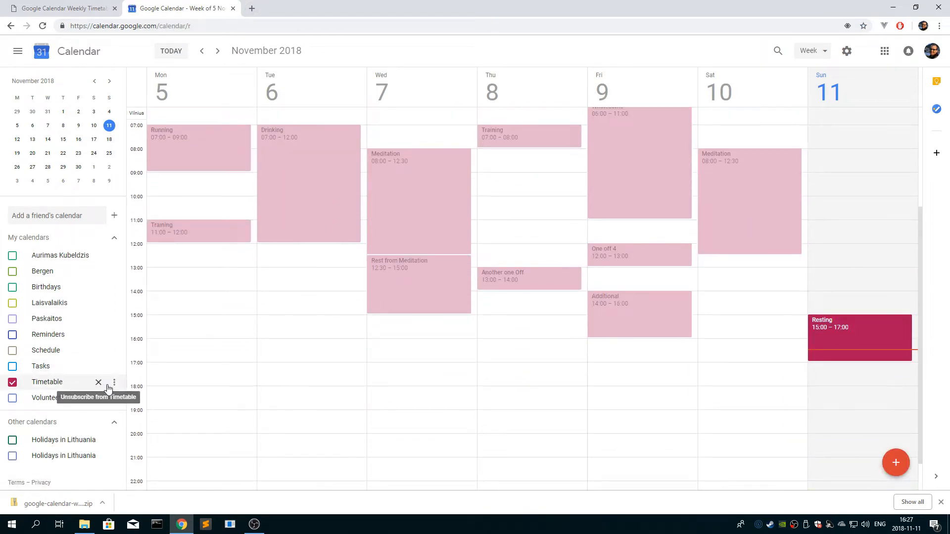
{"action": "mouse_move", "coordinate": [115, 382]}
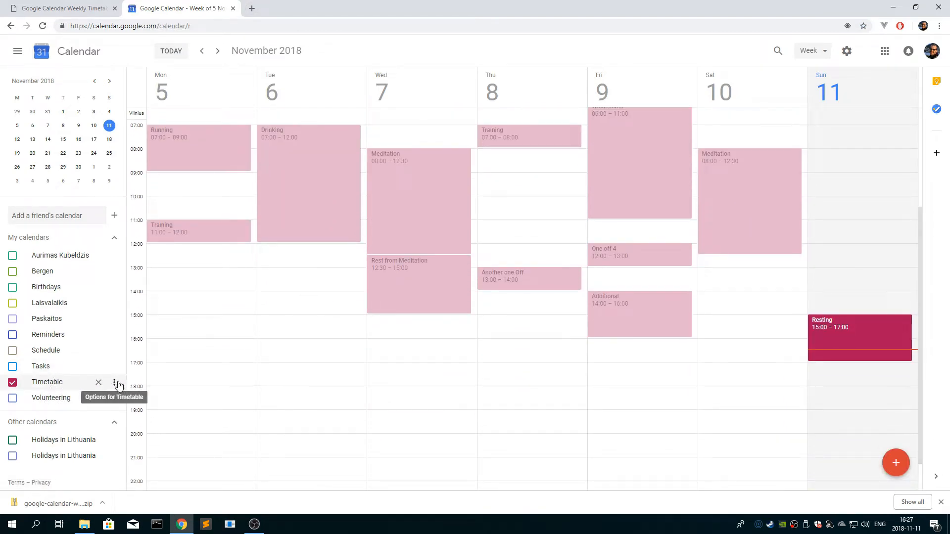
{"action": "mouse_move", "coordinate": [60, 255]}
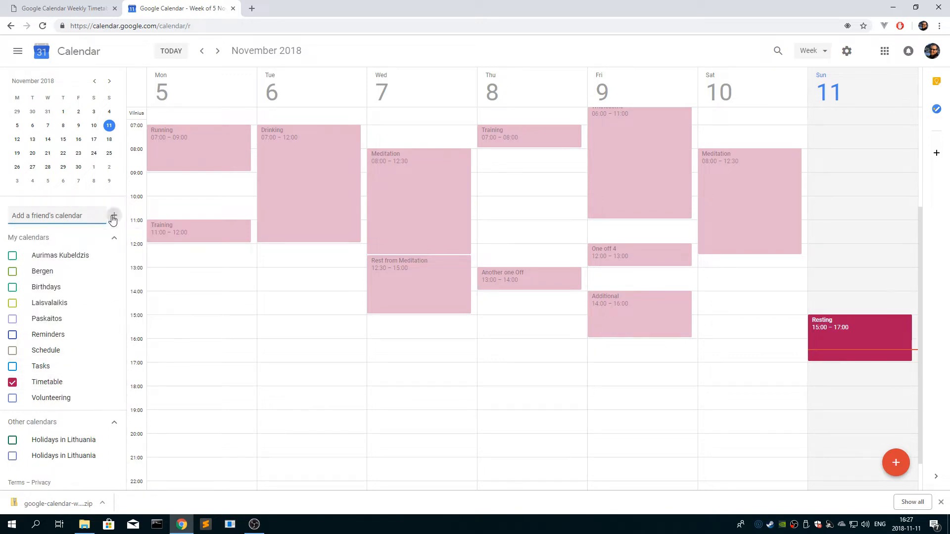
Show the options menu for the Timetable calendar in My calendars
{"action": "left_click", "coordinate": [113, 218]}
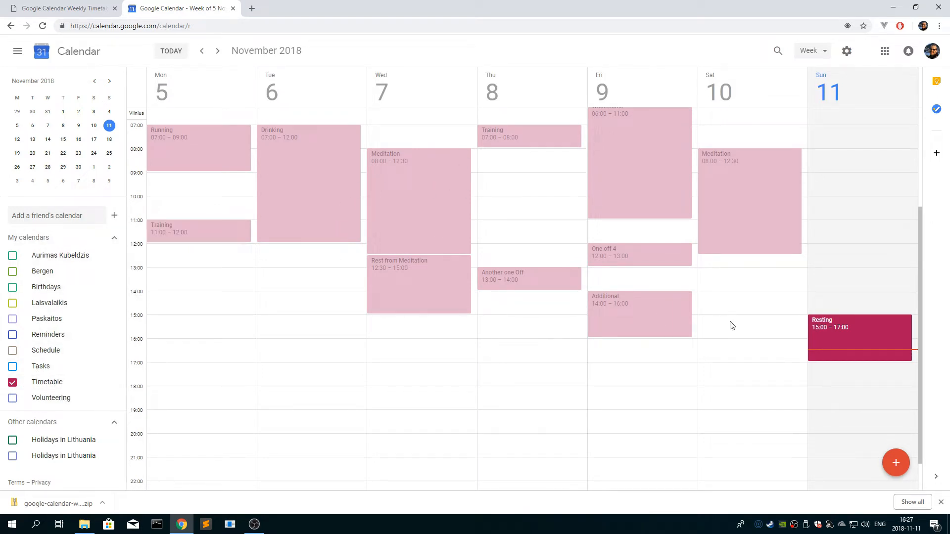
{"action": "mouse_move", "coordinate": [192, 312]}
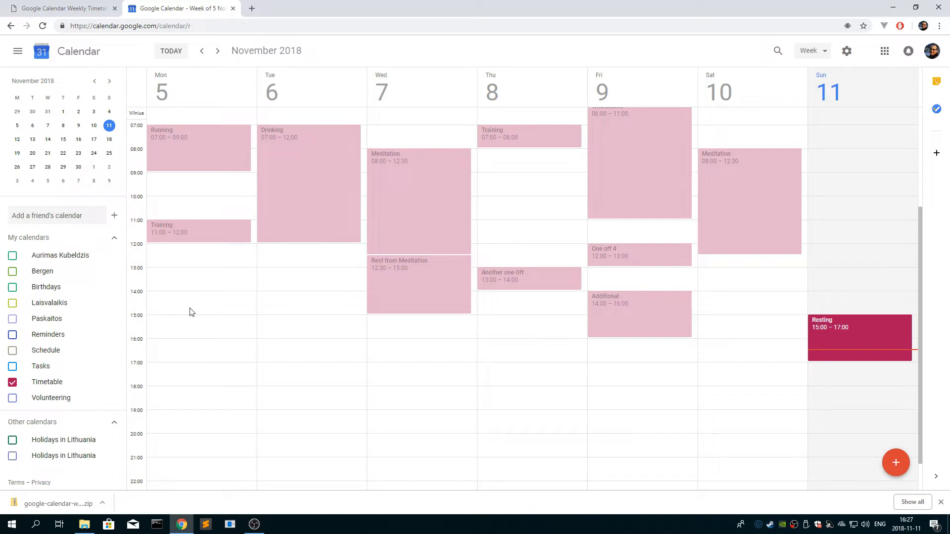
{"action": "mouse_move", "coordinate": [173, 243]}
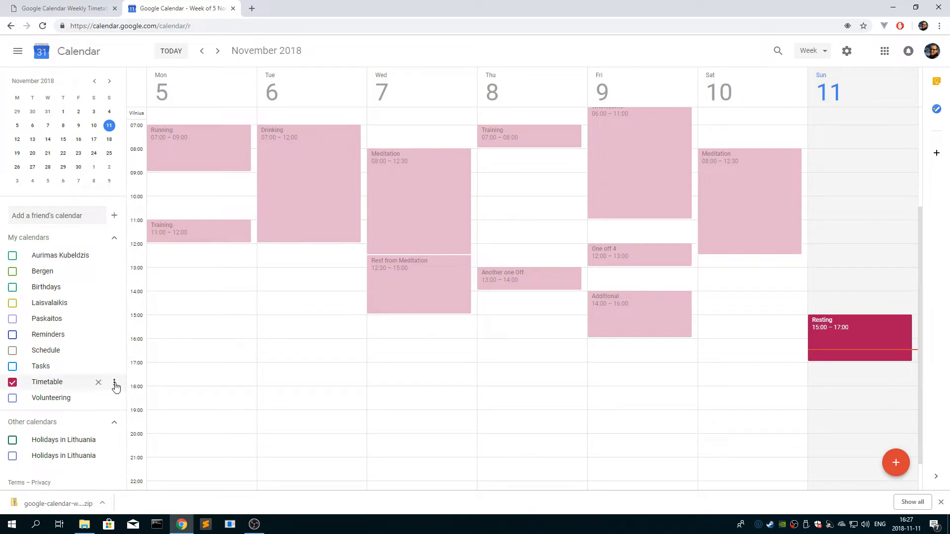
{"action": "left_click", "coordinate": [115, 382]}
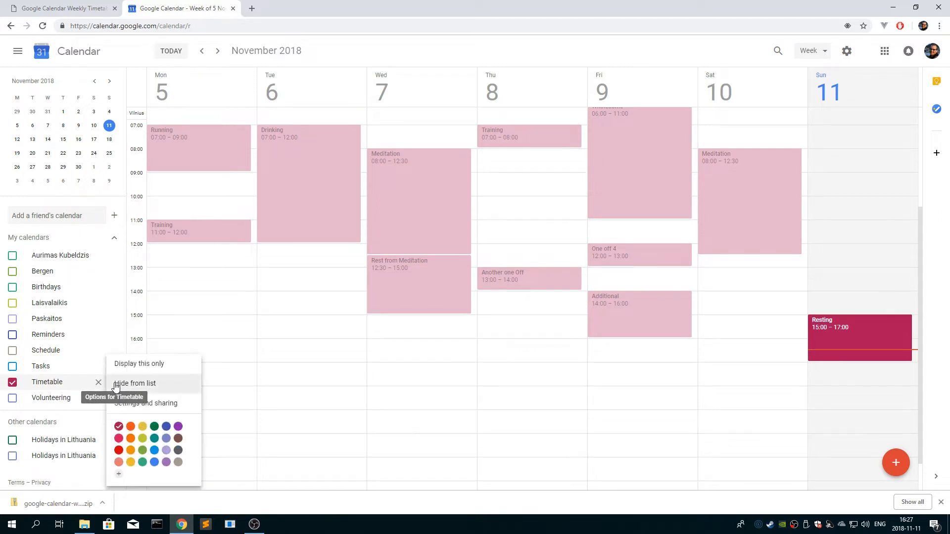
In Settings and sharing, tick Make available to public and confirm the warning
{"action": "left_click", "coordinate": [147, 403]}
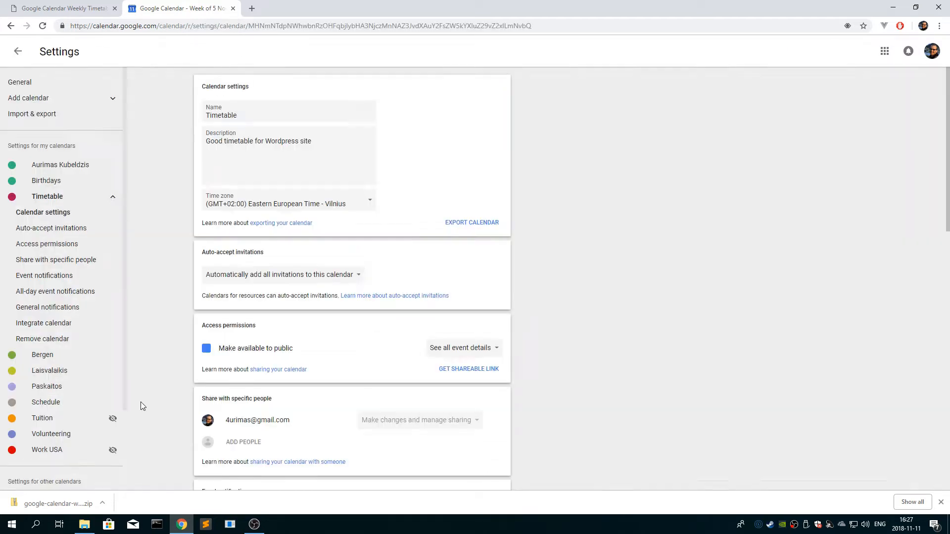
{"action": "left_click", "coordinate": [206, 348]}
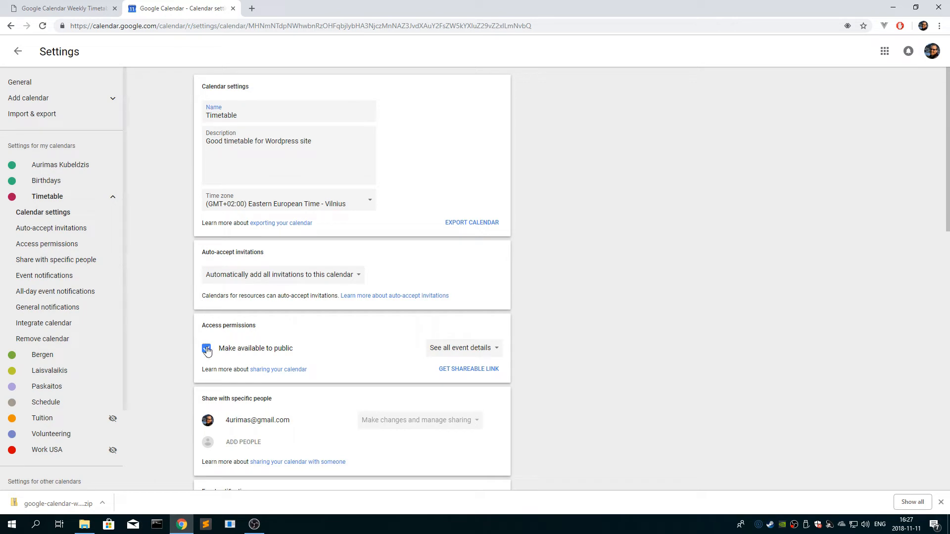
{"action": "left_click", "coordinate": [206, 348]}
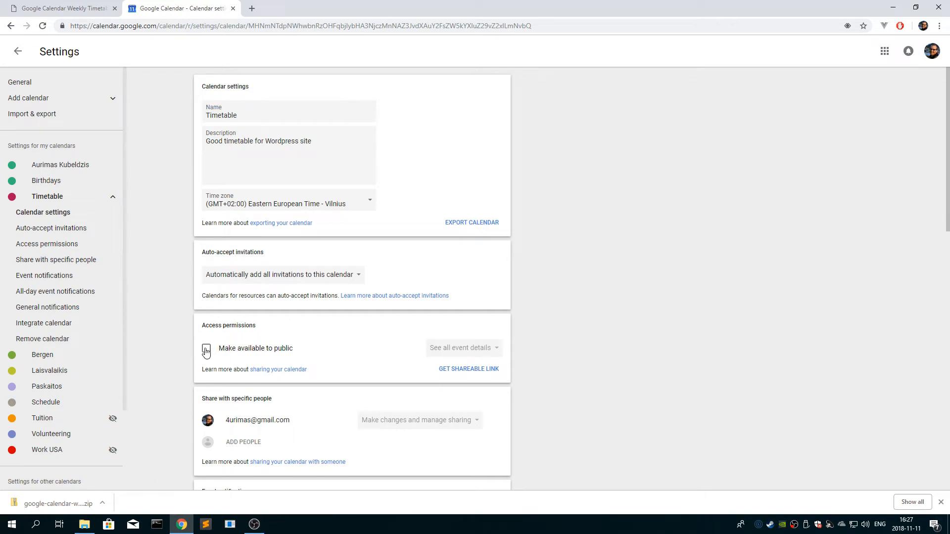
{"action": "left_click", "coordinate": [206, 348]}
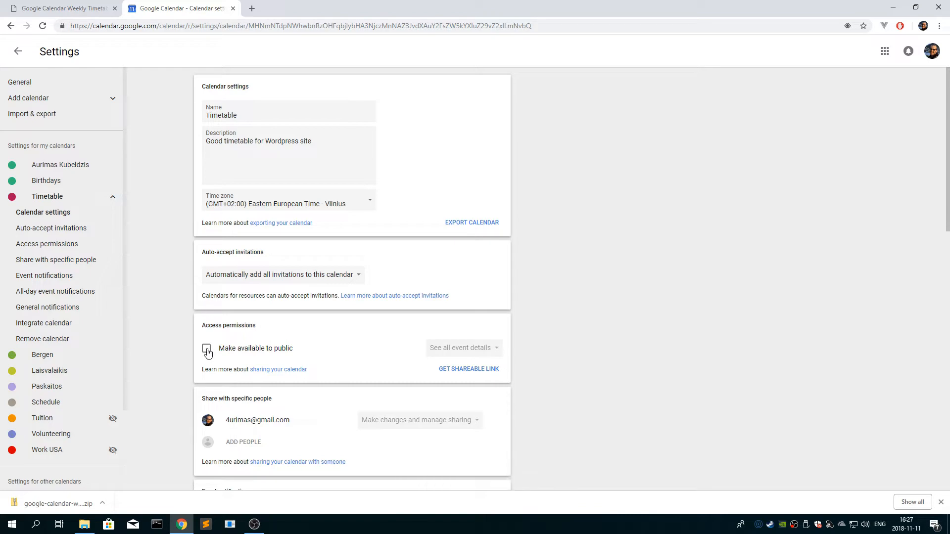
{"action": "left_click", "coordinate": [206, 349]}
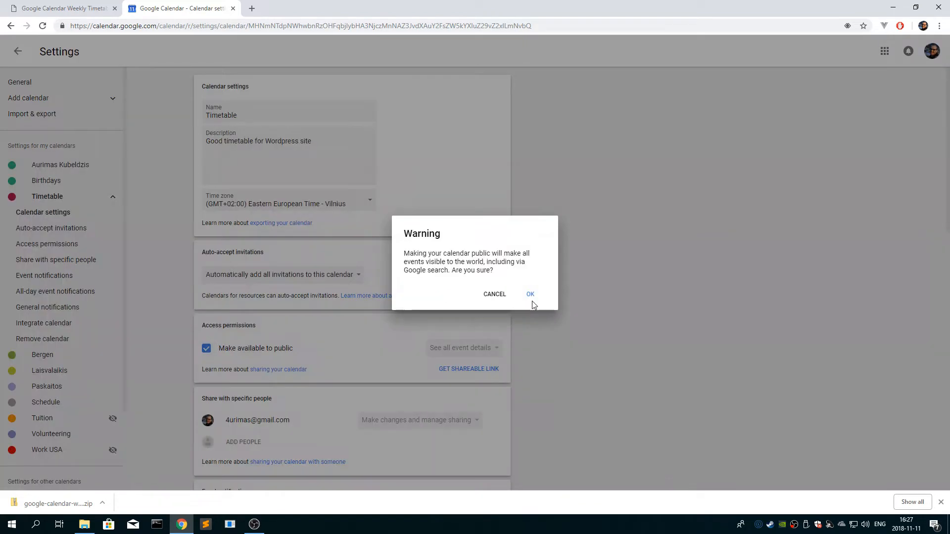
{"action": "left_click", "coordinate": [529, 294]}
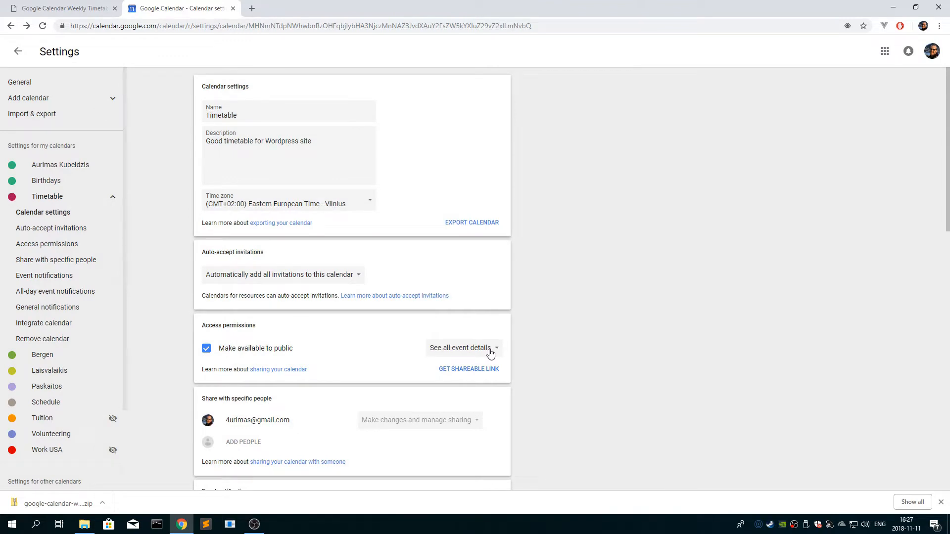
Toggle public access off and on again, keeping See all event details, and return to the week view
{"action": "left_click", "coordinate": [206, 348]}
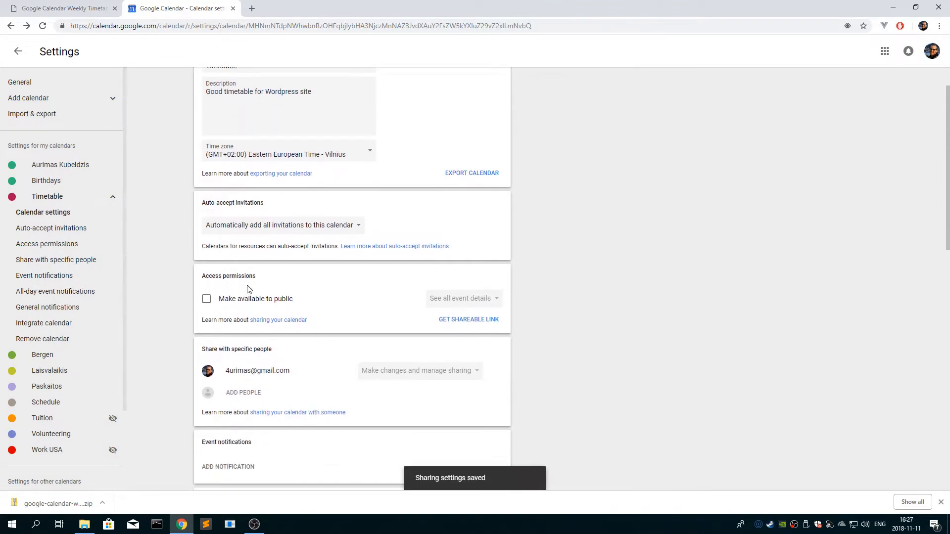
{"action": "left_click", "coordinate": [206, 299]}
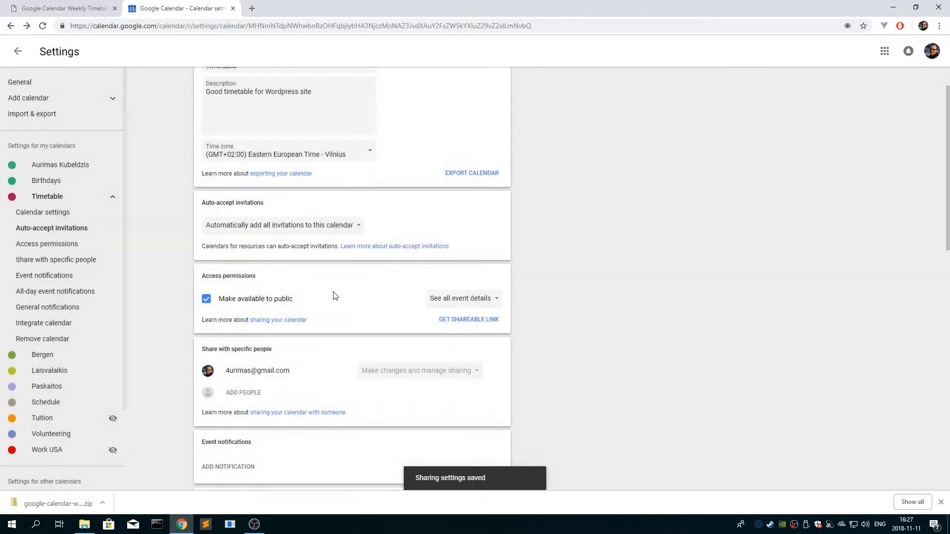
{"action": "left_click", "coordinate": [44, 322]}
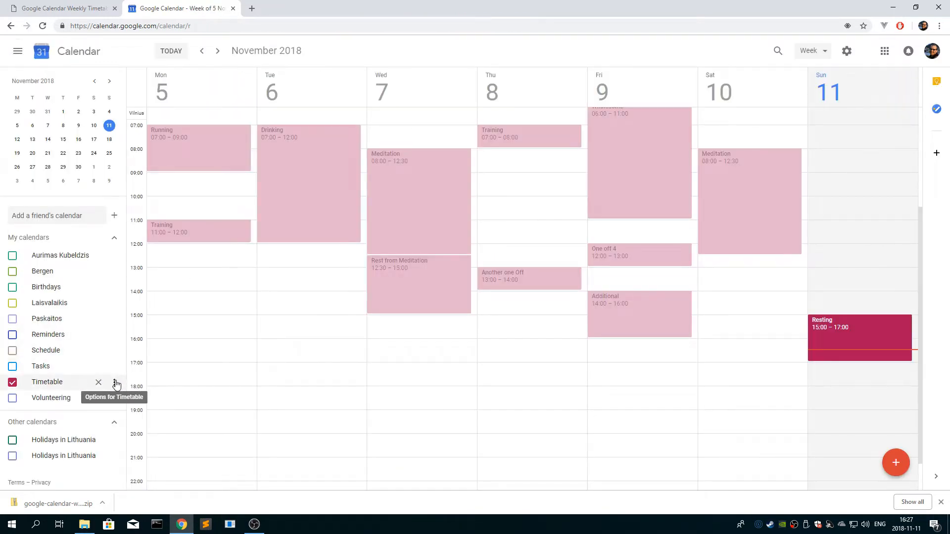
Reopen Timetable's Settings and sharing and check Access permissions still shows it public
{"action": "left_click", "coordinate": [115, 382]}
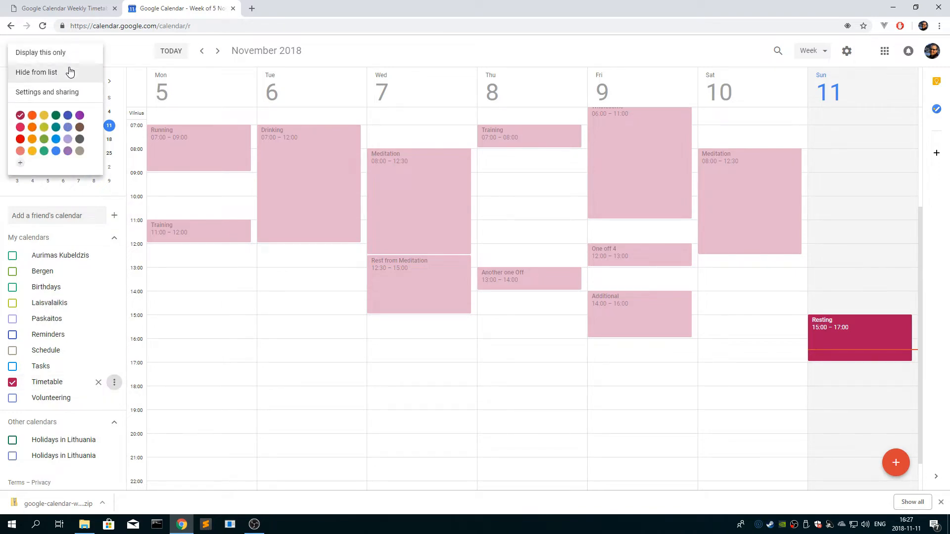
{"action": "left_click", "coordinate": [47, 92]}
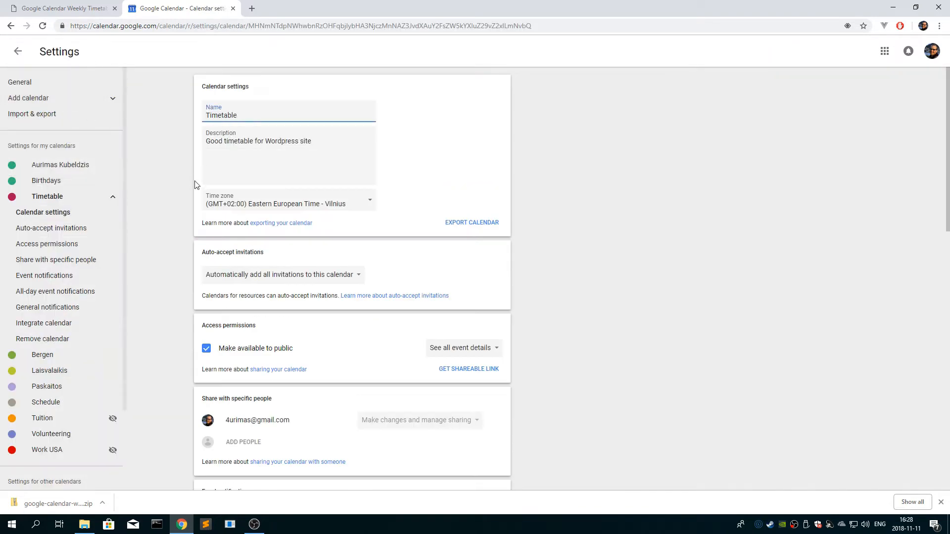
{"action": "scroll", "scroll_direction": "down", "scroll_amount": 3}
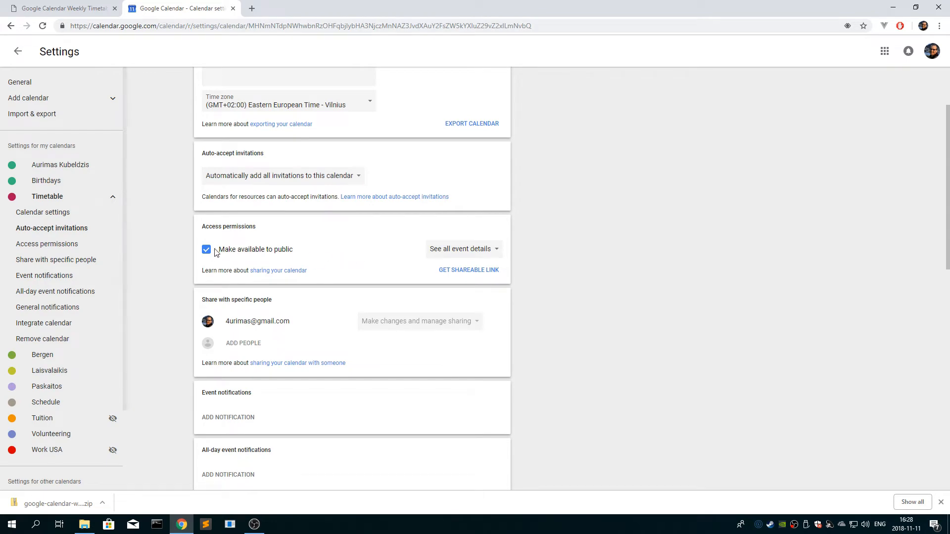
{"action": "scroll", "scroll_direction": "down", "scroll_amount": 3}
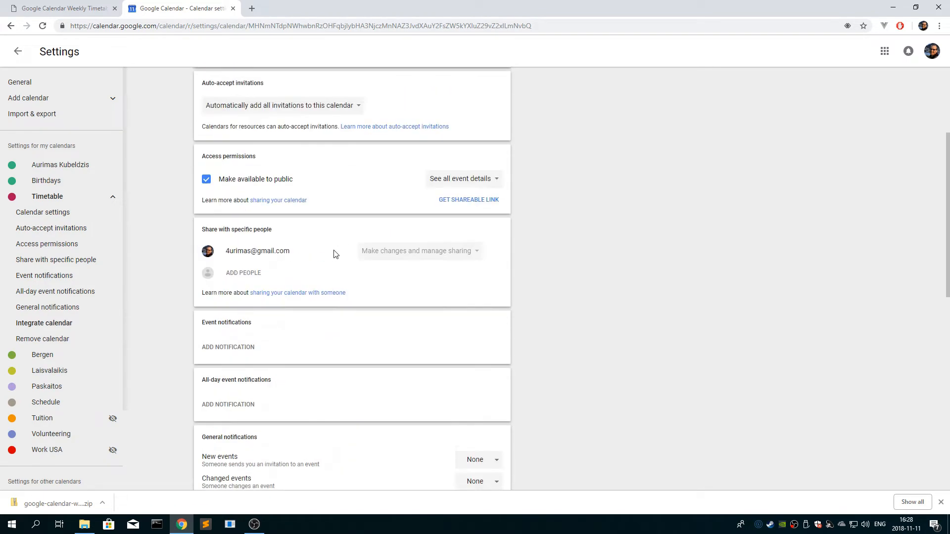
Paste the Timetable calendar's public ICS URL into Google Calendar ICS and update it
{"action": "left_click", "coordinate": [69, 9]}
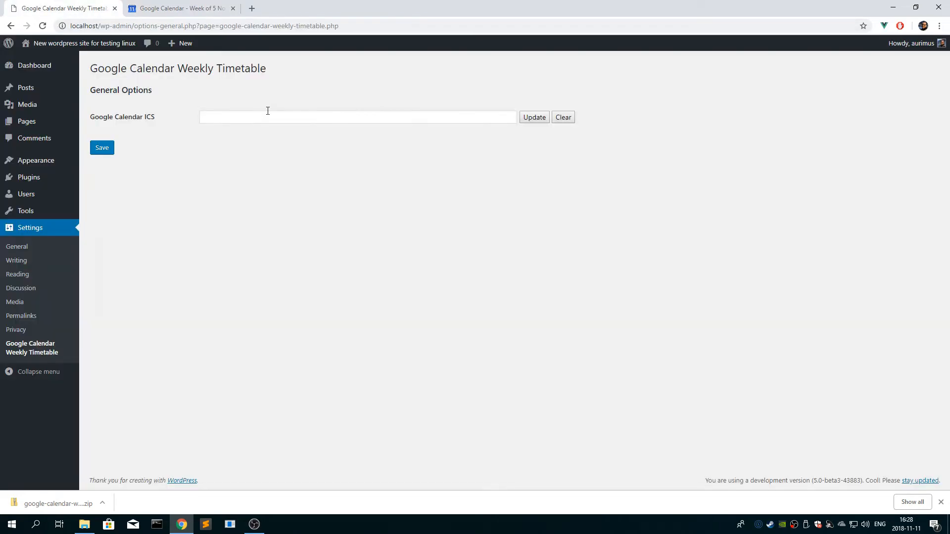
{"action": "type", "text": "https://calendar.google.com/calendar/ical/0sf57i5hpnts8qjn22lp76732s%40group.calendar.google.com/public/basic.ics"}
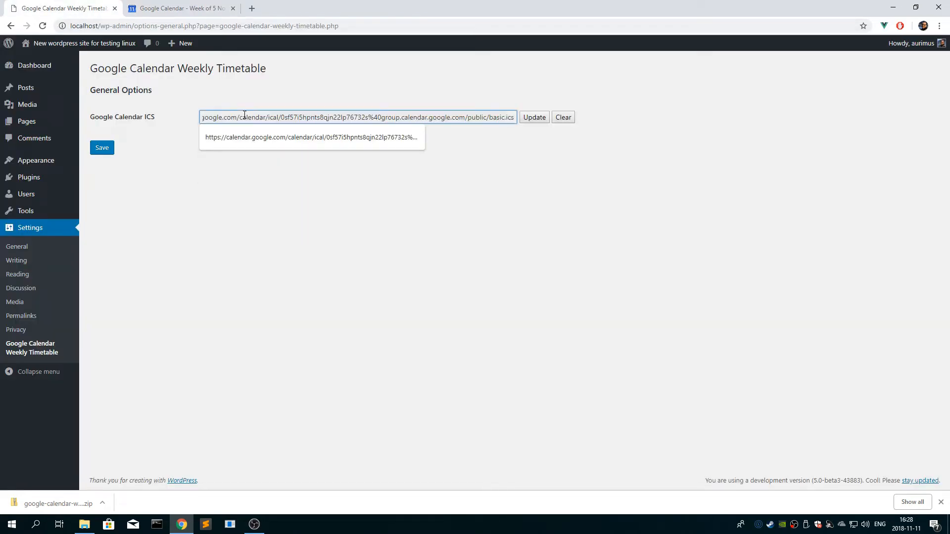
{"action": "left_click", "coordinate": [533, 117]}
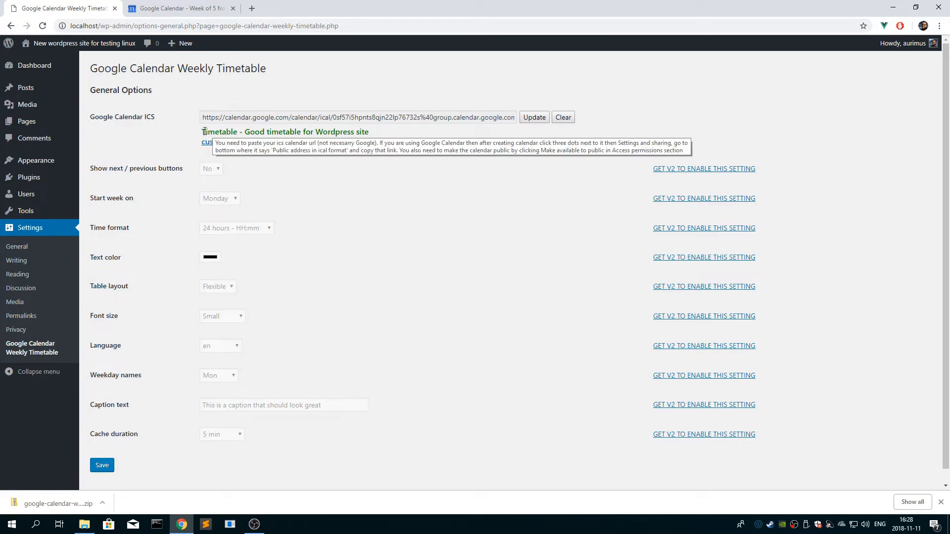
Glance back at the Google Calendar settings, then save the timetable plugin settings
{"action": "left_click", "coordinate": [187, 9]}
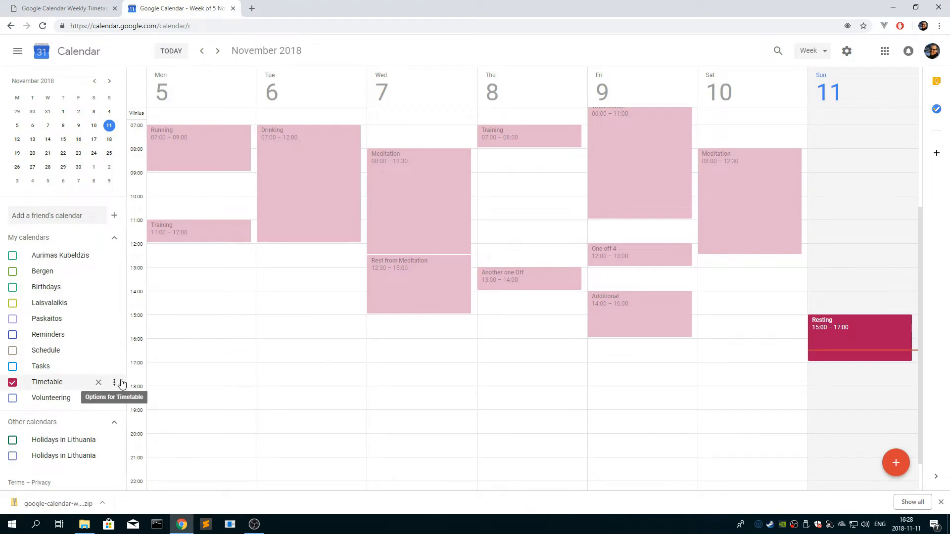
{"action": "left_click", "coordinate": [113, 382]}
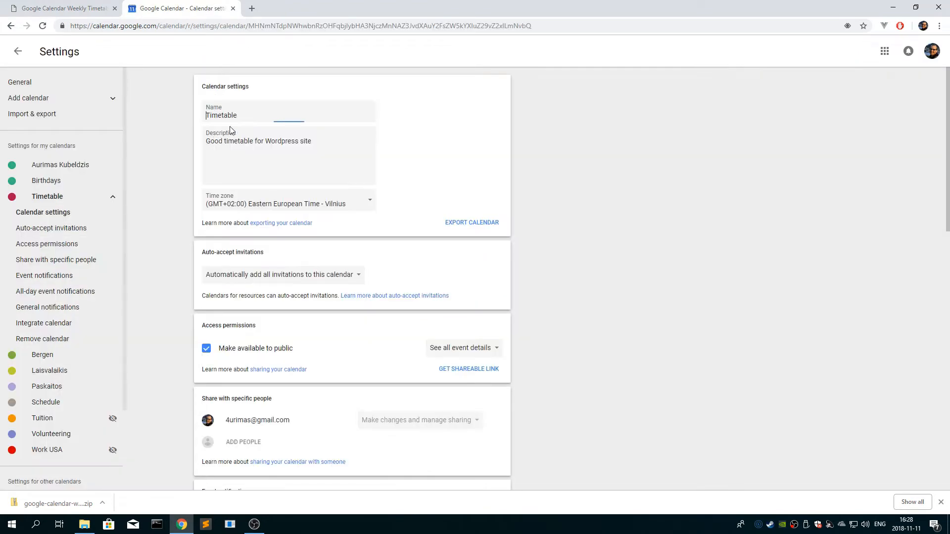
{"action": "left_click", "coordinate": [65, 9]}
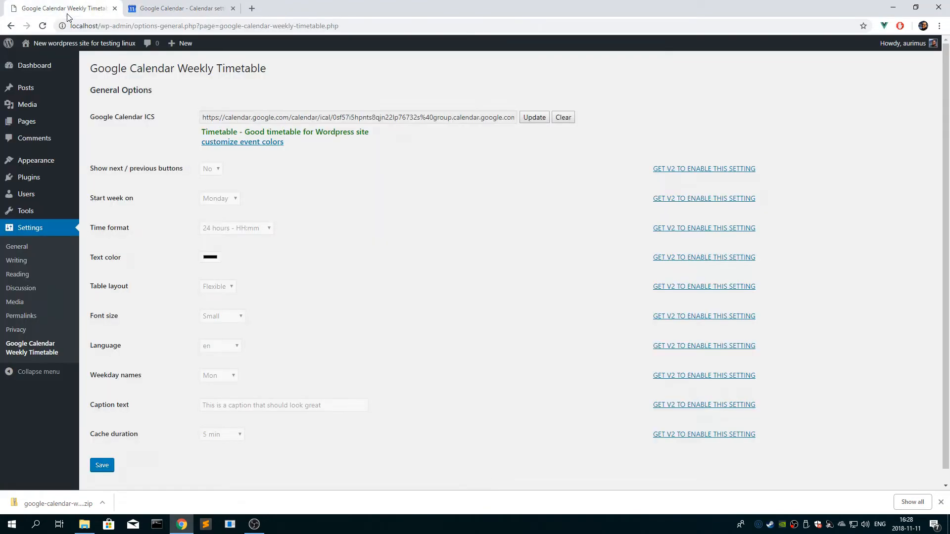
{"action": "mouse_move", "coordinate": [542, 133]}
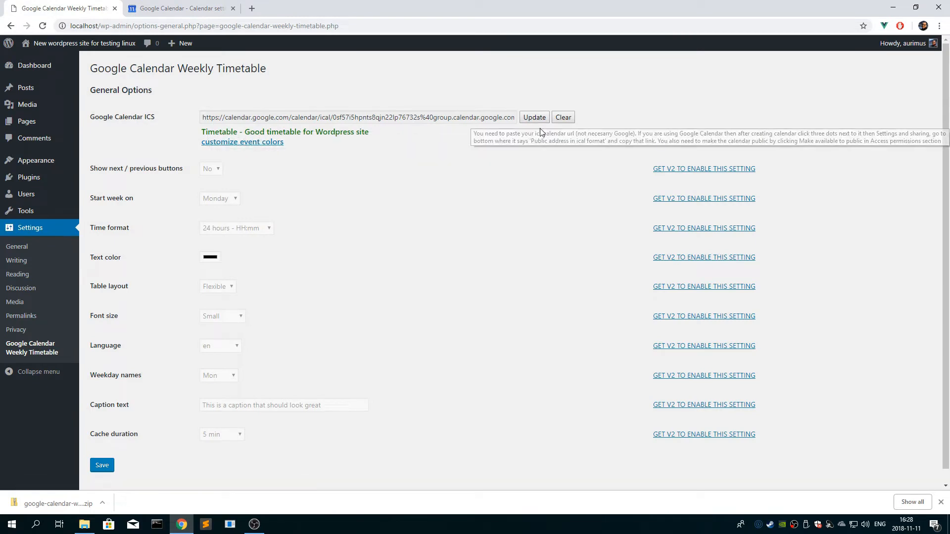
{"action": "mouse_move", "coordinate": [410, 187]}
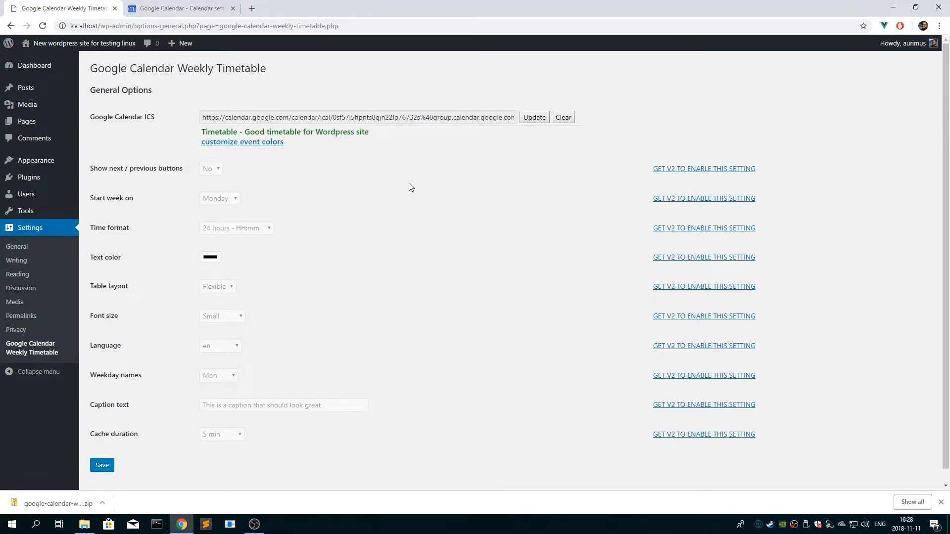
{"action": "scroll", "scroll_direction": "down", "scroll_amount": 3}
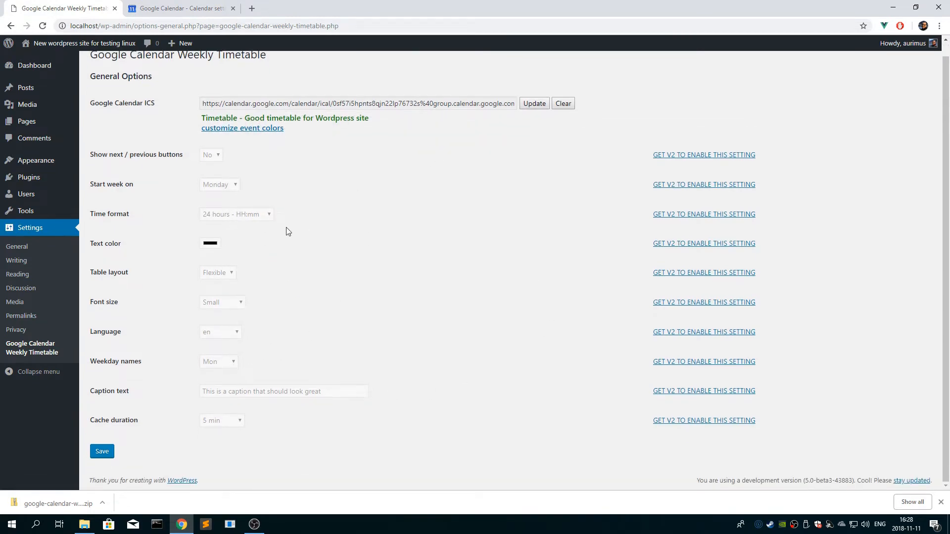
{"action": "mouse_move", "coordinate": [119, 443]}
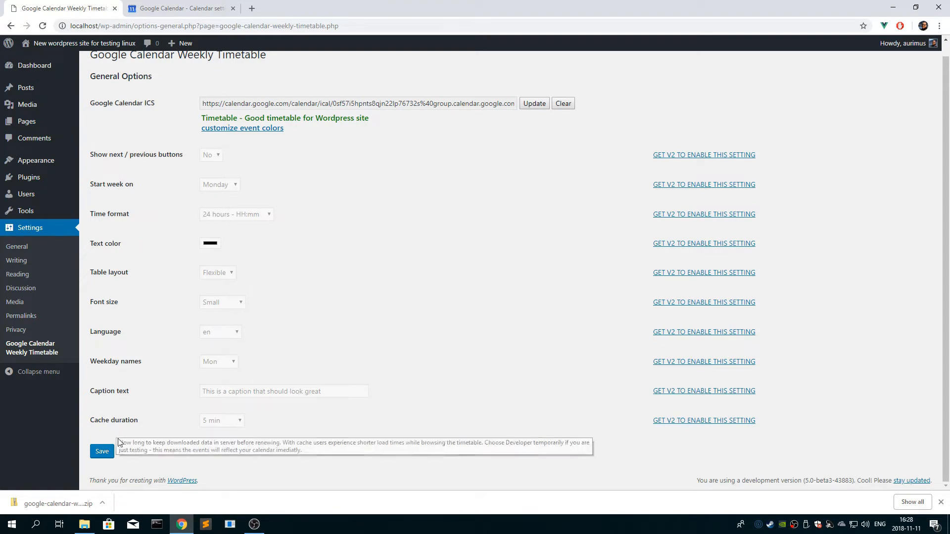
{"action": "left_click", "coordinate": [101, 451]}
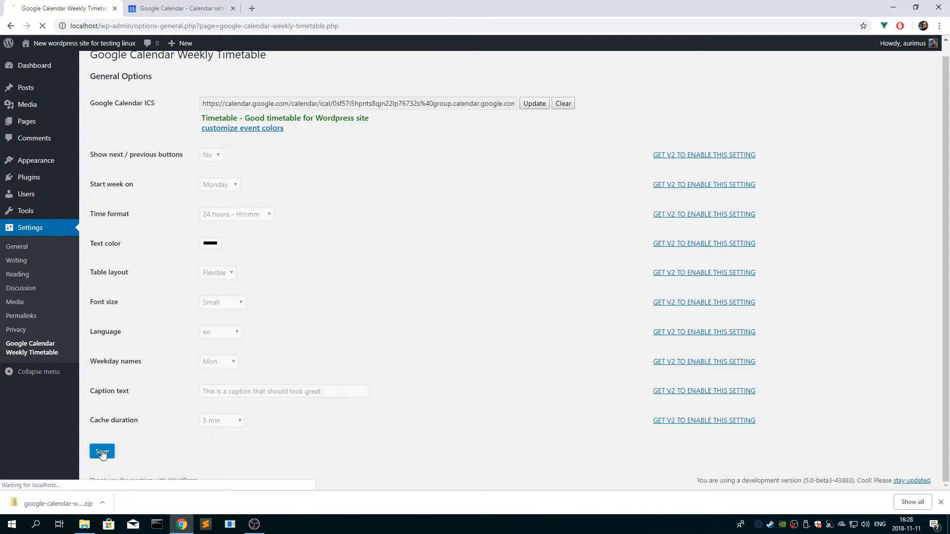
{"action": "left_click", "coordinate": [102, 451]}
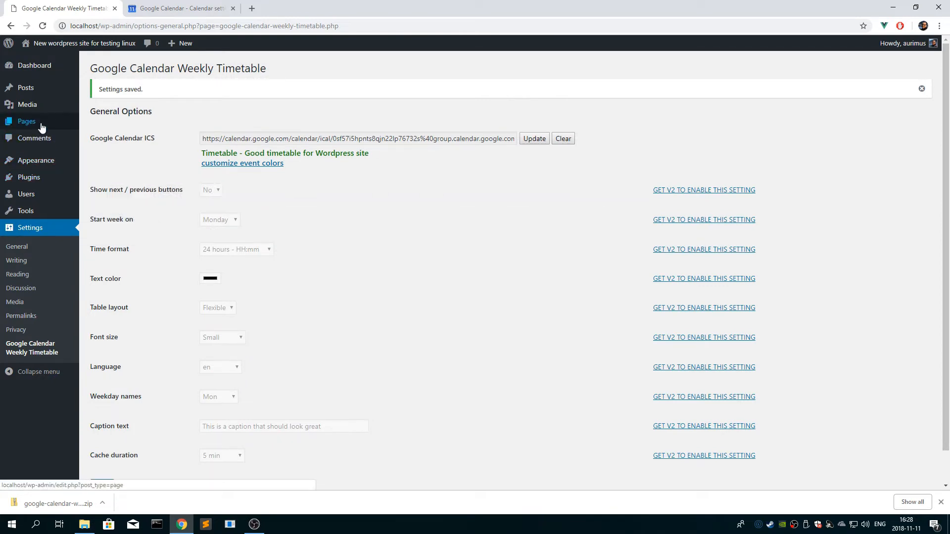
Edit Sample Page so its quote block holds the [timetable] shortcode and update the page
{"action": "left_click", "coordinate": [26, 121]}
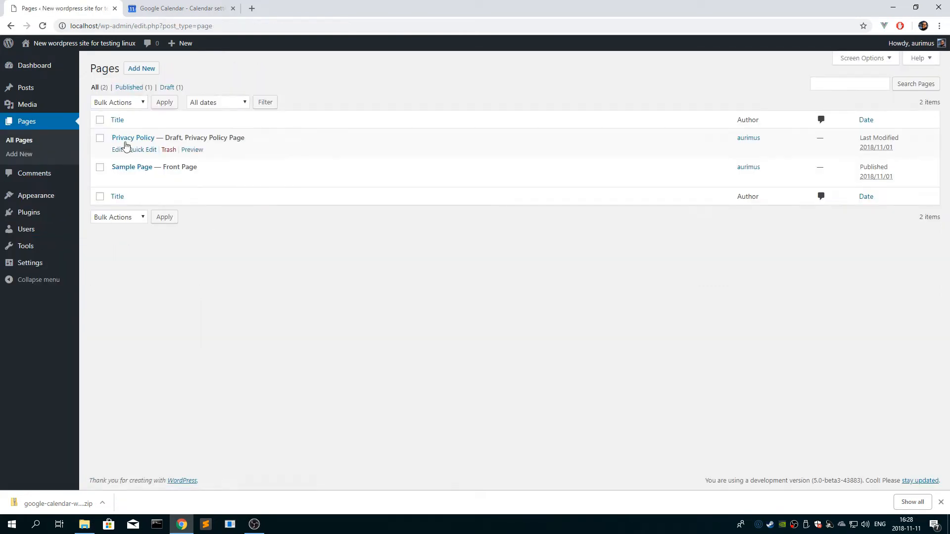
{"action": "left_click", "coordinate": [132, 166]}
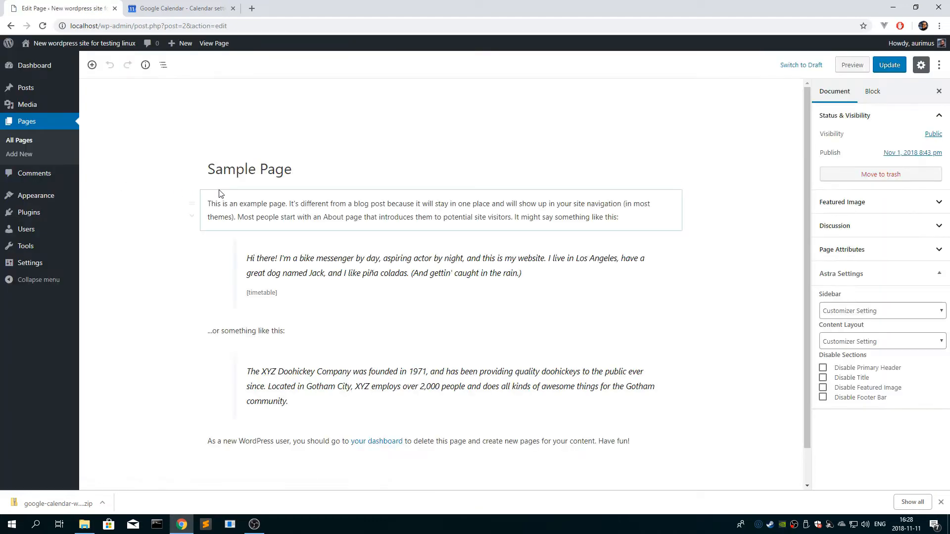
{"action": "left_click", "coordinate": [275, 293]}
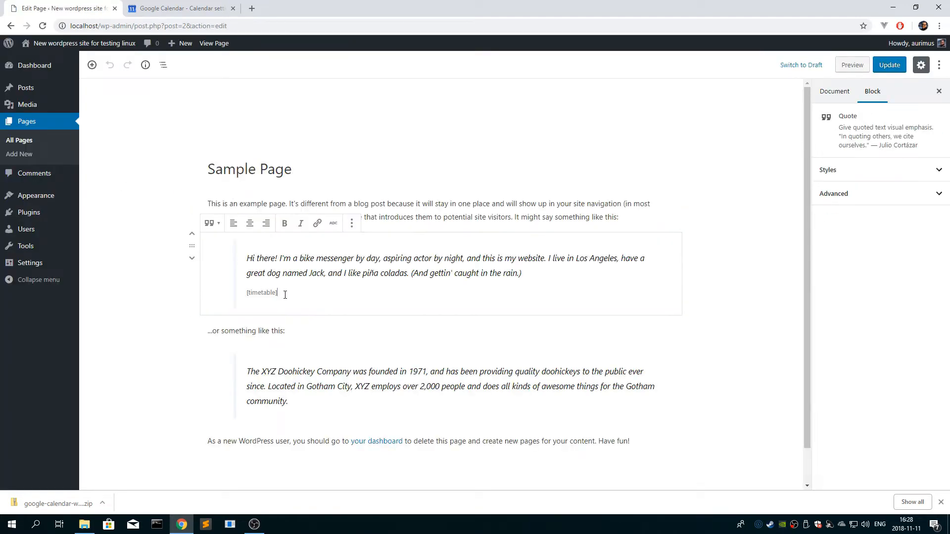
{"action": "double_click", "coordinate": [261, 292]}
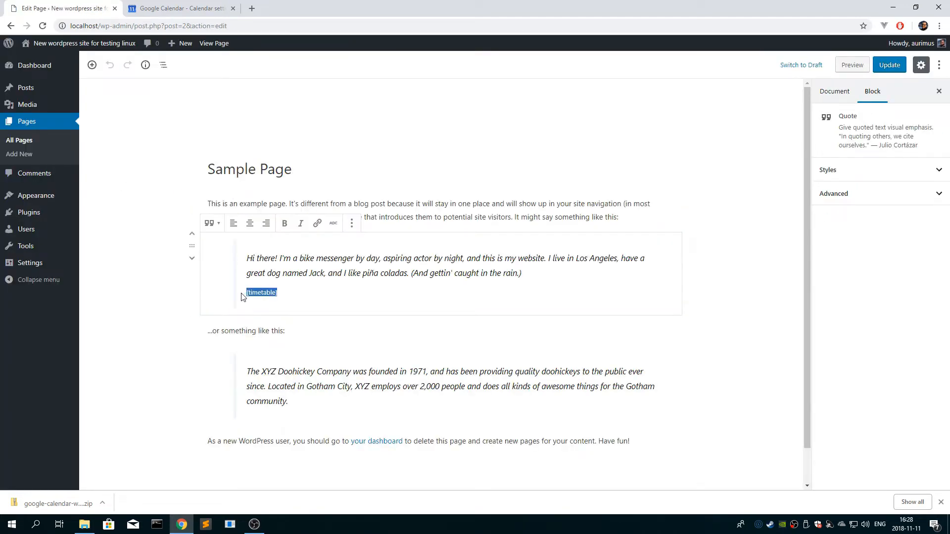
{"action": "key", "text": "Delete"}
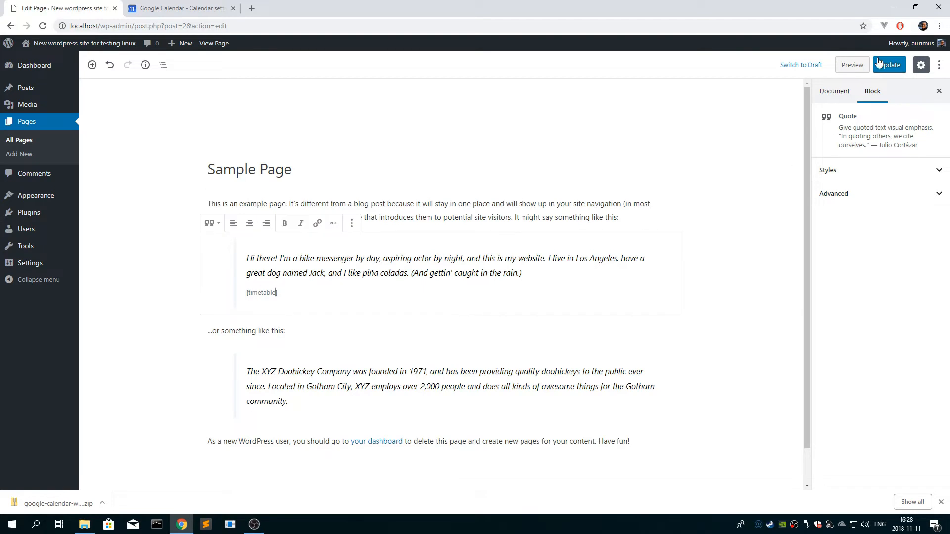
{"action": "left_click", "coordinate": [888, 65]}
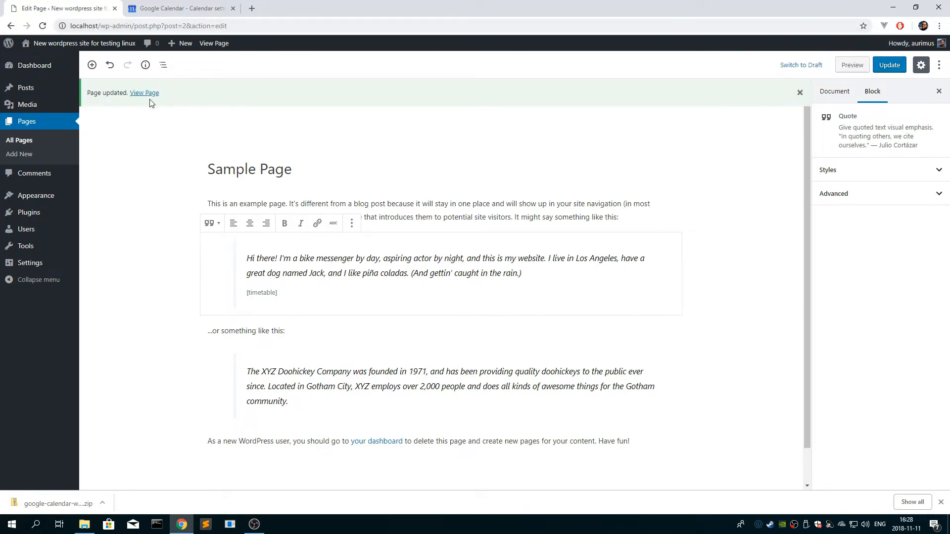
View the live Sample Page and scroll to the rendered weekly timetable grid
{"action": "left_click", "coordinate": [145, 93]}
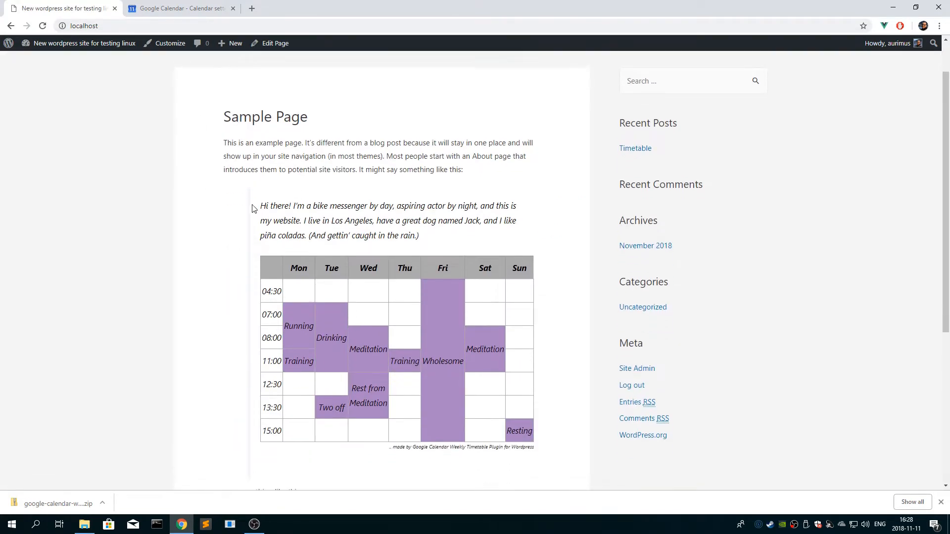
{"action": "scroll", "scroll_direction": "down", "scroll_amount": 3}
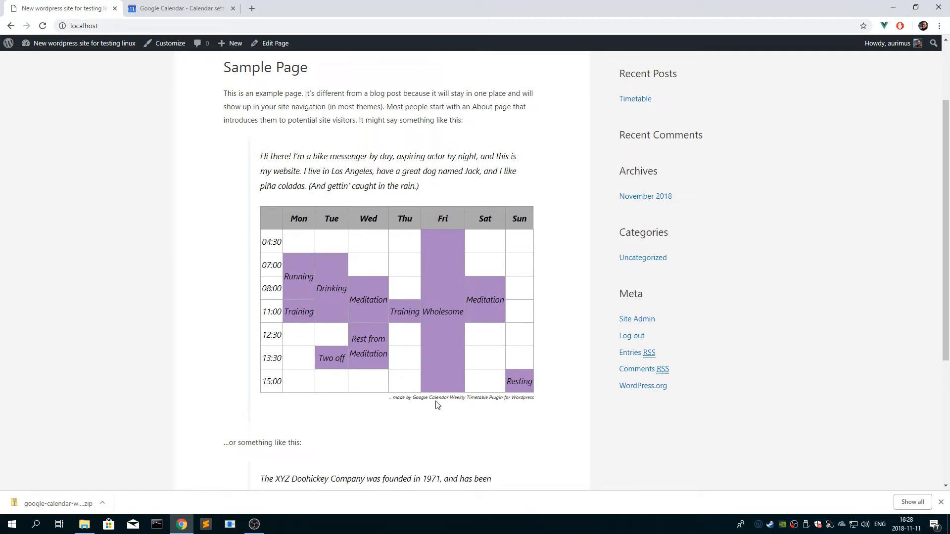
{"action": "mouse_move", "coordinate": [303, 263]}
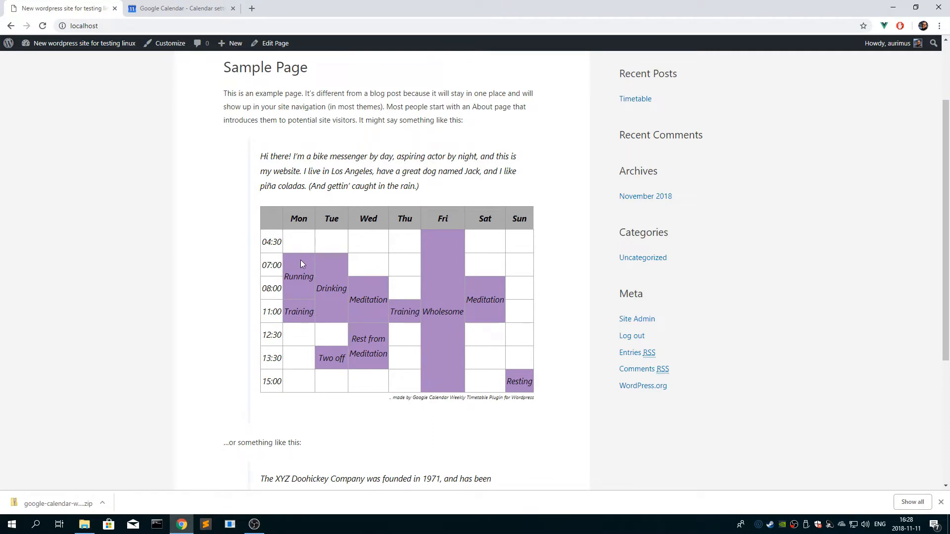
{"action": "mouse_move", "coordinate": [393, 323]}
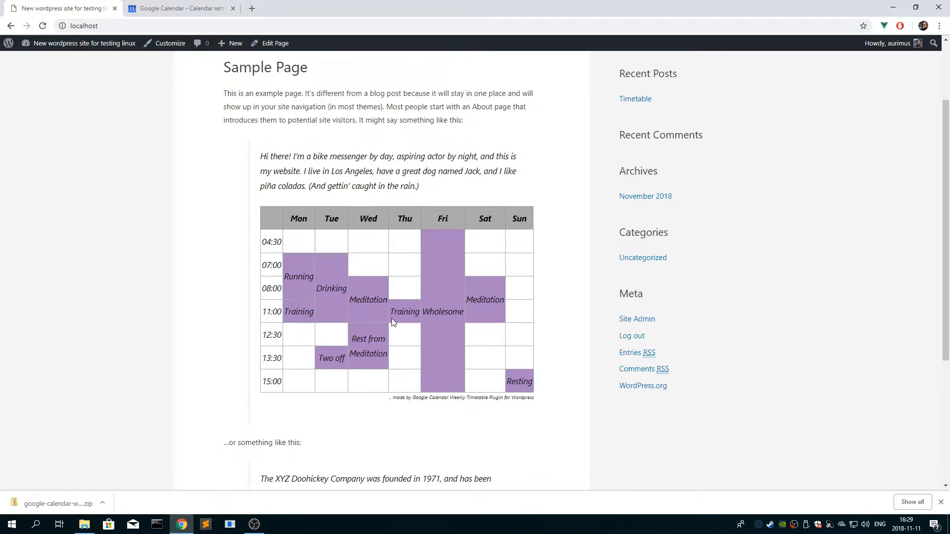
{"action": "mouse_move", "coordinate": [305, 217]}
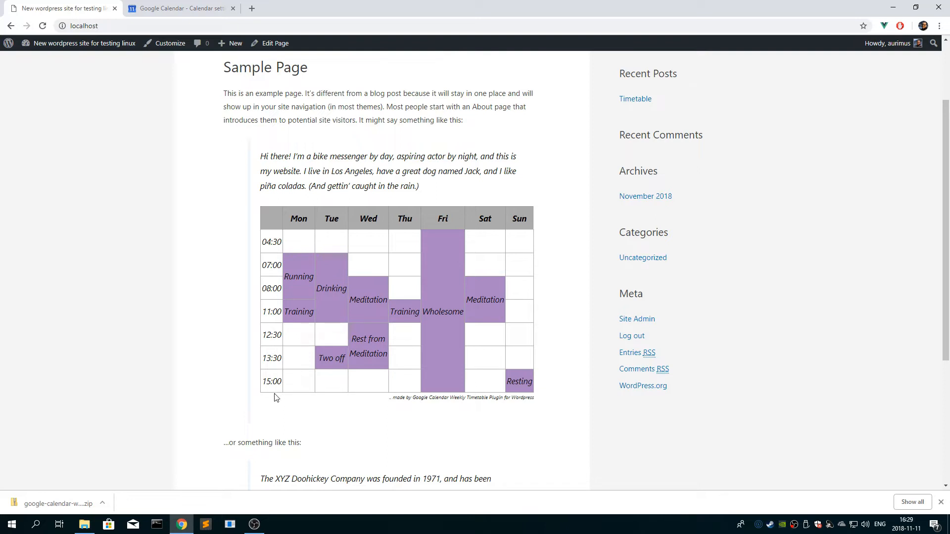
{"action": "mouse_move", "coordinate": [166, 43]}
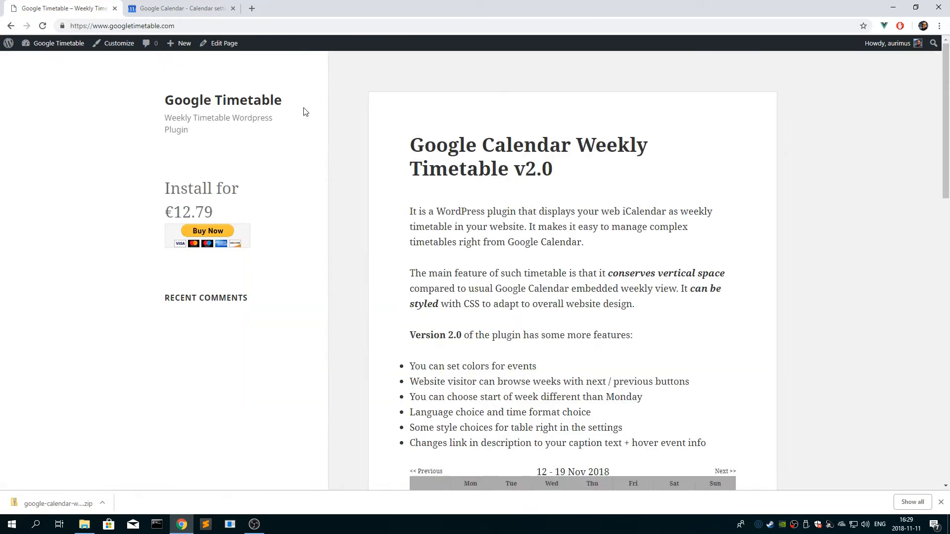
{"action": "scroll", "scroll_direction": "down", "scroll_amount": 3}
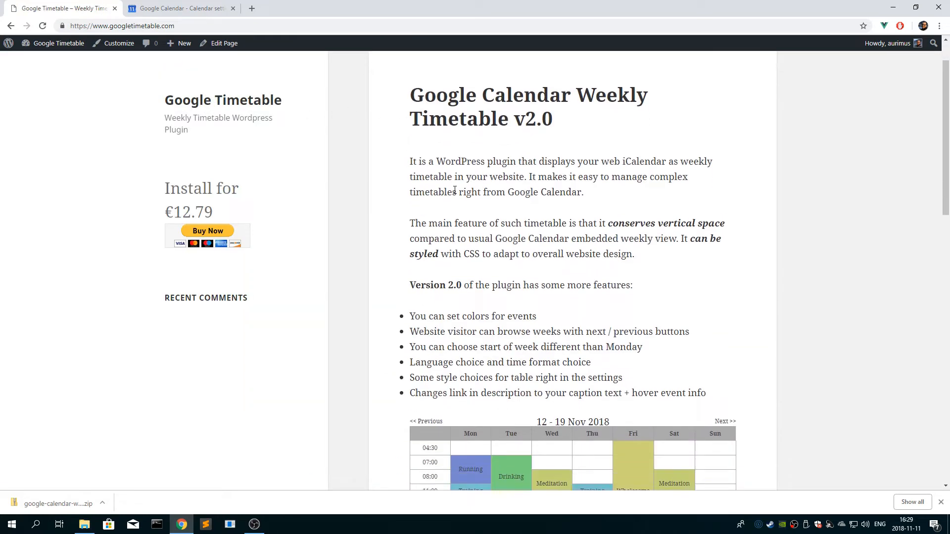
{"action": "scroll", "scroll_direction": "down", "scroll_amount": 3}
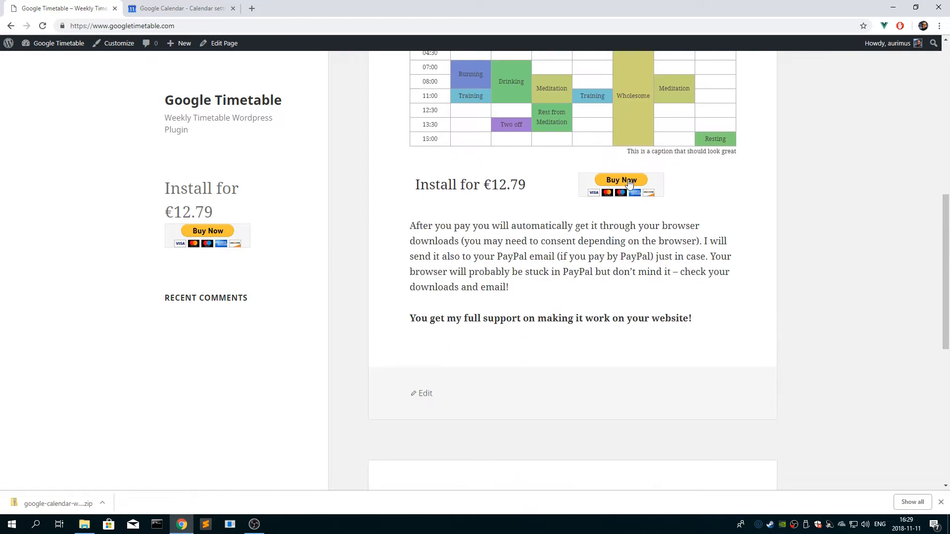
{"action": "scroll", "scroll_direction": "up", "scroll_amount": 3}
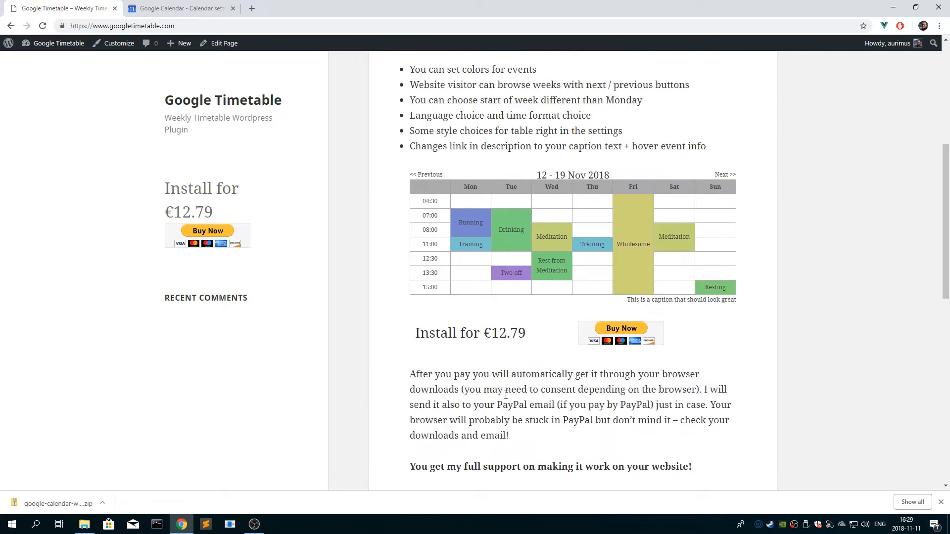
{"action": "mouse_move", "coordinate": [609, 326]}
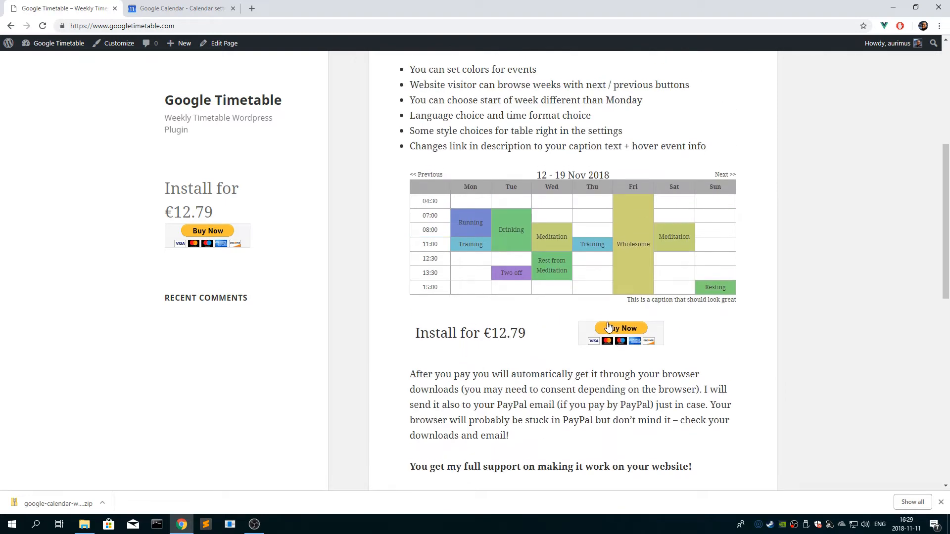
{"action": "scroll", "scroll_direction": "down", "scroll_amount": 3}
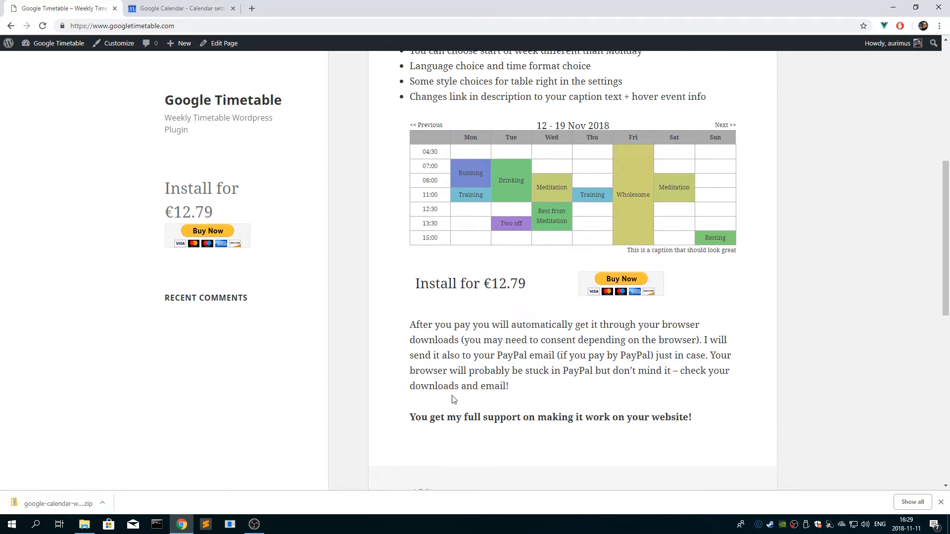
{"action": "scroll", "scroll_direction": "up", "scroll_amount": 3}
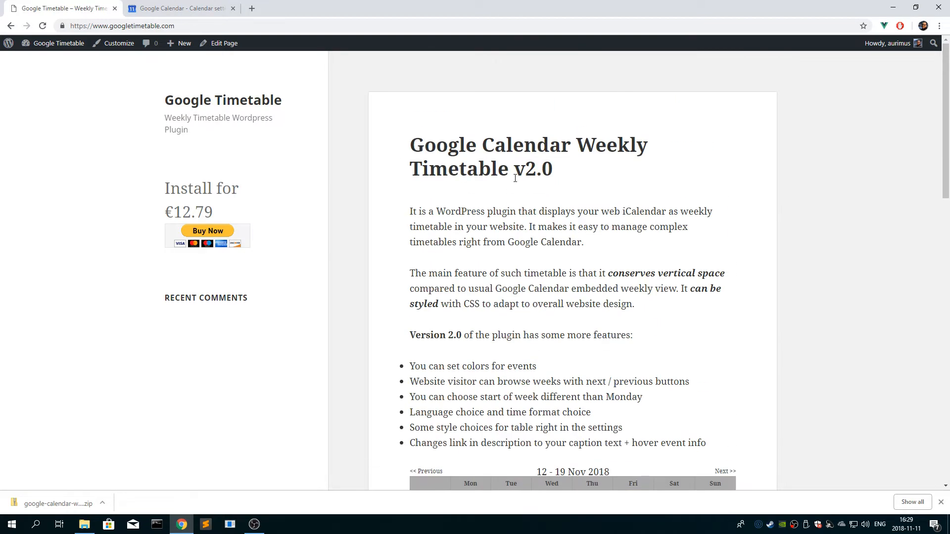
{"action": "scroll", "scroll_direction": "down", "scroll_amount": 3}
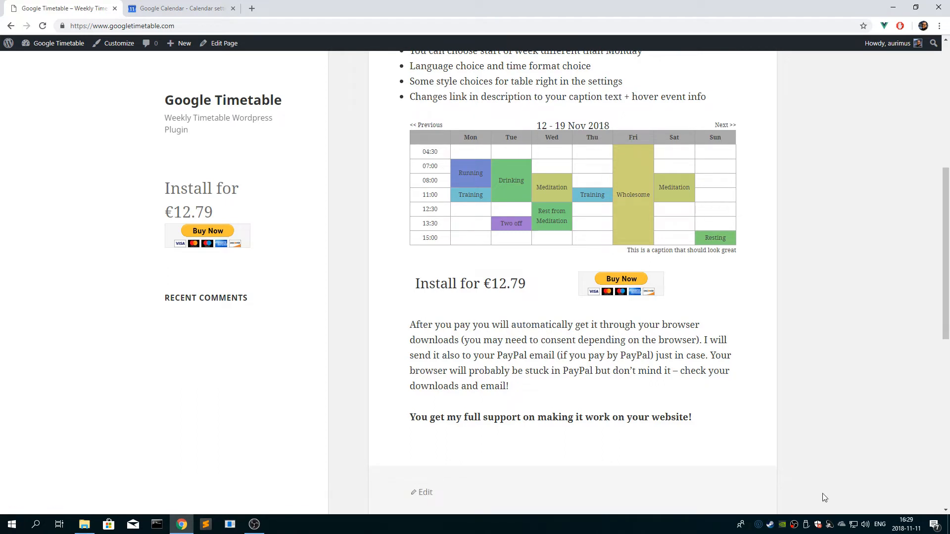
{"action": "mouse_move", "coordinate": [291, 452]}
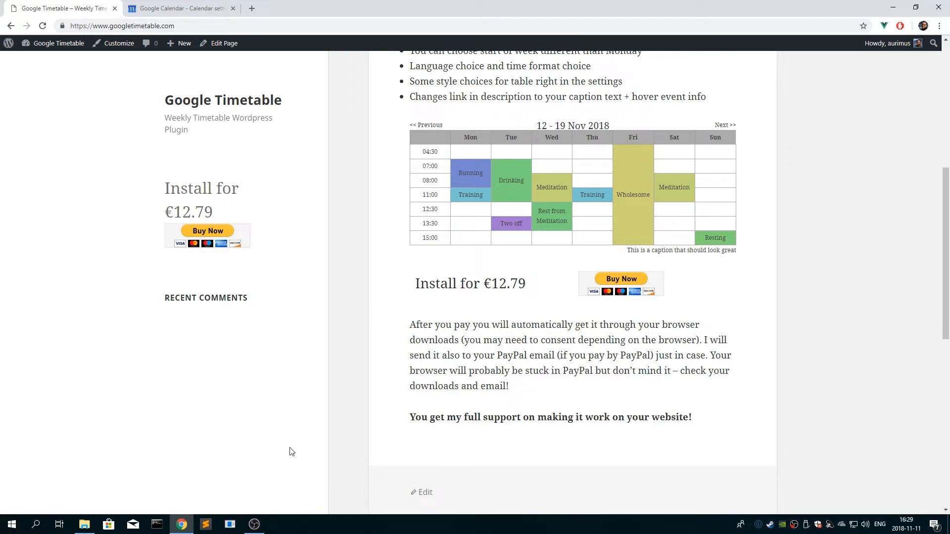
{"action": "mouse_move", "coordinate": [63, 45]}
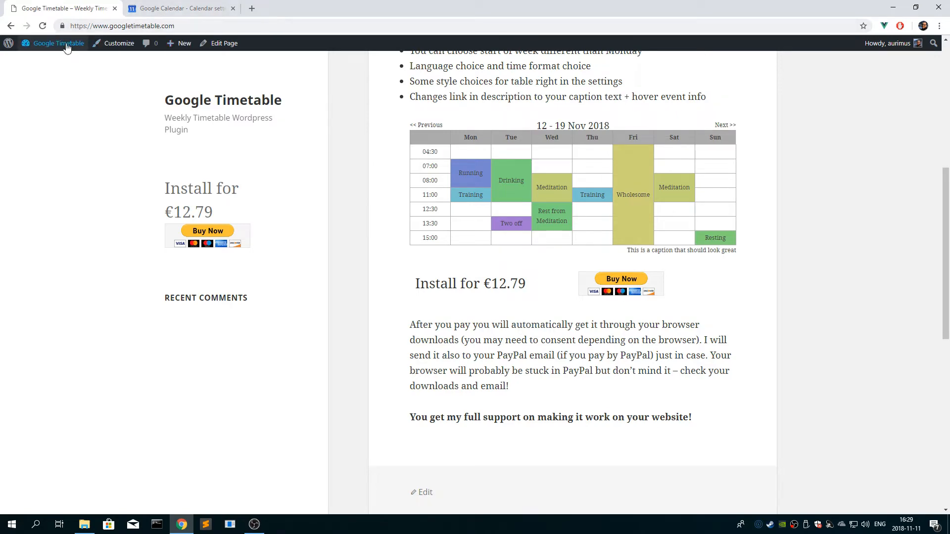
In a new tab at localhost/wp-admin Plugins, deactivate Google Calendar Weekly Timetable
{"action": "left_click", "coordinate": [369, 8]}
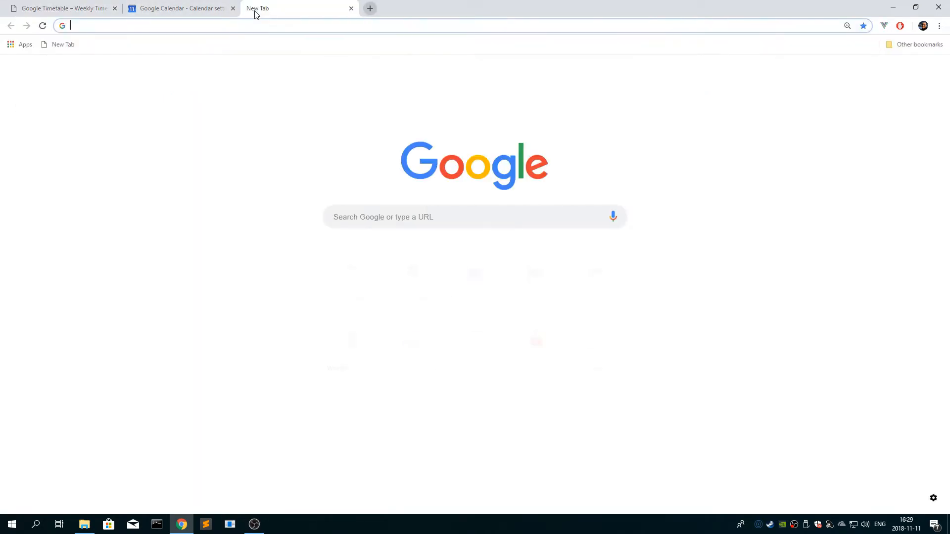
{"action": "type", "text": "localhost/wp-admin/plugins.php"}
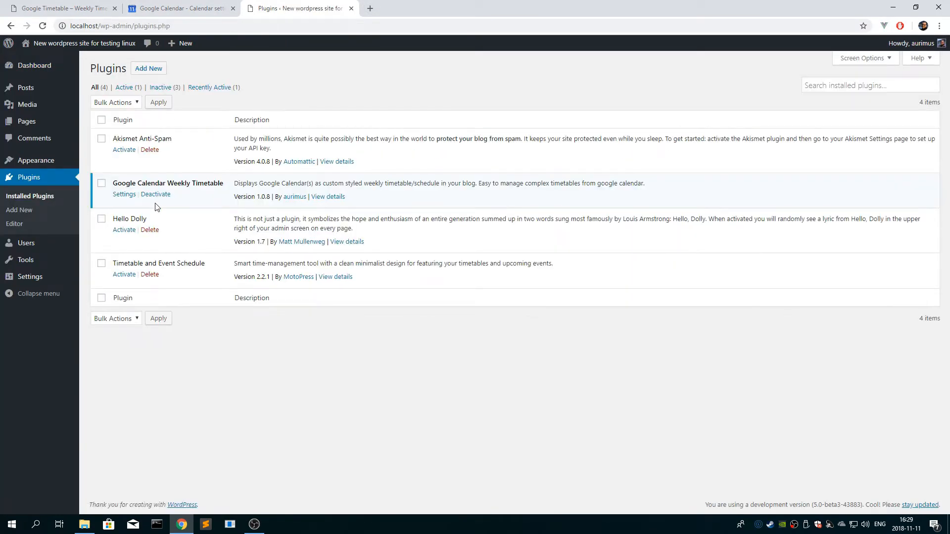
{"action": "left_click", "coordinate": [156, 194]}
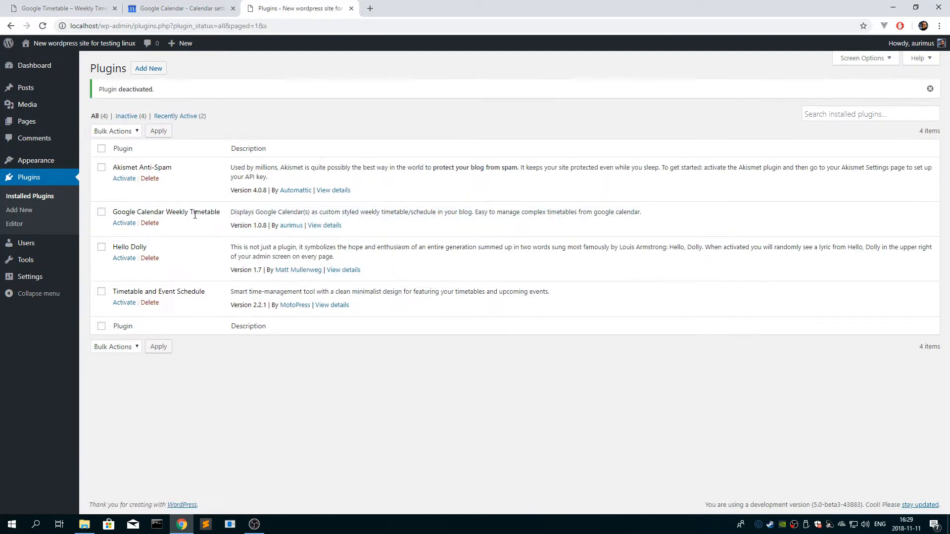
{"action": "mouse_move", "coordinate": [153, 225]}
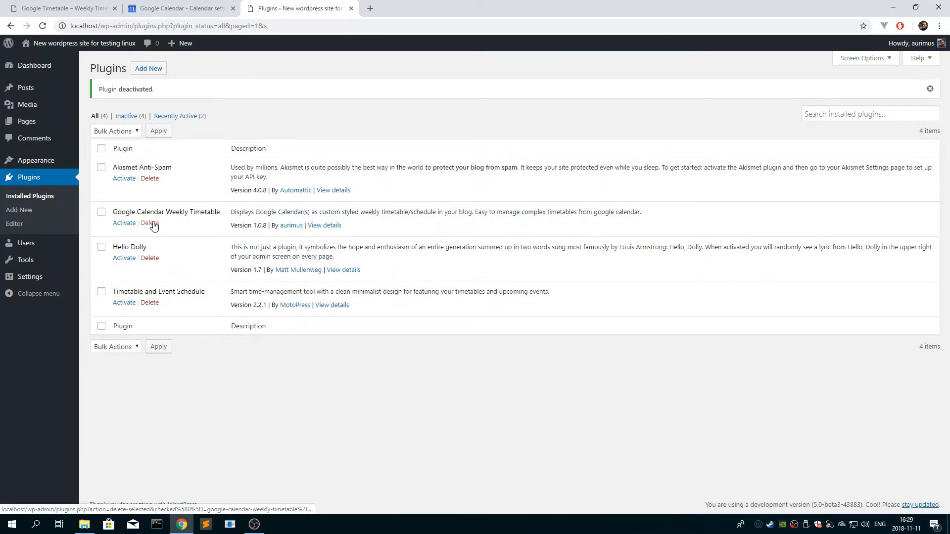
Delete the deactivated timetable plugin with its data and head to Add New
{"action": "left_click", "coordinate": [150, 223]}
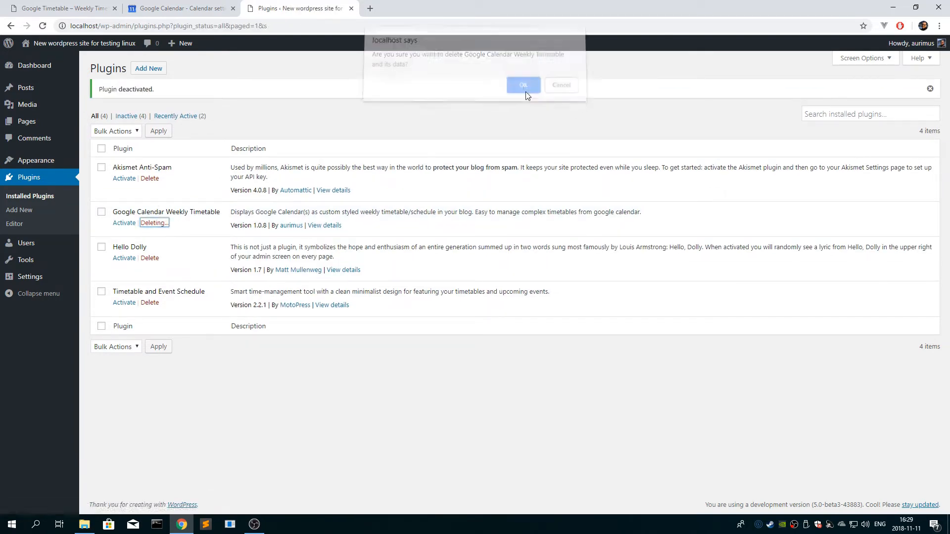
{"action": "left_click", "coordinate": [524, 85]}
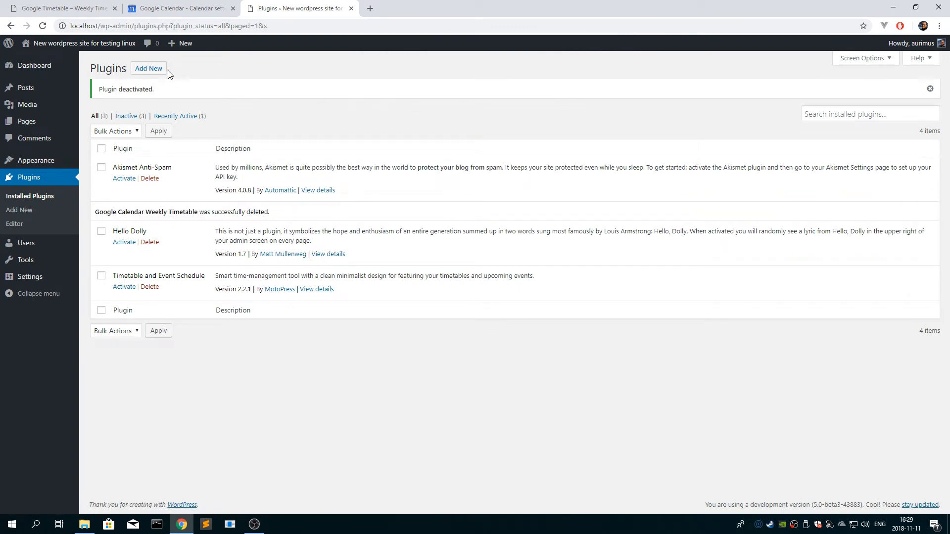
{"action": "left_click", "coordinate": [149, 69]}
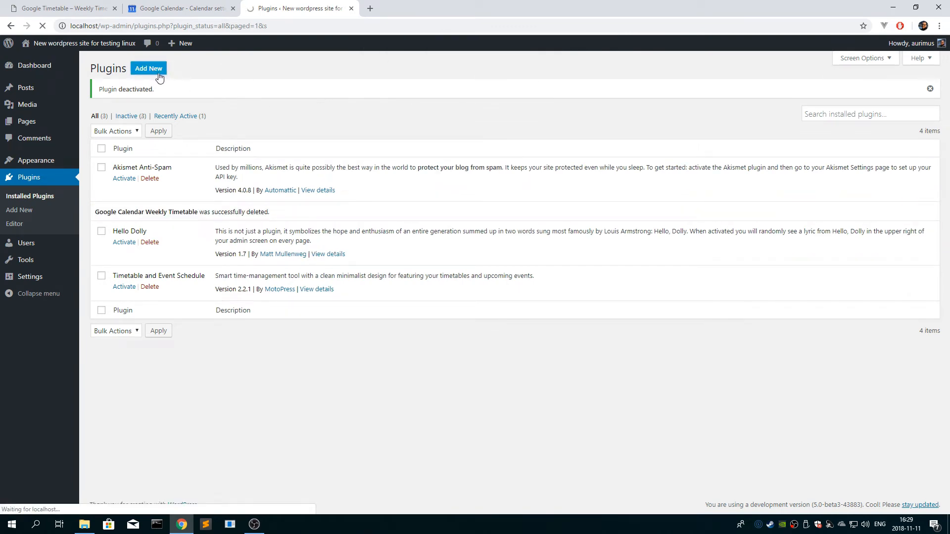
Choose google-calendar-weekly-timetable.zip as the plugin file to upload
{"action": "left_click", "coordinate": [148, 68]}
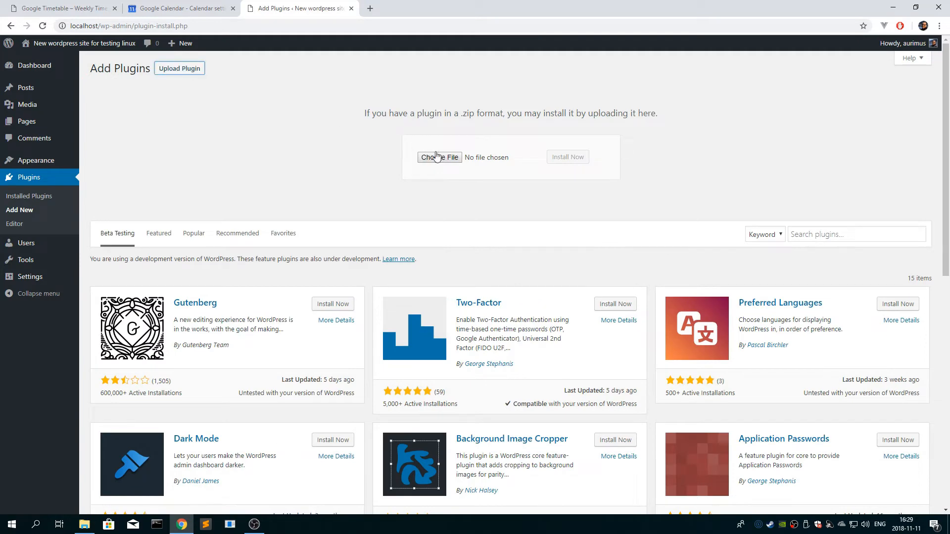
{"action": "left_click", "coordinate": [439, 156]}
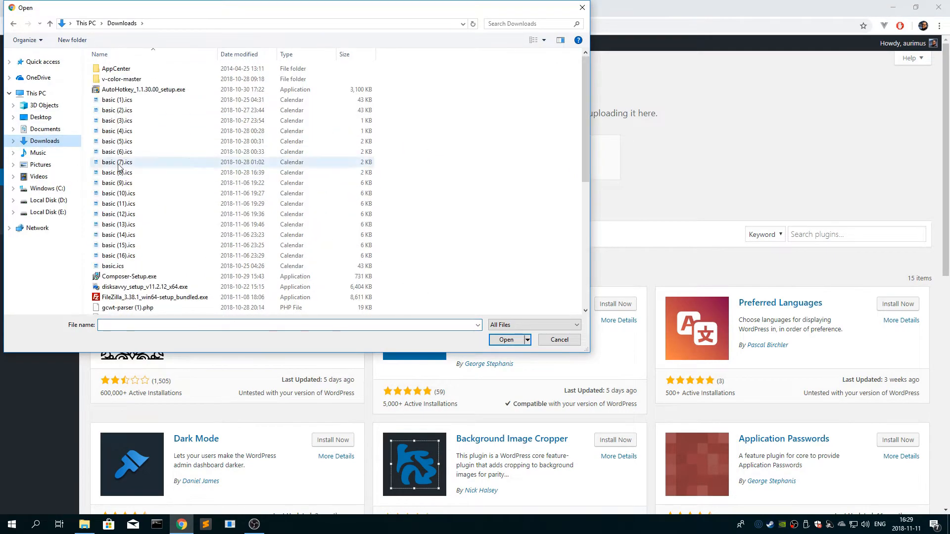
{"action": "scroll", "scroll_direction": "down", "scroll_amount": 3}
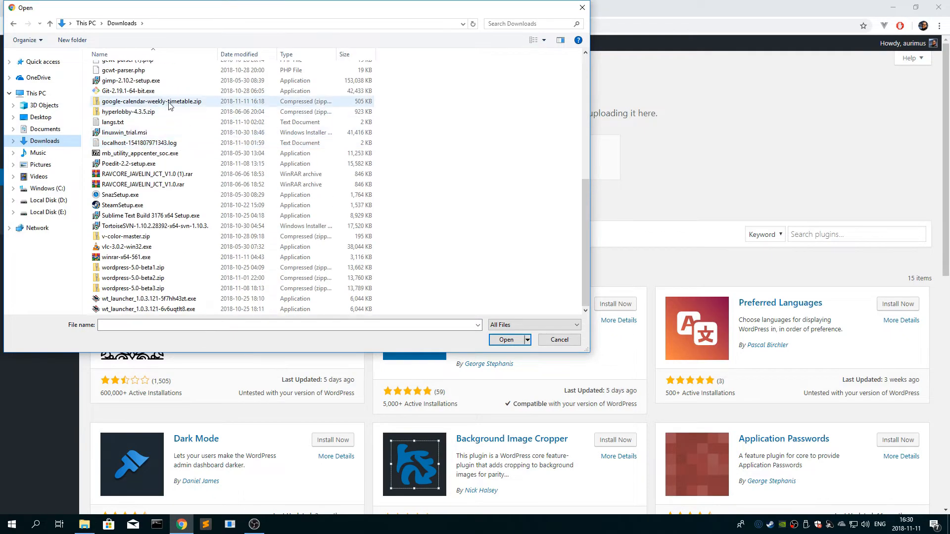
{"action": "left_click", "coordinate": [150, 101]}
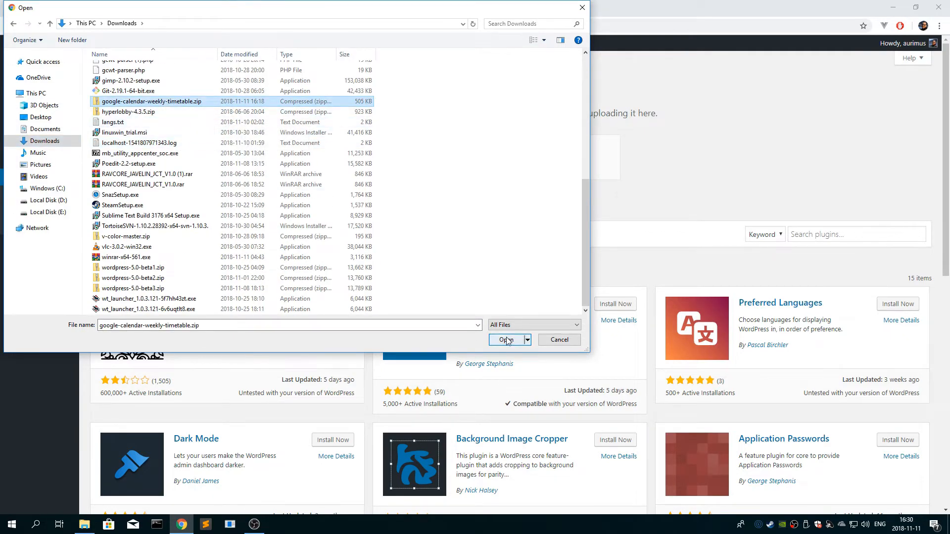
{"action": "left_click", "coordinate": [504, 339]}
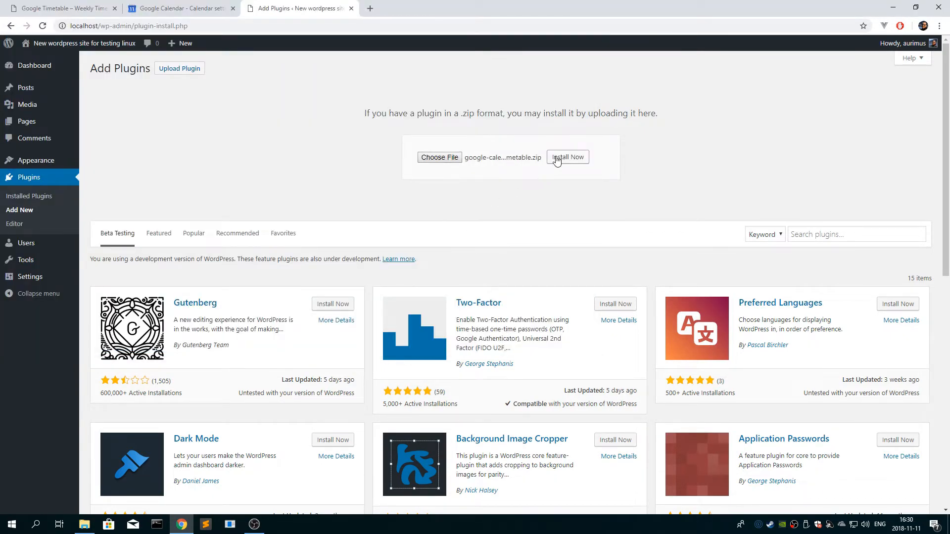
Install version 2.0.0 from the uploaded zip and activate the plugin
{"action": "left_click", "coordinate": [568, 156]}
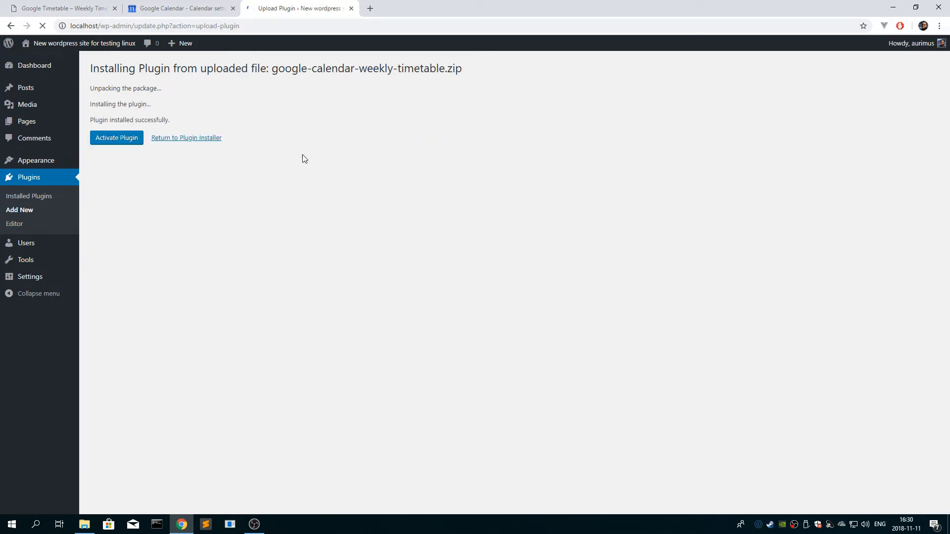
{"action": "left_click", "coordinate": [117, 137]}
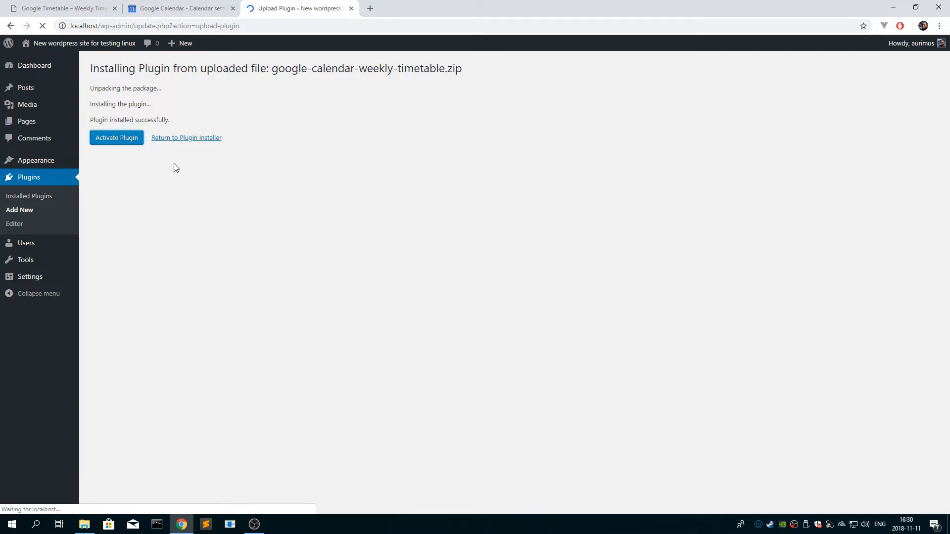
{"action": "left_click", "coordinate": [116, 138]}
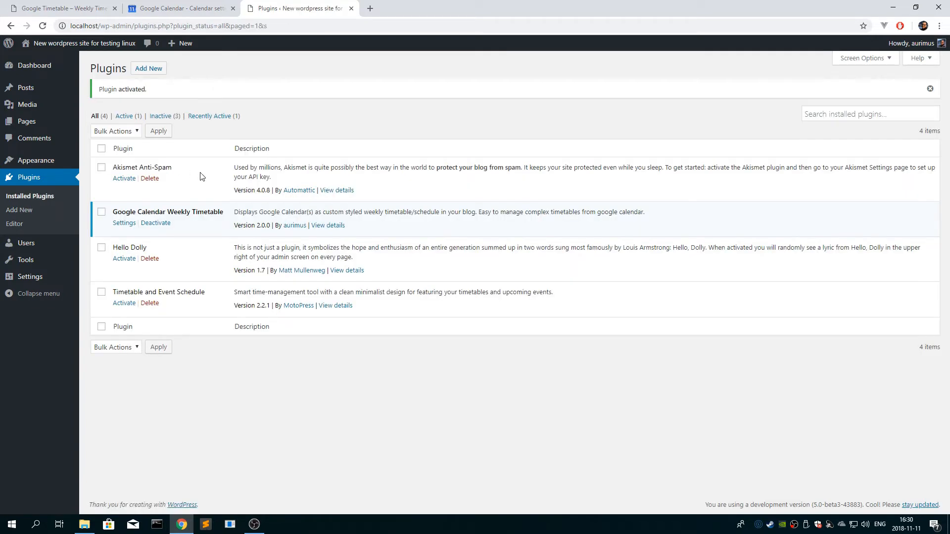
In the timetable settings keep navigation buttons shown, start weeks on Sunday and use 12-hour times
{"action": "left_click", "coordinate": [124, 222]}
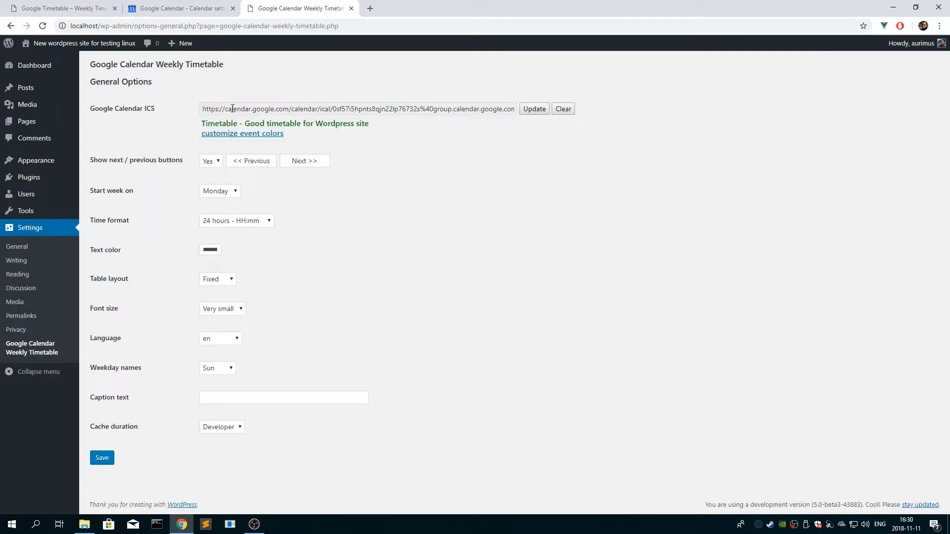
{"action": "mouse_move", "coordinate": [336, 148]}
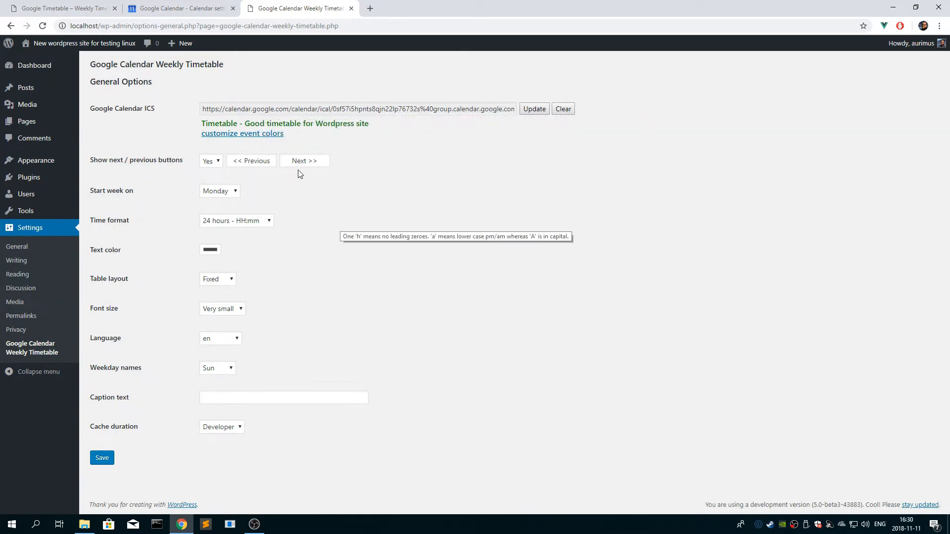
{"action": "mouse_move", "coordinate": [219, 163]}
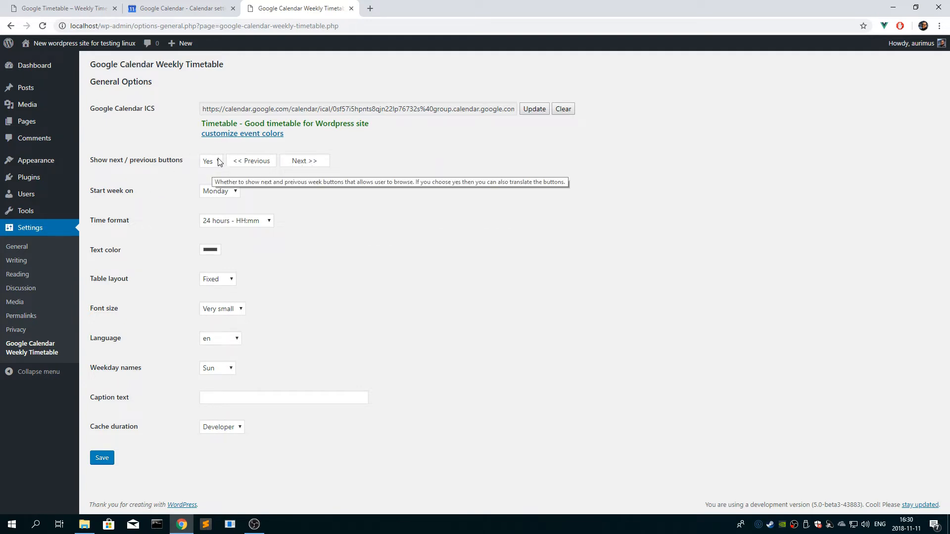
{"action": "left_click", "coordinate": [210, 161]}
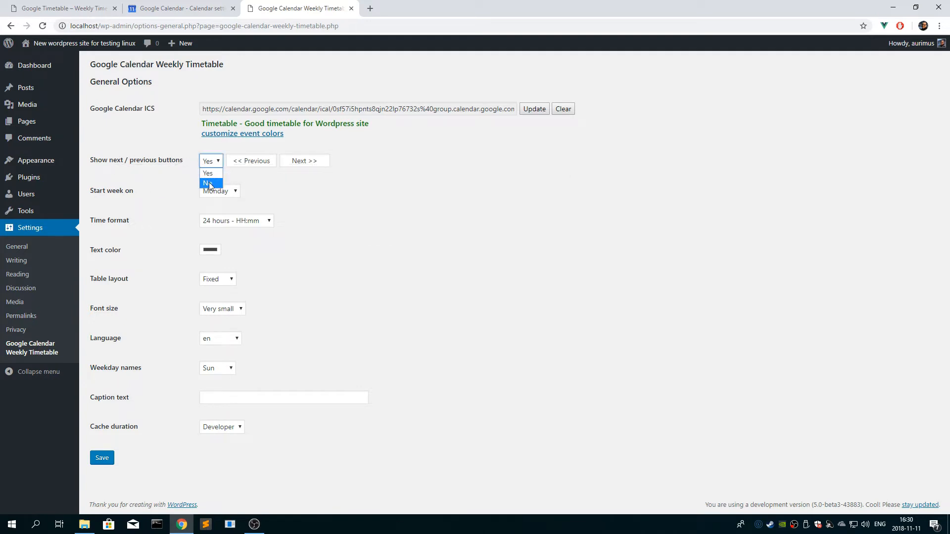
{"action": "mouse_move", "coordinate": [209, 175]}
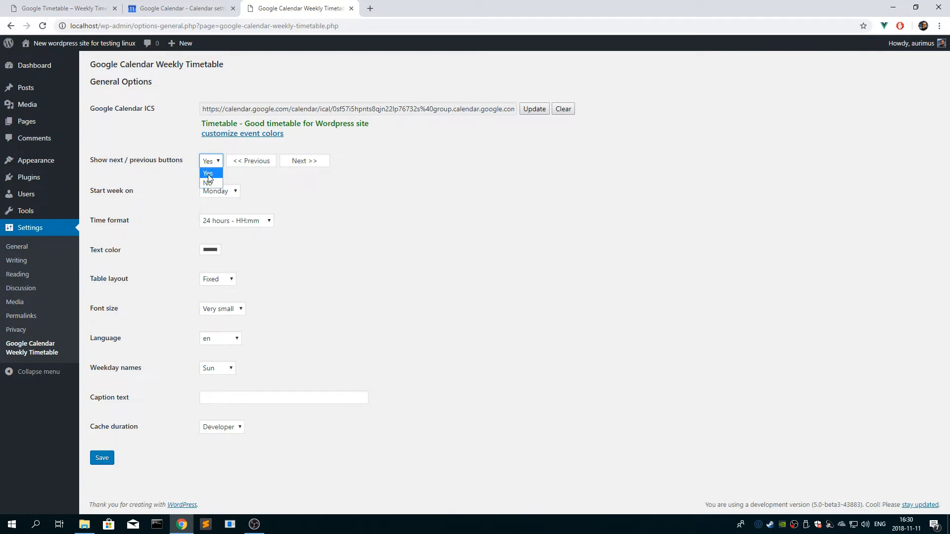
{"action": "left_click", "coordinate": [208, 172]}
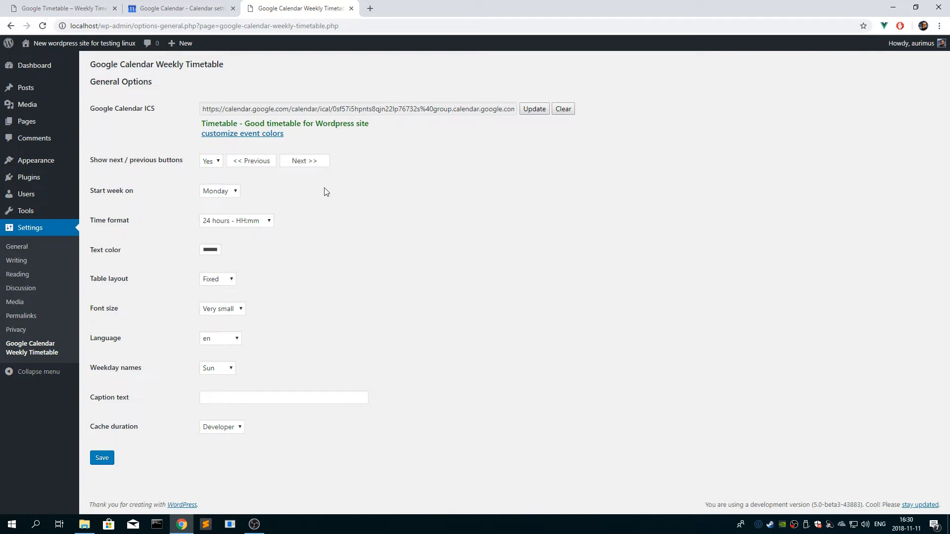
{"action": "left_click", "coordinate": [220, 191]}
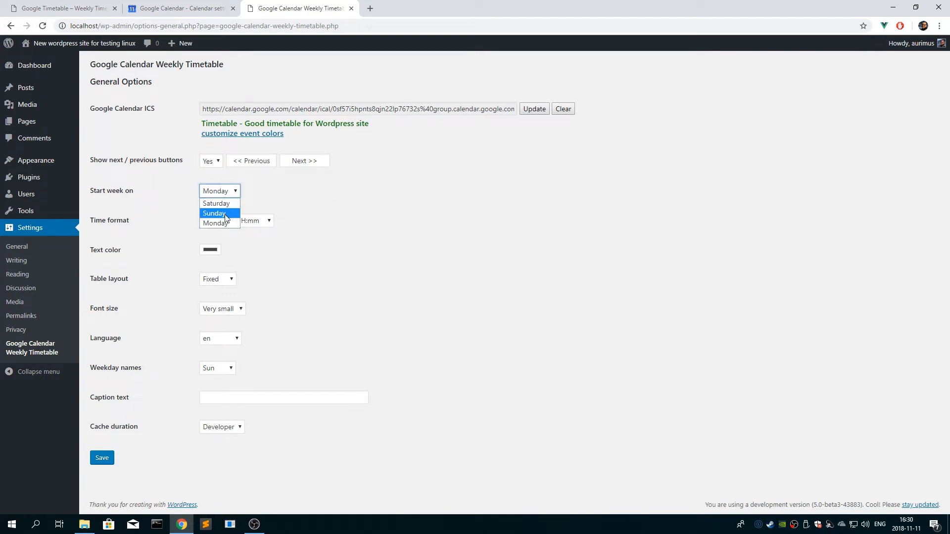
{"action": "left_click", "coordinate": [214, 213]}
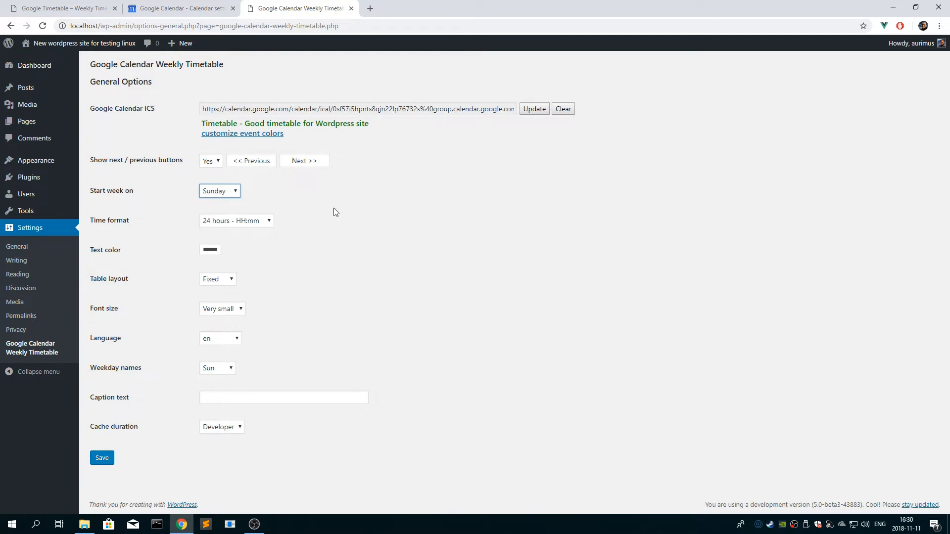
{"action": "left_click", "coordinate": [235, 219]}
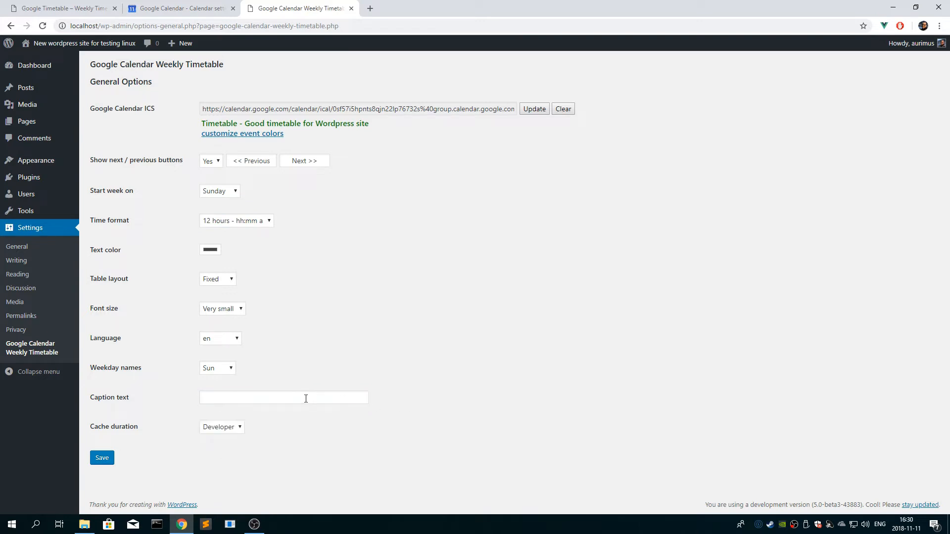
Set the caption text to 'The caption for your table' and save the settings
{"action": "left_click", "coordinate": [283, 398]}
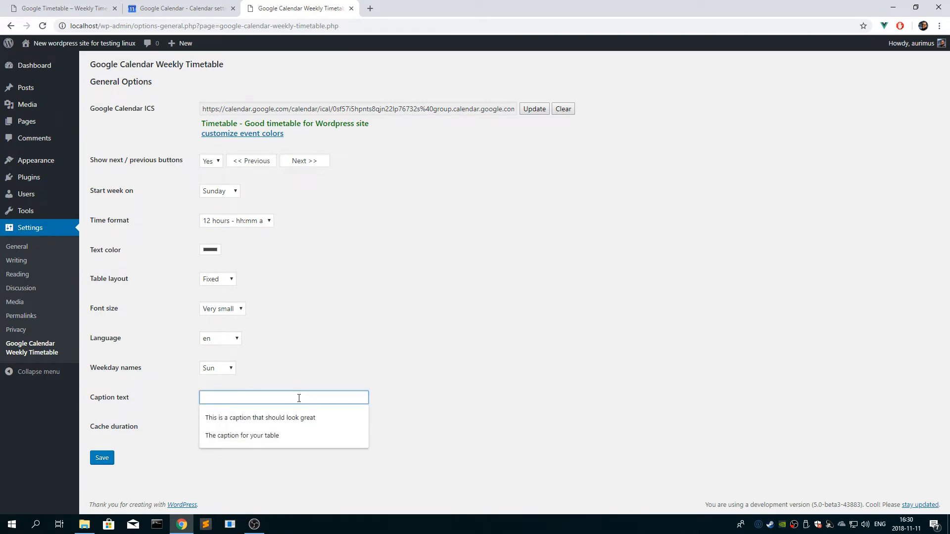
{"action": "left_click", "coordinate": [242, 435]}
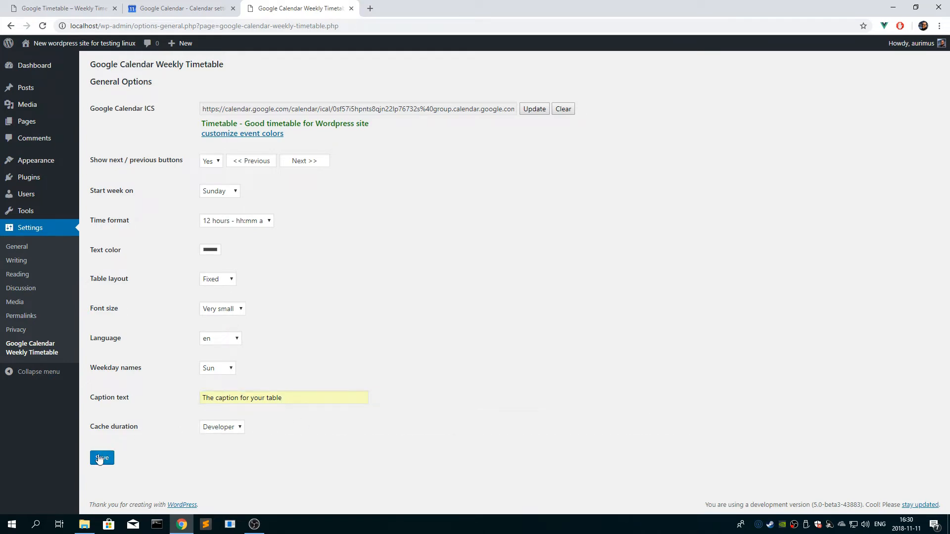
{"action": "left_click", "coordinate": [101, 458]}
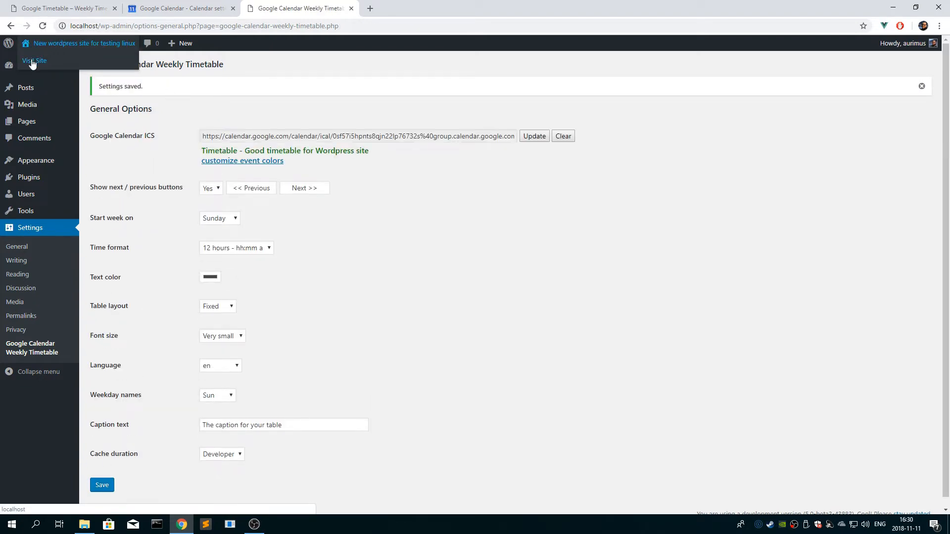
View the Sample Page timetable, advance it to the 18 – 25 Nov 2018 week, then go to Google Calendar
{"action": "left_click", "coordinate": [29, 59]}
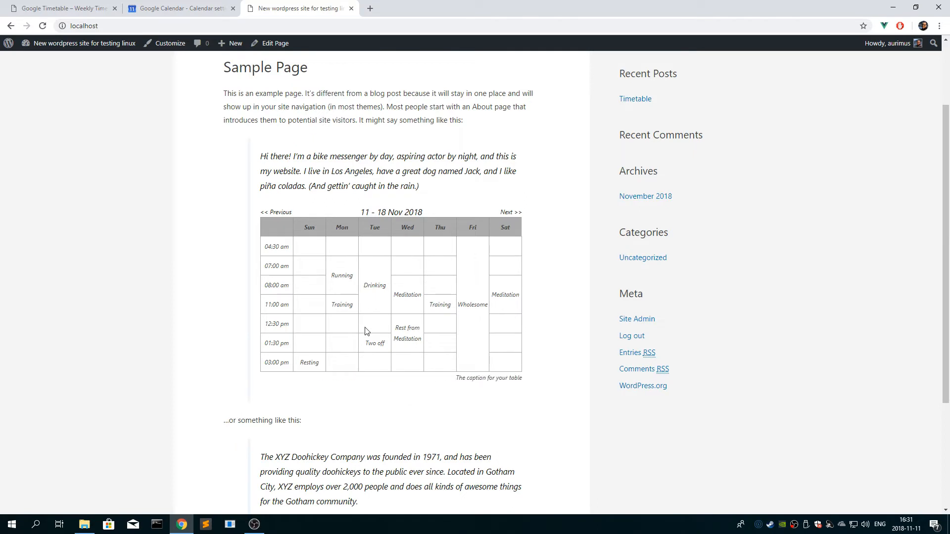
{"action": "mouse_move", "coordinate": [471, 378]}
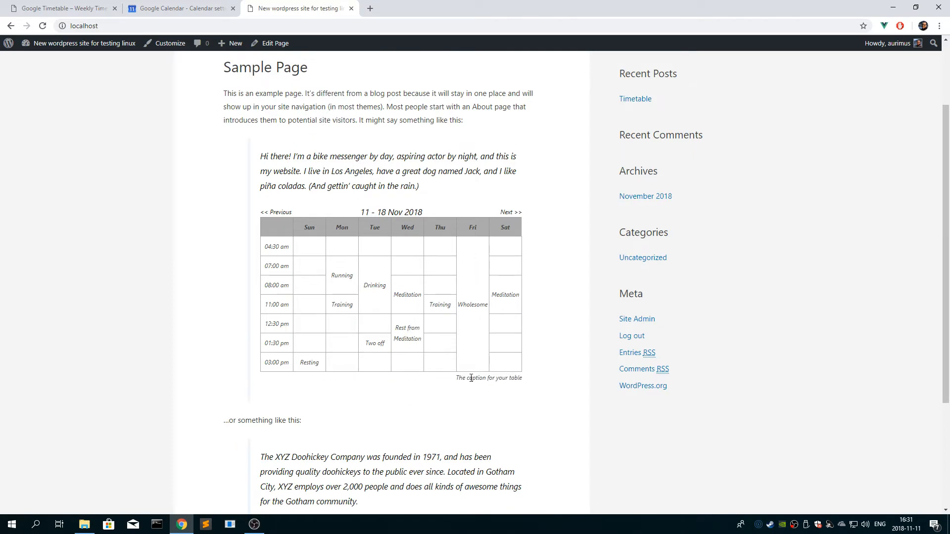
{"action": "mouse_move", "coordinate": [412, 319]}
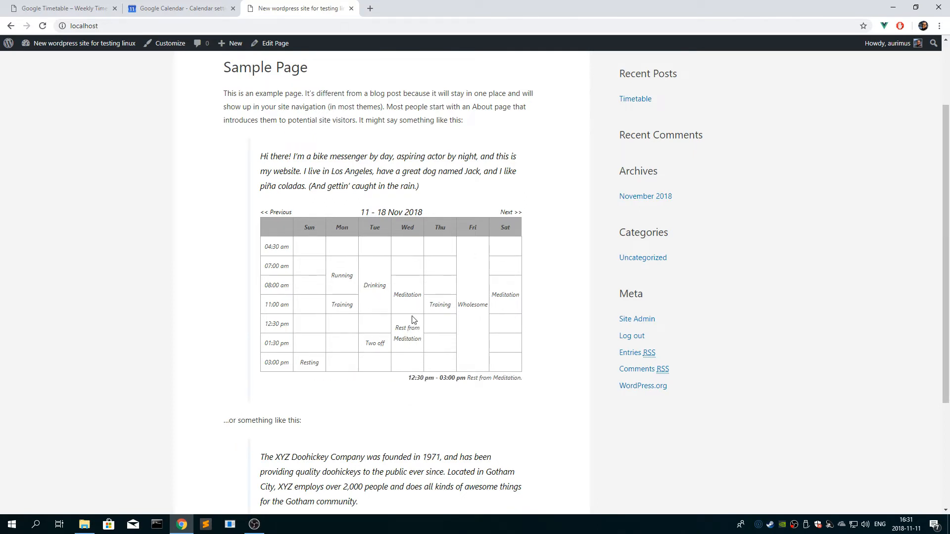
{"action": "mouse_move", "coordinate": [407, 330]}
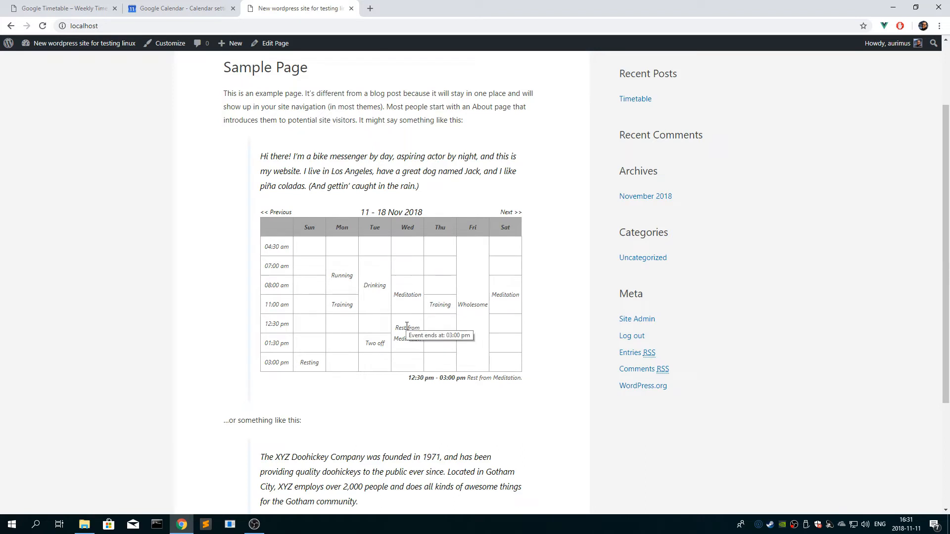
{"action": "mouse_move", "coordinate": [407, 295]}
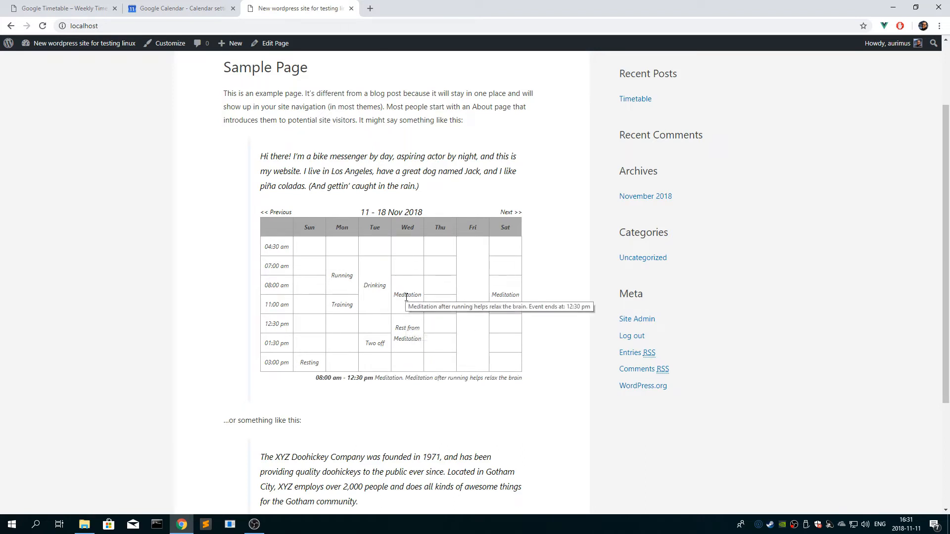
{"action": "left_click", "coordinate": [511, 212]}
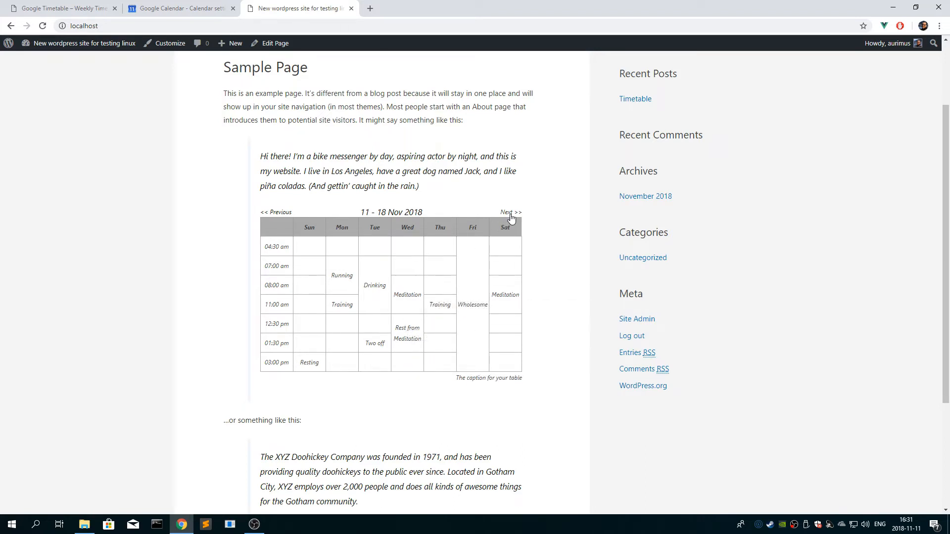
{"action": "left_click", "coordinate": [511, 212]}
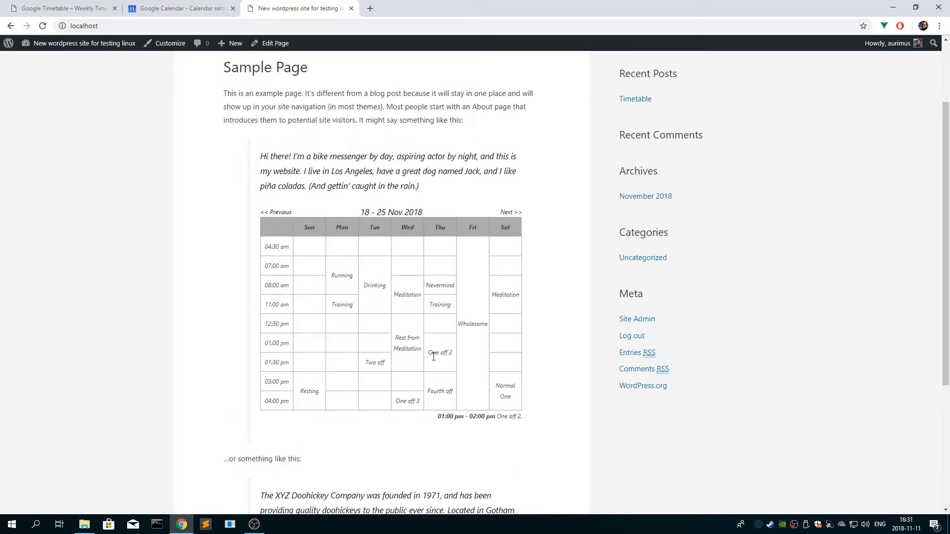
{"action": "left_click", "coordinate": [180, 8]}
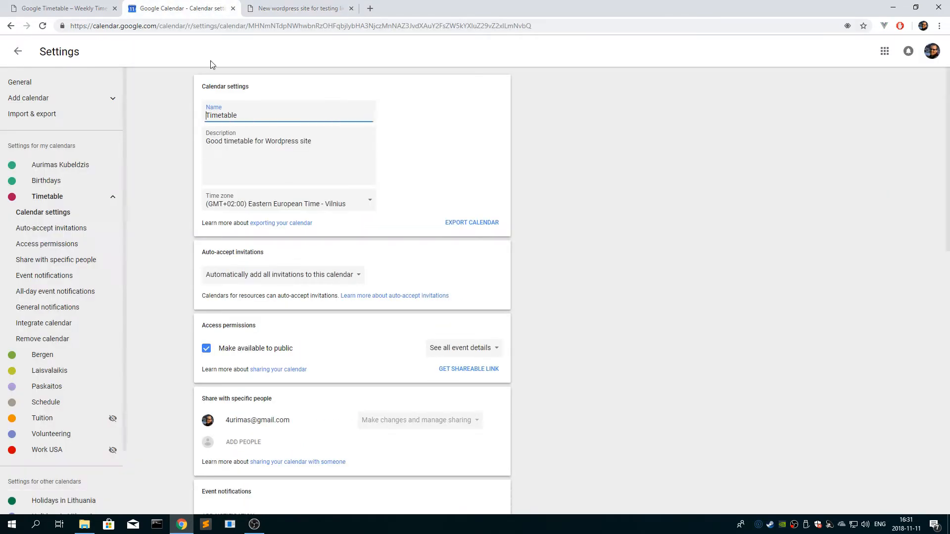
Leave Settings, browse forward to the 19–25 November week, then move to googletimetable.com
{"action": "left_click", "coordinate": [18, 51]}
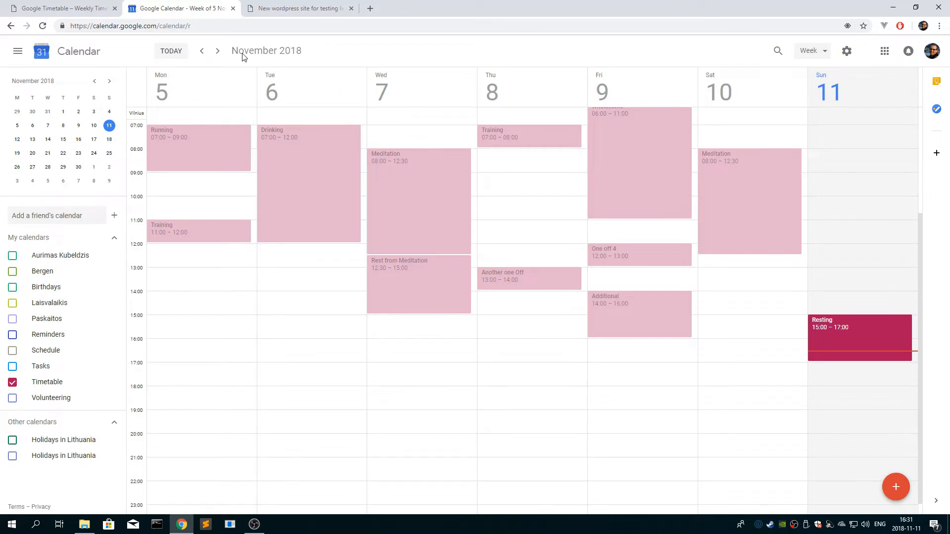
{"action": "left_click", "coordinate": [218, 52]}
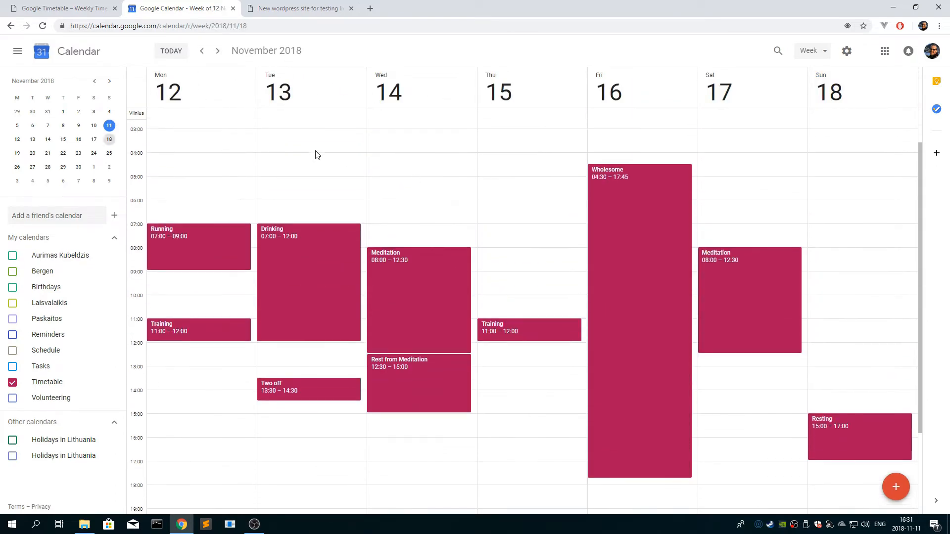
{"action": "left_click", "coordinate": [218, 52]}
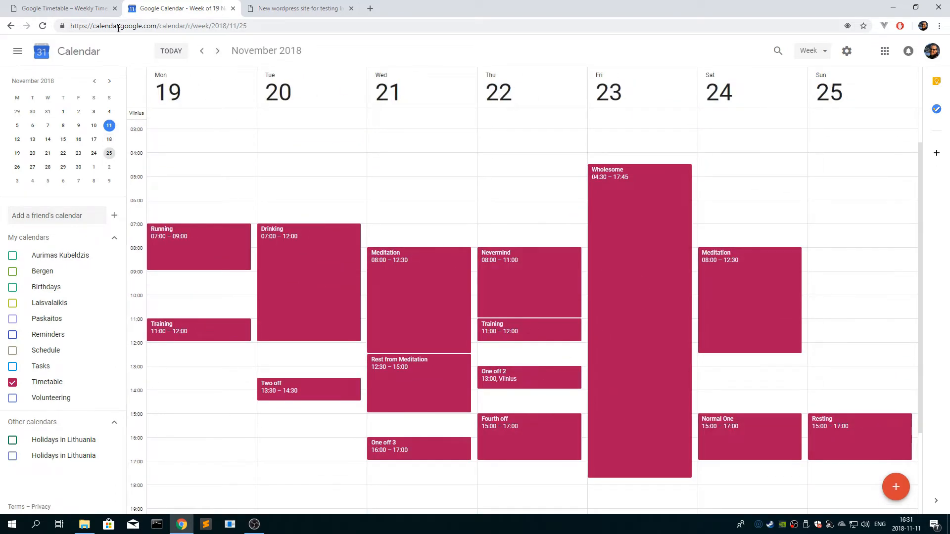
{"action": "mouse_move", "coordinate": [593, 376]}
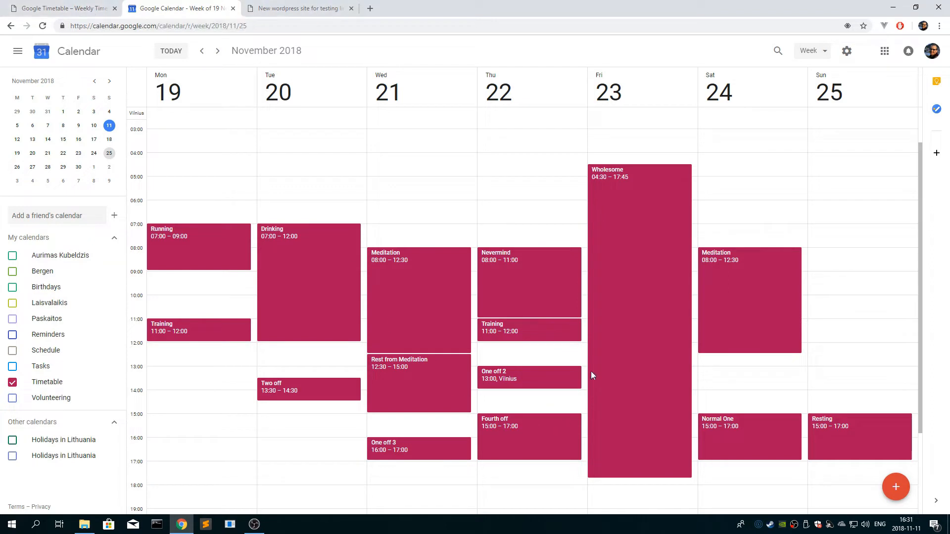
{"action": "mouse_move", "coordinate": [259, 206]}
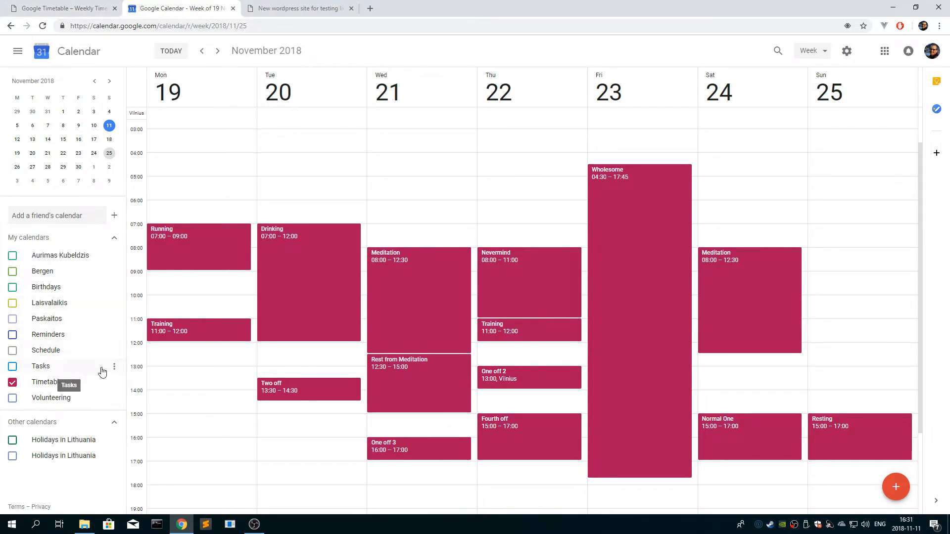
{"action": "left_click", "coordinate": [113, 382]}
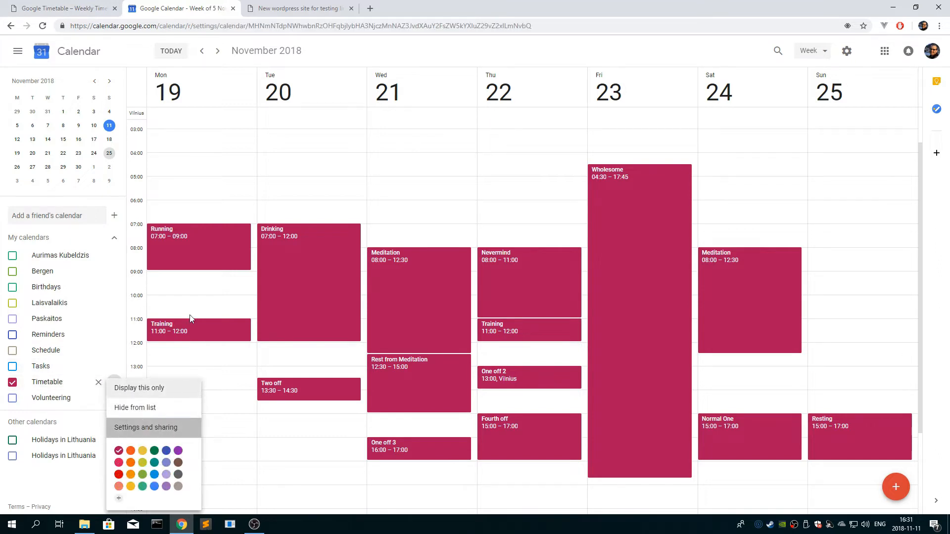
{"action": "left_click", "coordinate": [145, 427]}
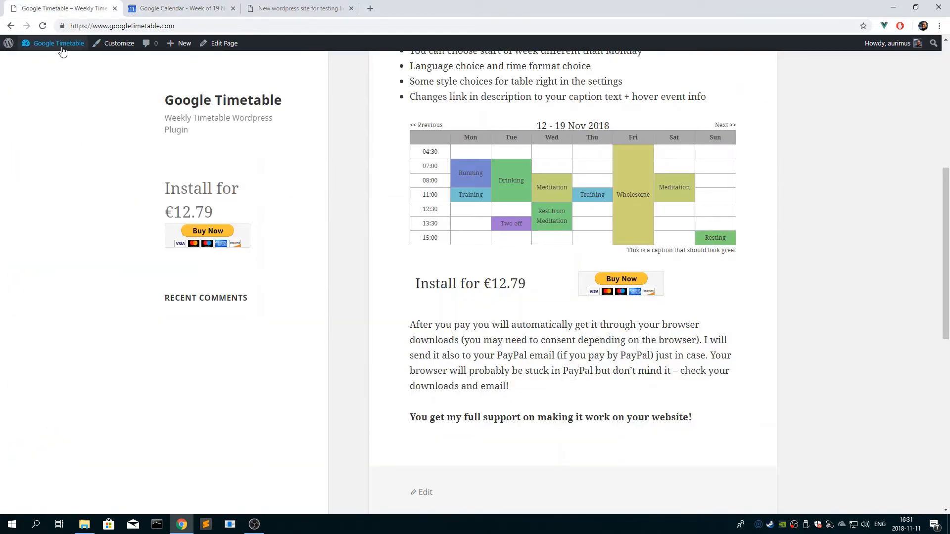
From the Dashboard reach Settings > Google Calendar Weekly Timetable and show the time format choices
{"action": "left_click", "coordinate": [58, 42]}
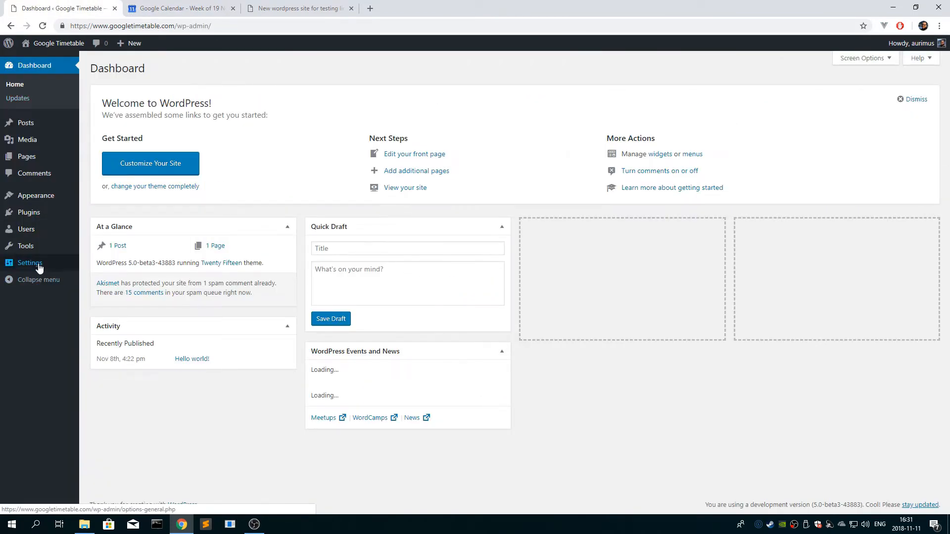
{"action": "left_click", "coordinate": [30, 263]}
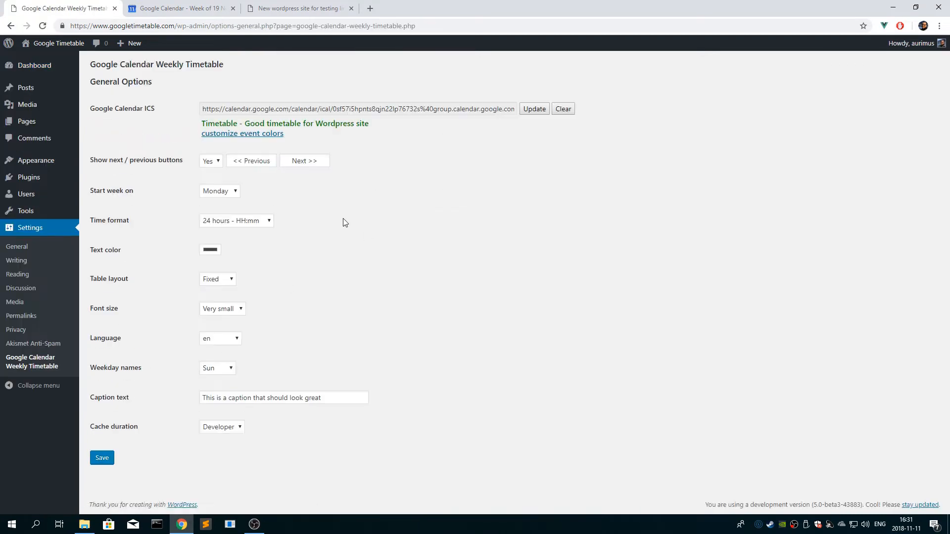
{"action": "mouse_move", "coordinate": [220, 191]}
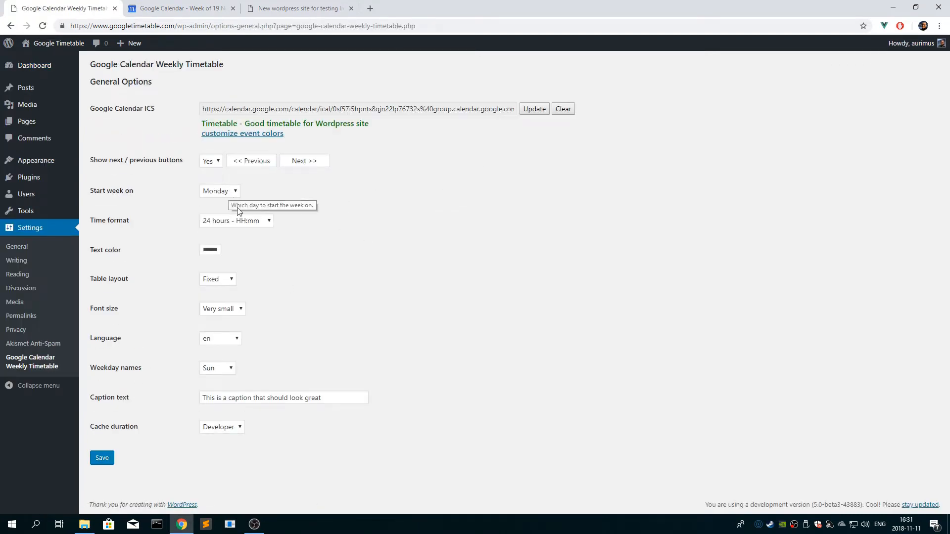
{"action": "mouse_move", "coordinate": [256, 224]}
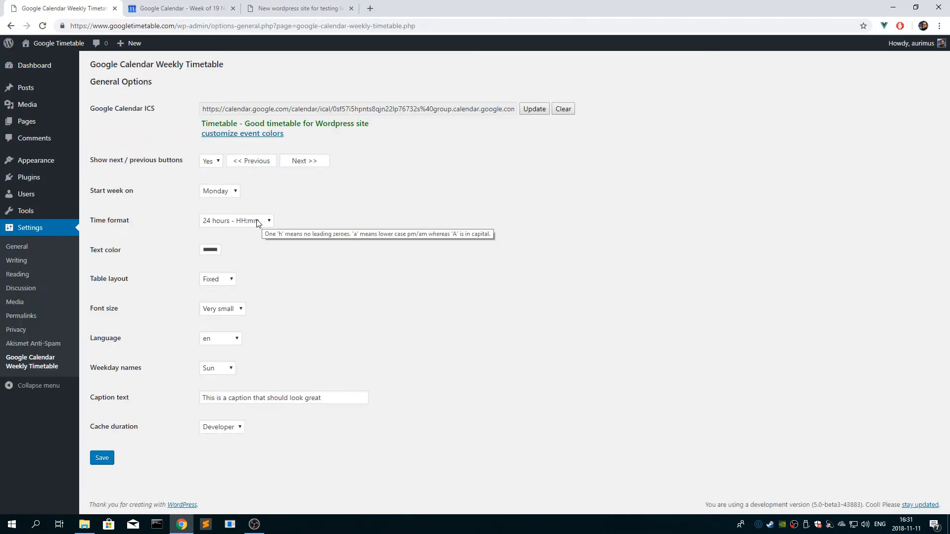
{"action": "left_click", "coordinate": [236, 221]}
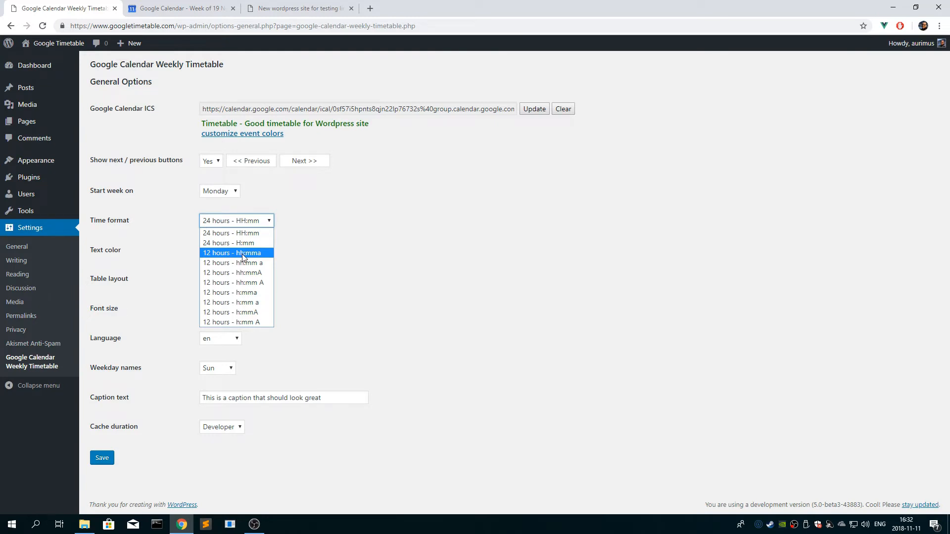
{"action": "mouse_move", "coordinate": [236, 292]}
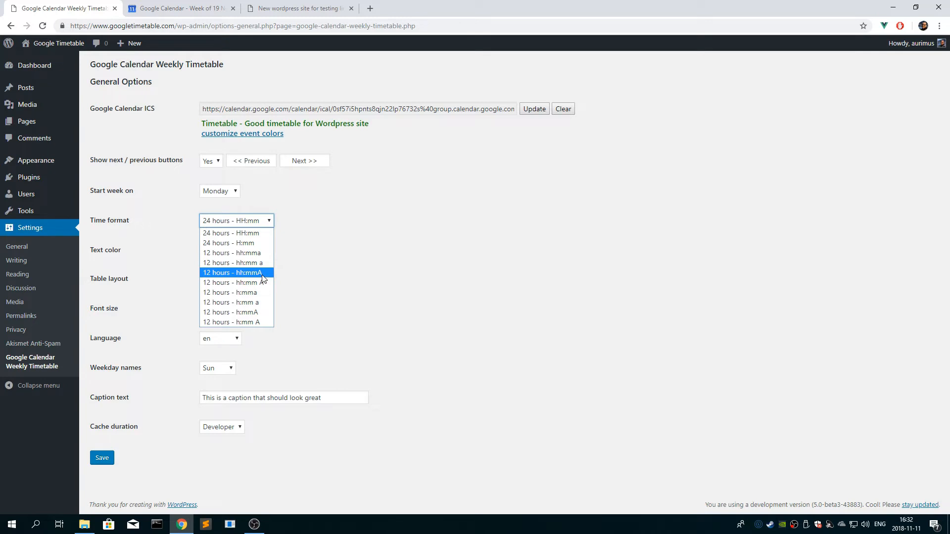
{"action": "mouse_move", "coordinate": [262, 271]}
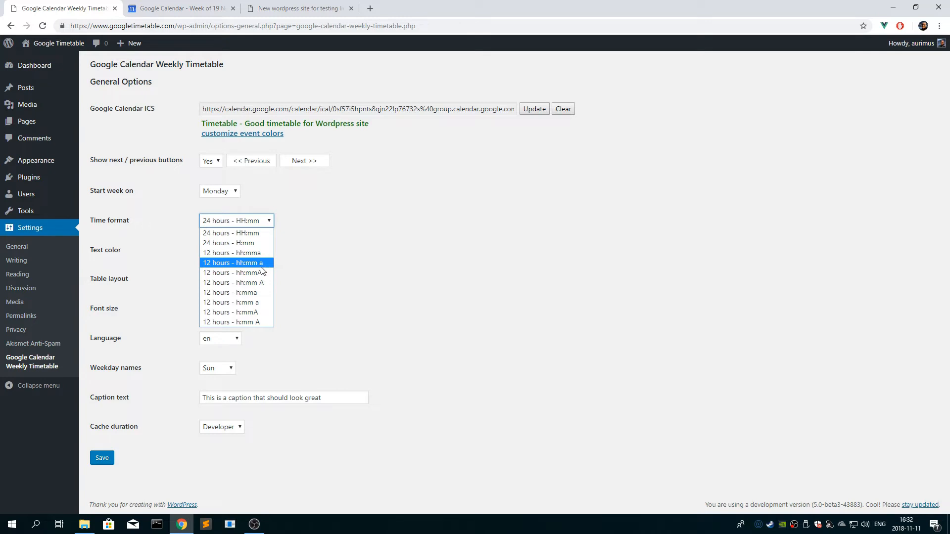
{"action": "mouse_move", "coordinate": [263, 274]}
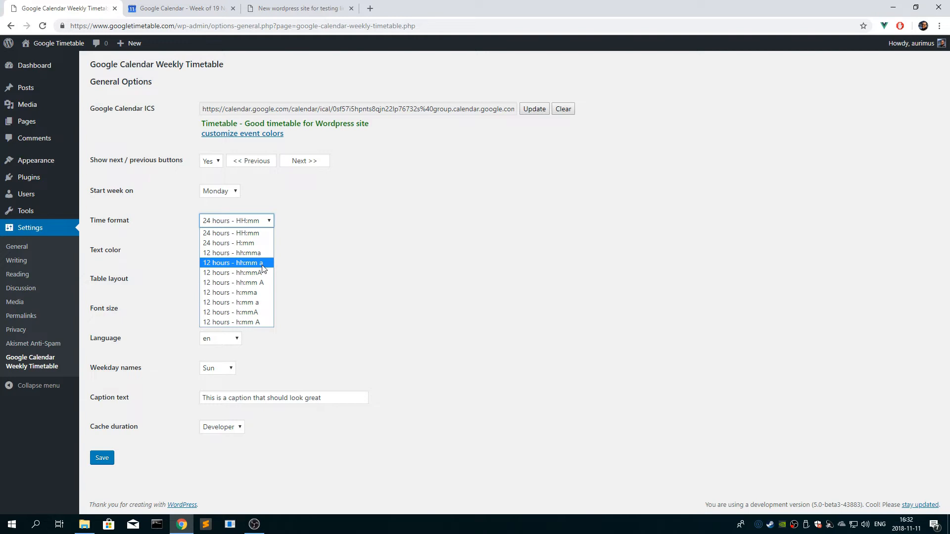
{"action": "mouse_move", "coordinate": [255, 275]}
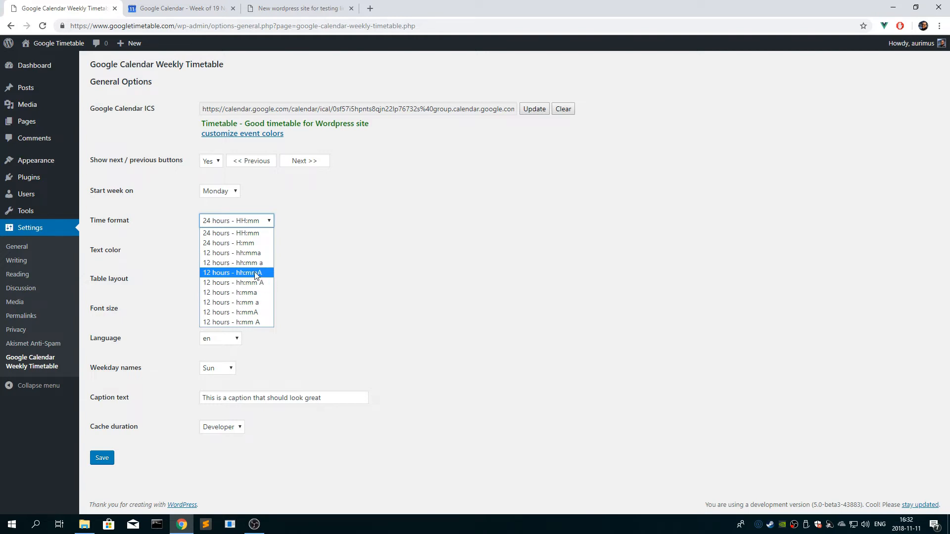
{"action": "mouse_move", "coordinate": [259, 287]}
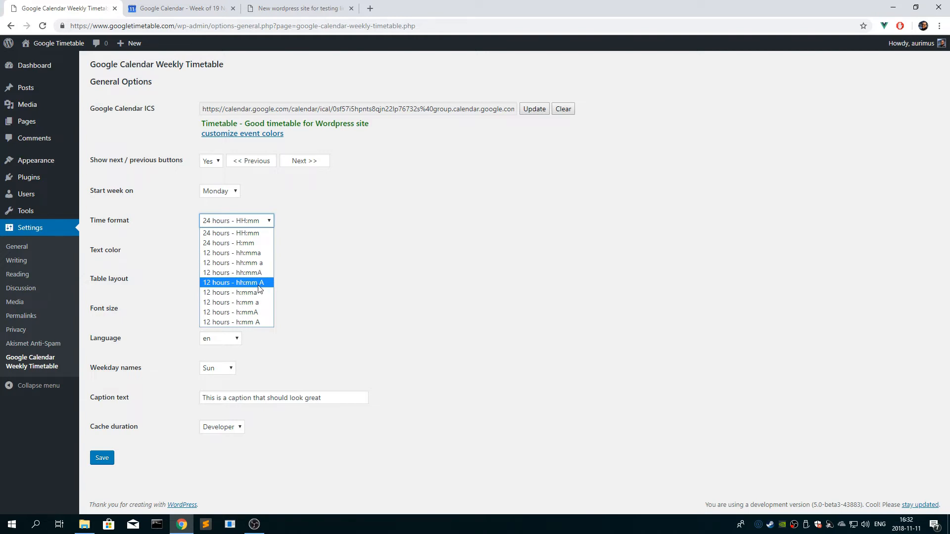
{"action": "mouse_move", "coordinate": [263, 287]}
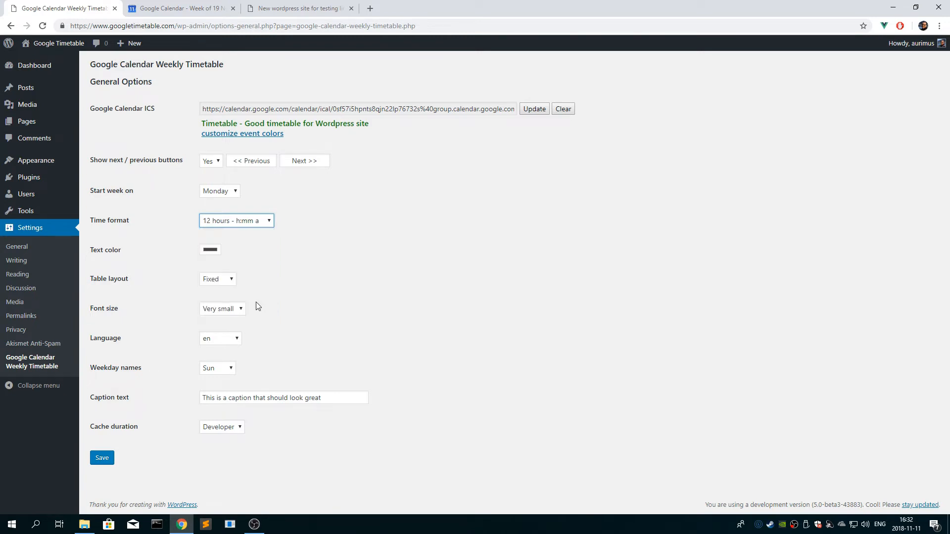
{"action": "mouse_move", "coordinate": [210, 251]}
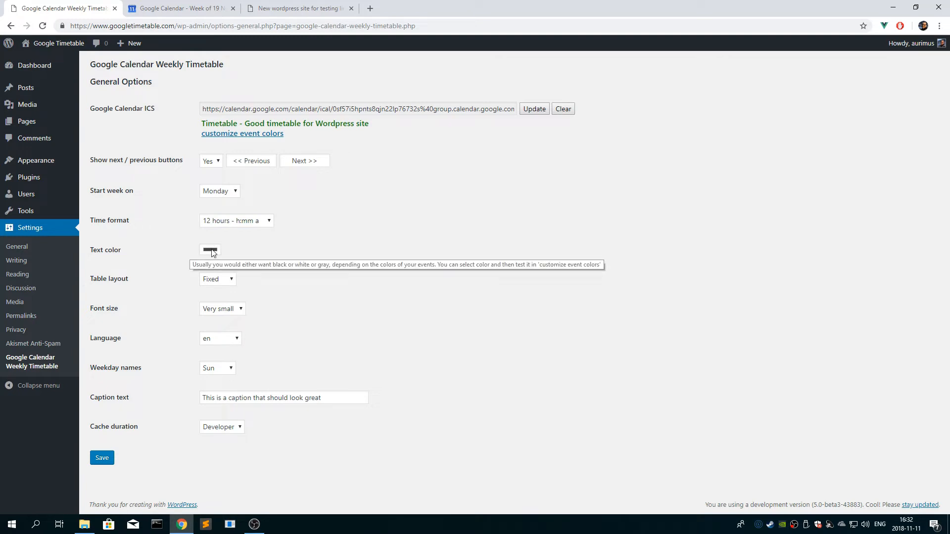
{"action": "mouse_move", "coordinate": [231, 243]}
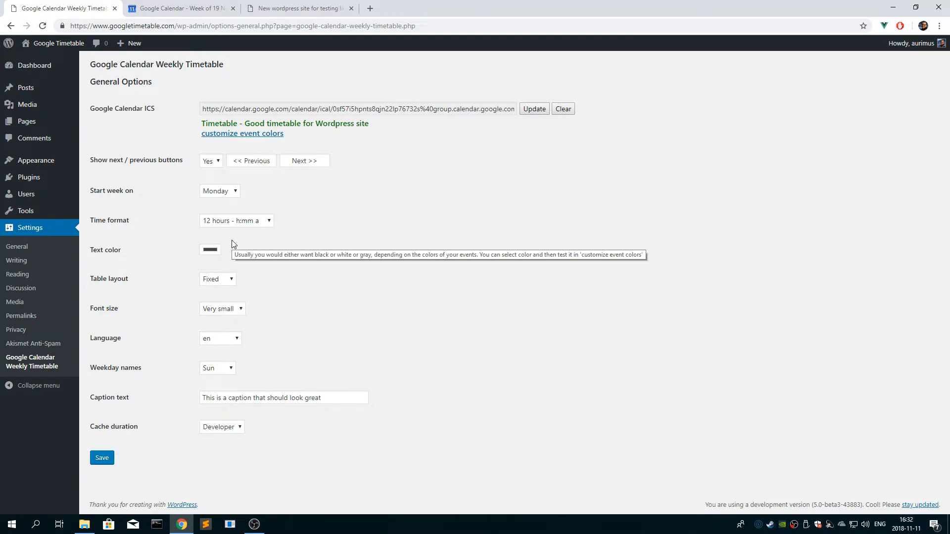
{"action": "mouse_move", "coordinate": [214, 253]}
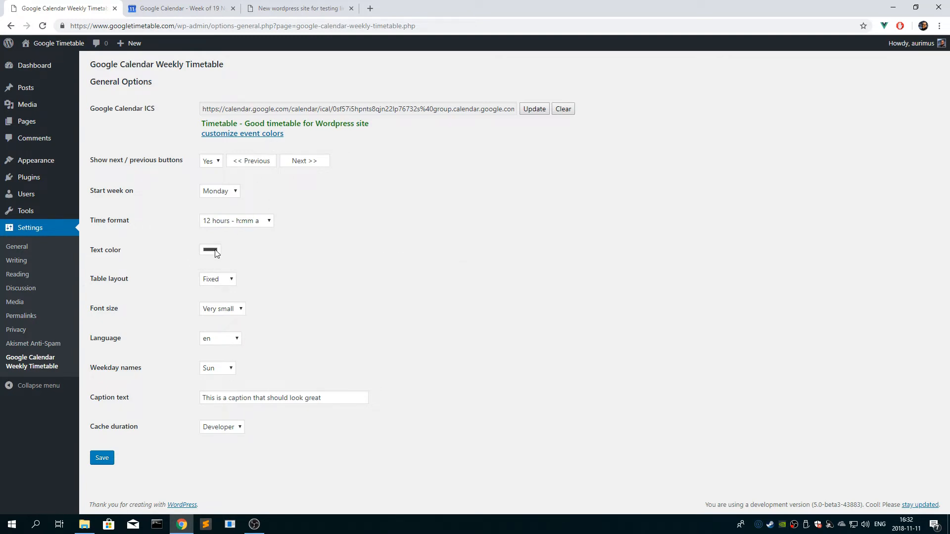
{"action": "mouse_move", "coordinate": [214, 254]}
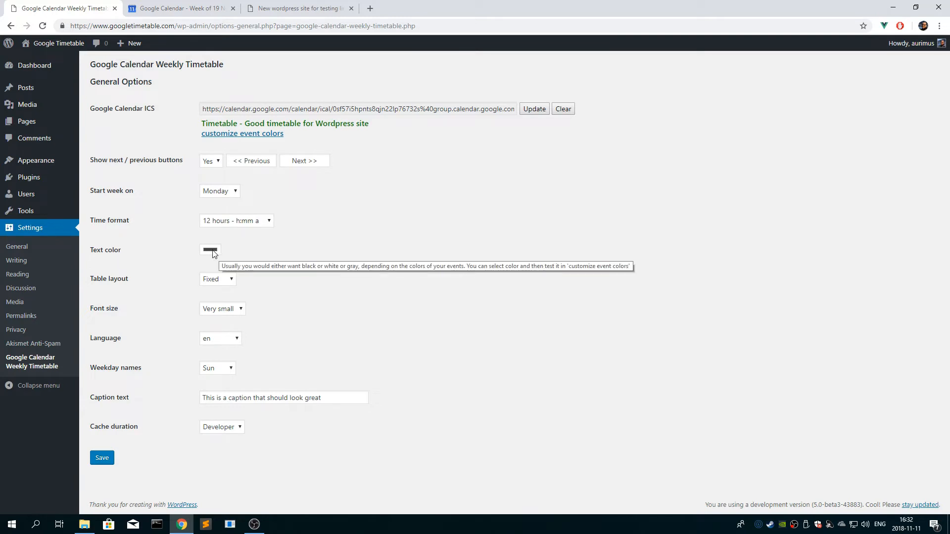
{"action": "mouse_move", "coordinate": [215, 254]}
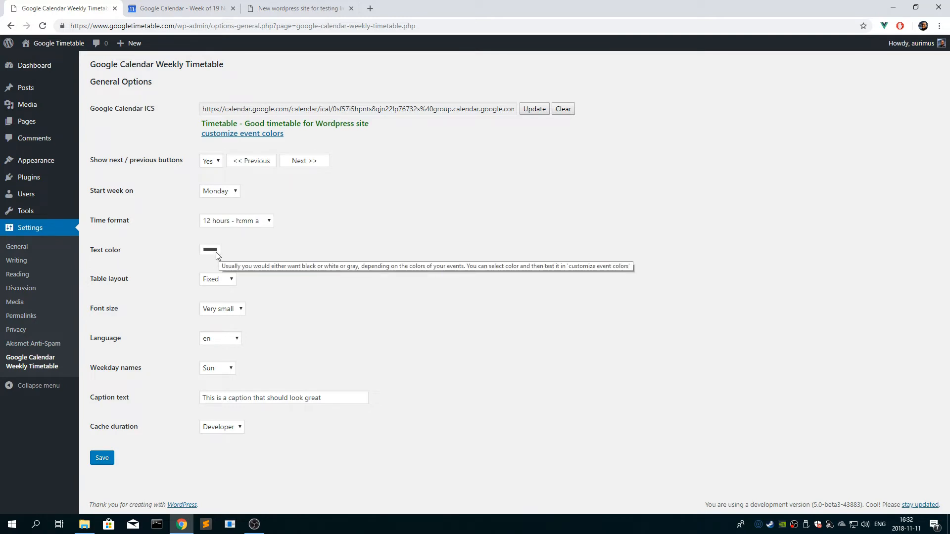
{"action": "mouse_move", "coordinate": [220, 287]}
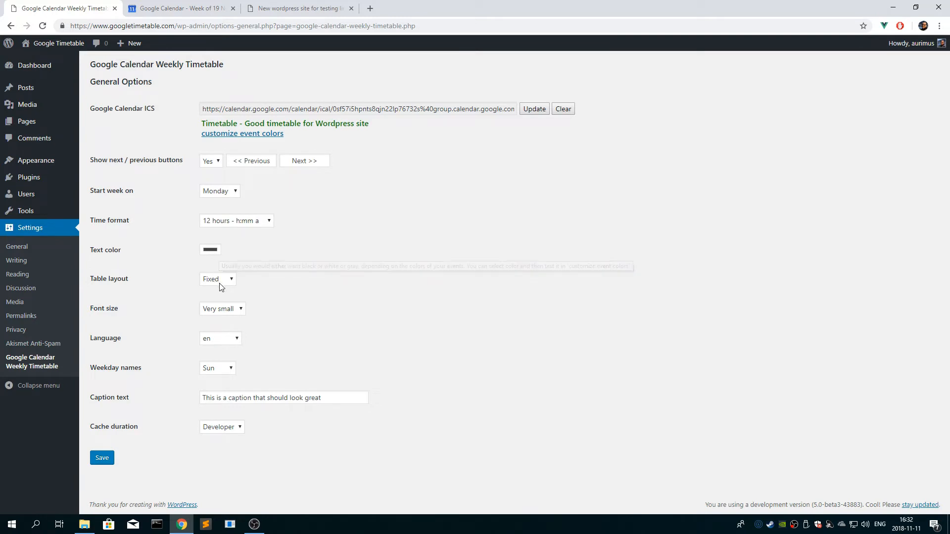
{"action": "mouse_move", "coordinate": [223, 283]}
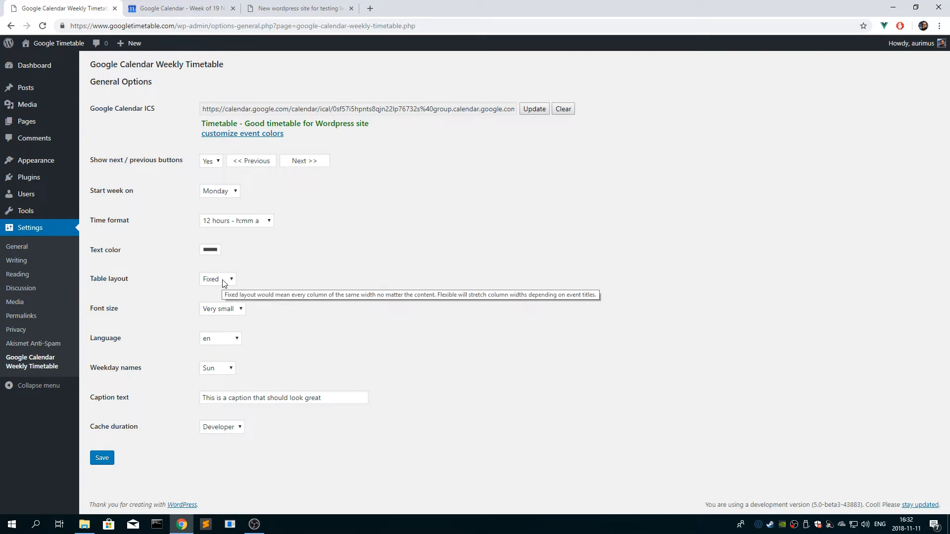
{"action": "left_click", "coordinate": [218, 280]}
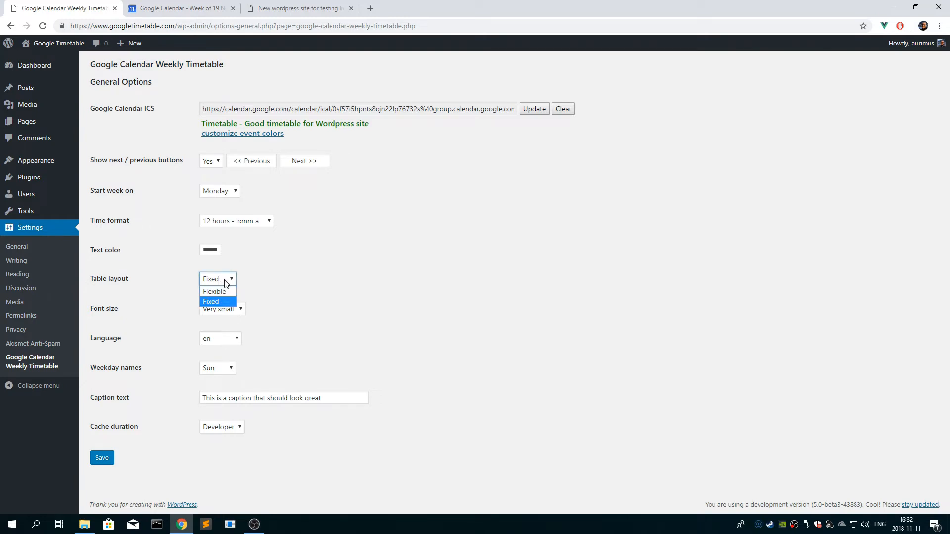
{"action": "left_click", "coordinate": [211, 301]}
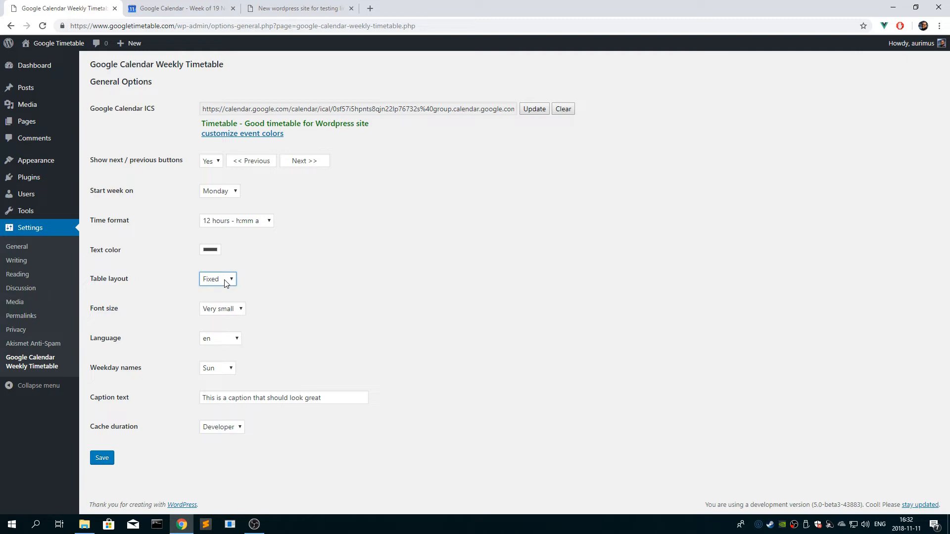
{"action": "left_click", "coordinate": [217, 279]}
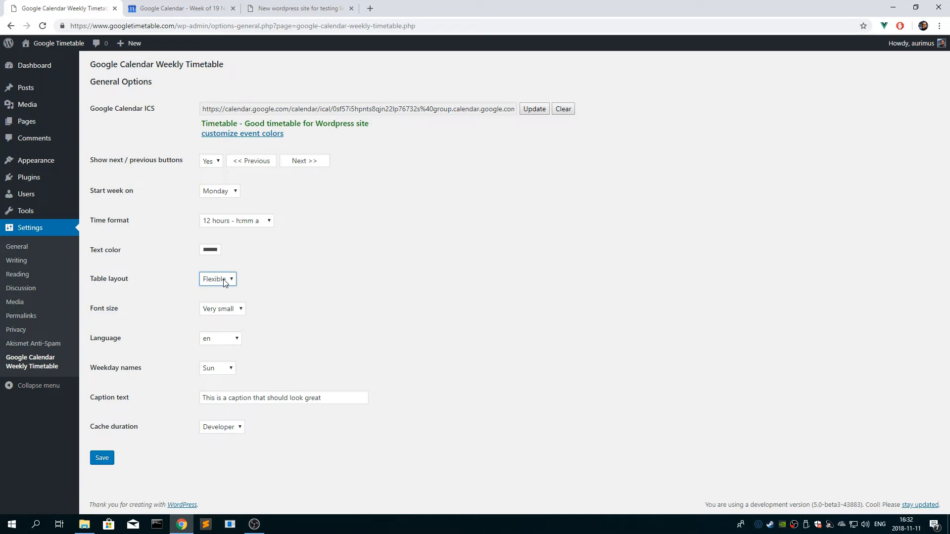
{"action": "left_click", "coordinate": [216, 279]}
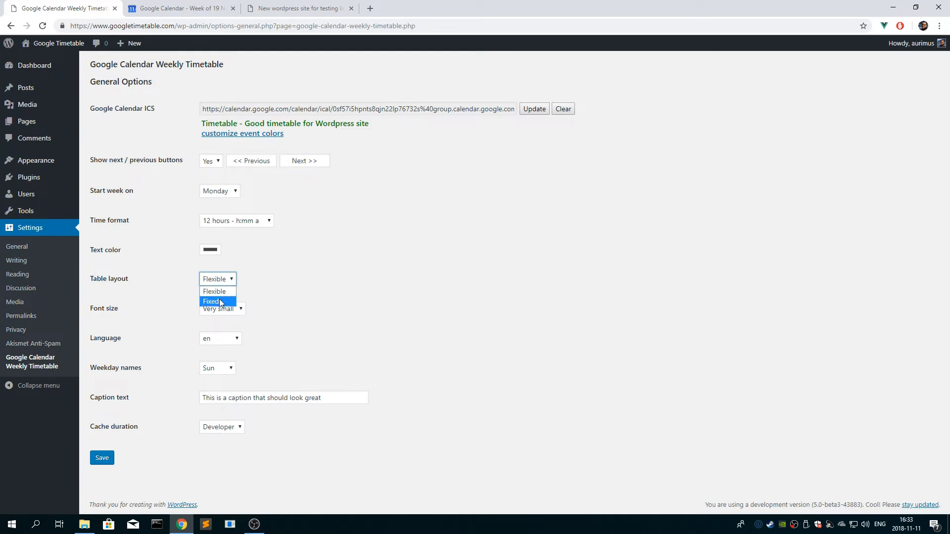
{"action": "left_click", "coordinate": [218, 301]}
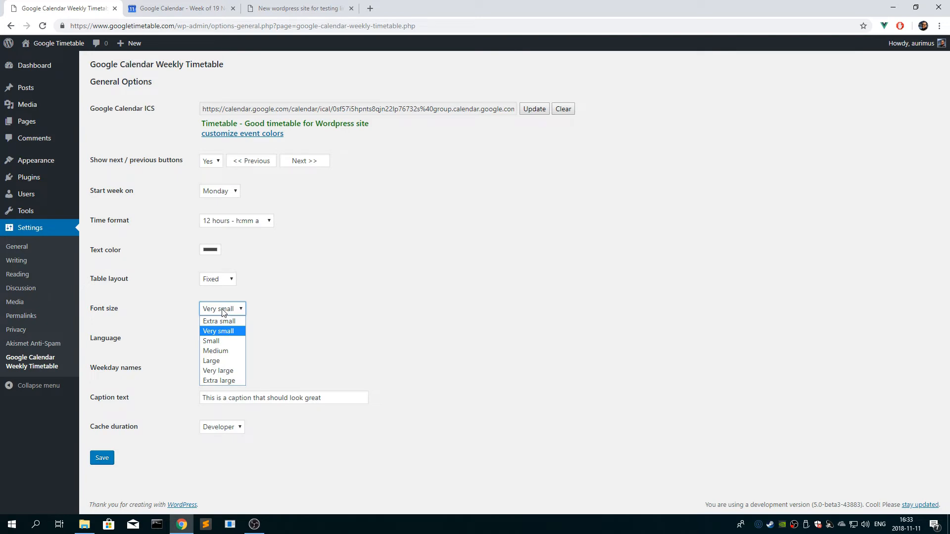
{"action": "left_click", "coordinate": [217, 330]}
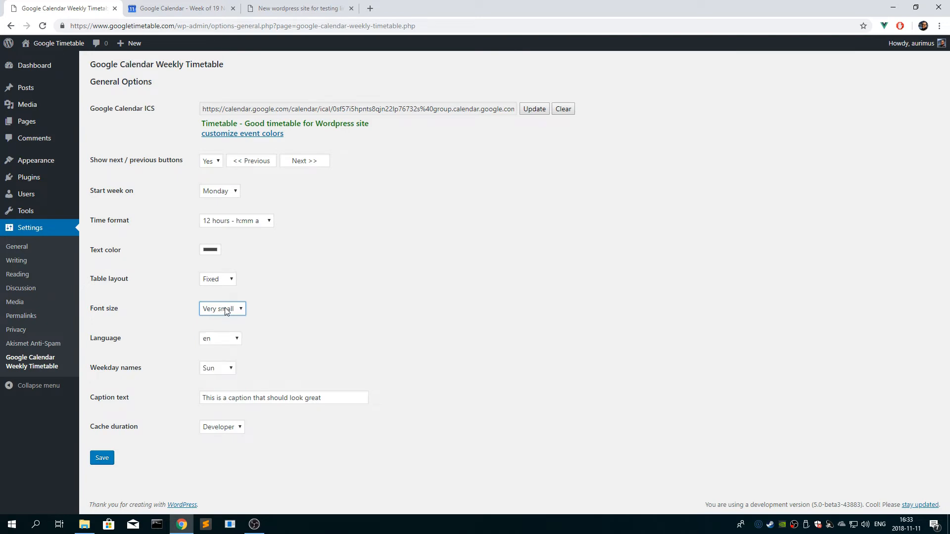
{"action": "mouse_move", "coordinate": [215, 371]}
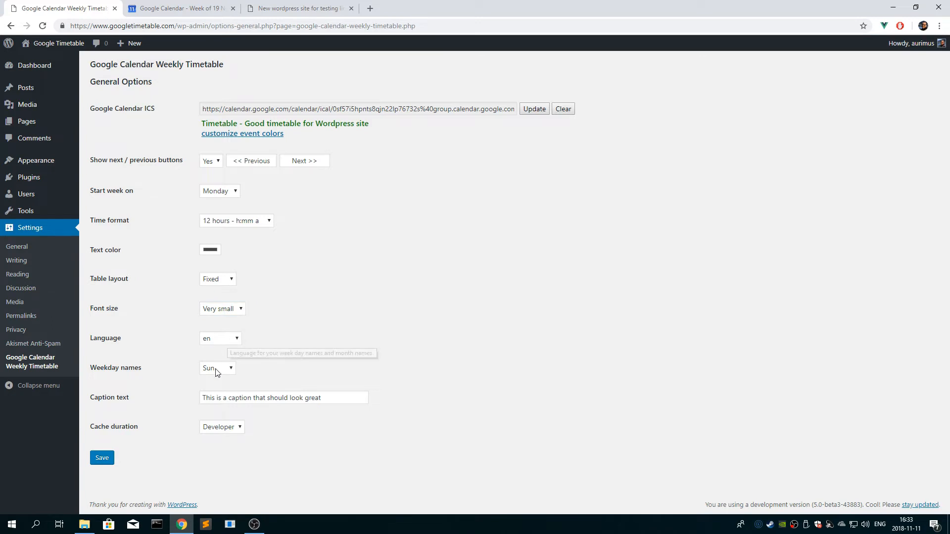
{"action": "left_click", "coordinate": [218, 368]}
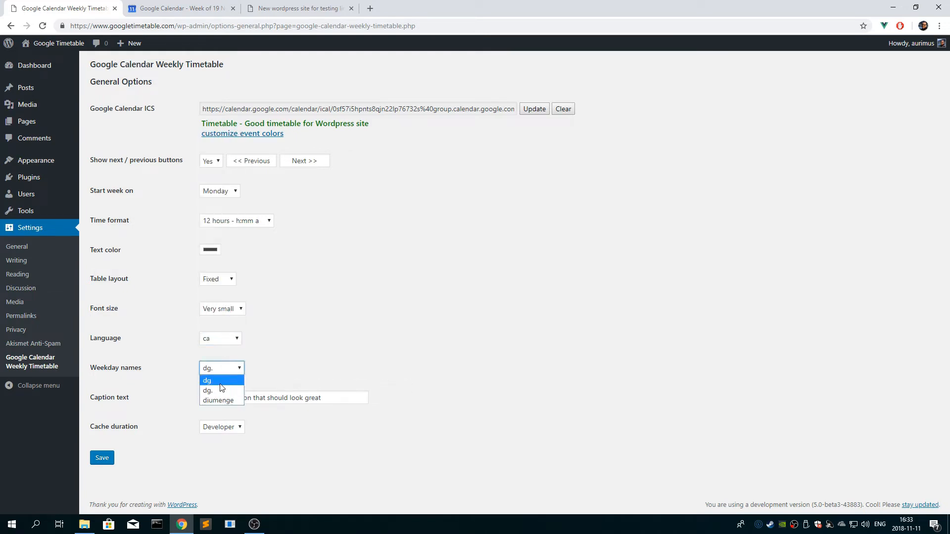
{"action": "mouse_move", "coordinate": [220, 391]}
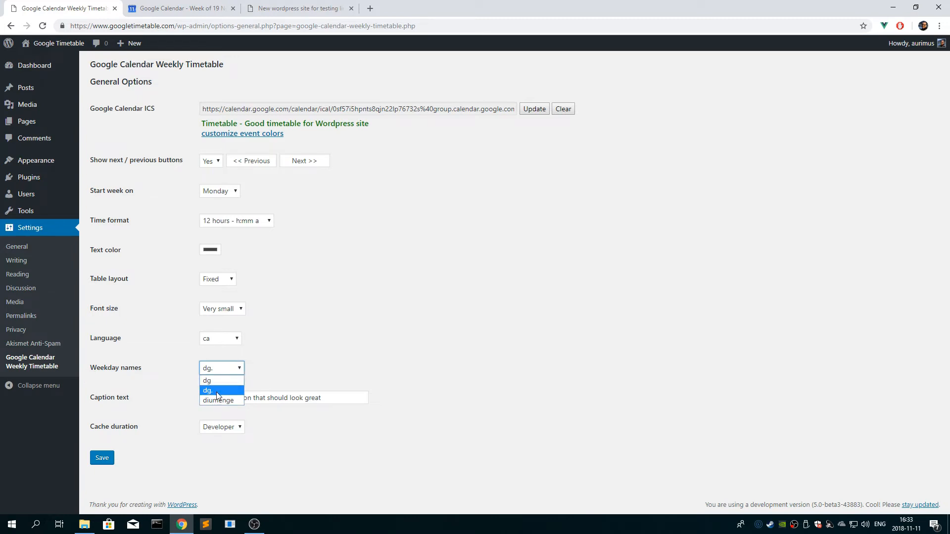
{"action": "left_click", "coordinate": [208, 391]}
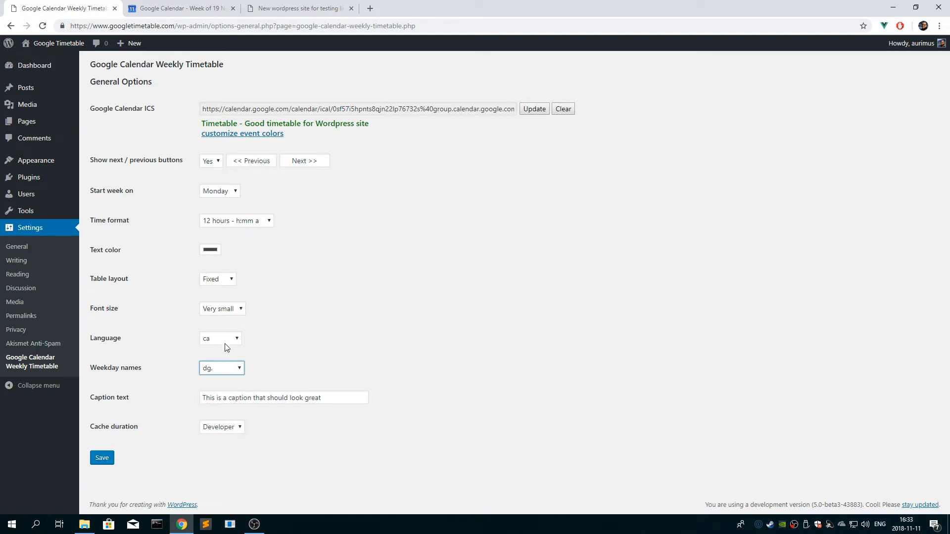
{"action": "left_click", "coordinate": [220, 339]}
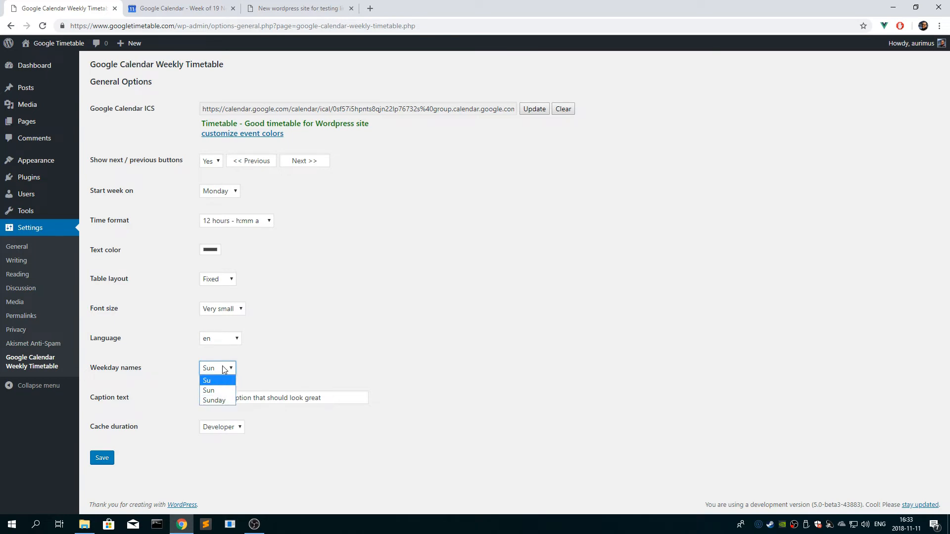
{"action": "mouse_move", "coordinate": [208, 390]}
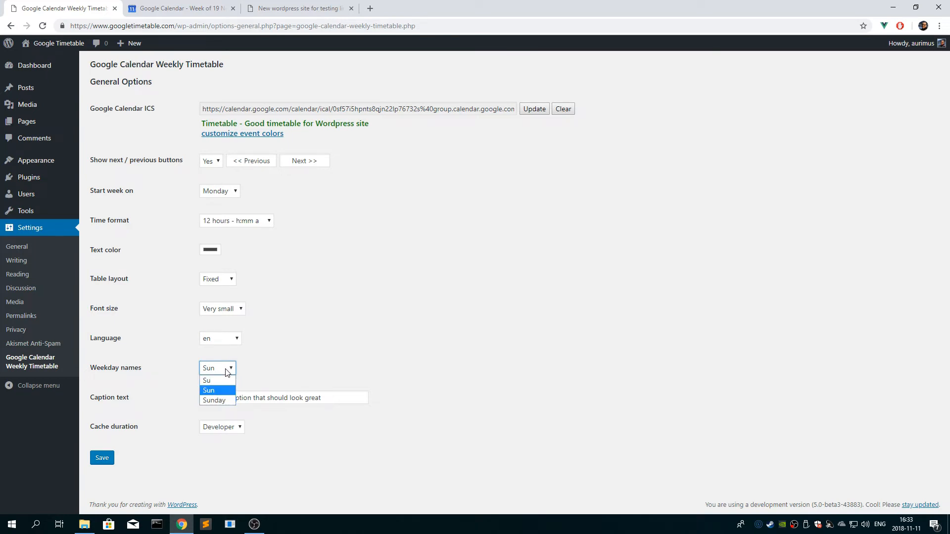
{"action": "left_click", "coordinate": [208, 390]}
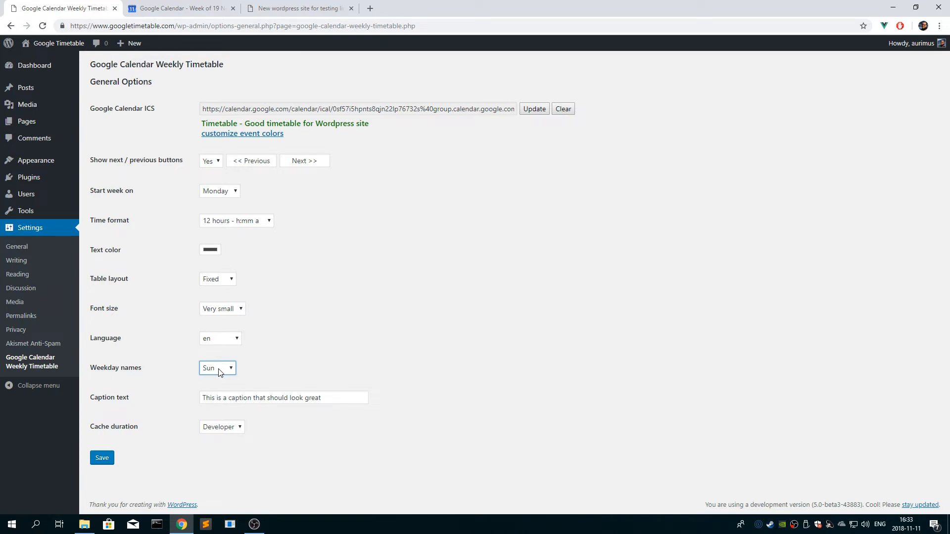
{"action": "left_click", "coordinate": [218, 368]}
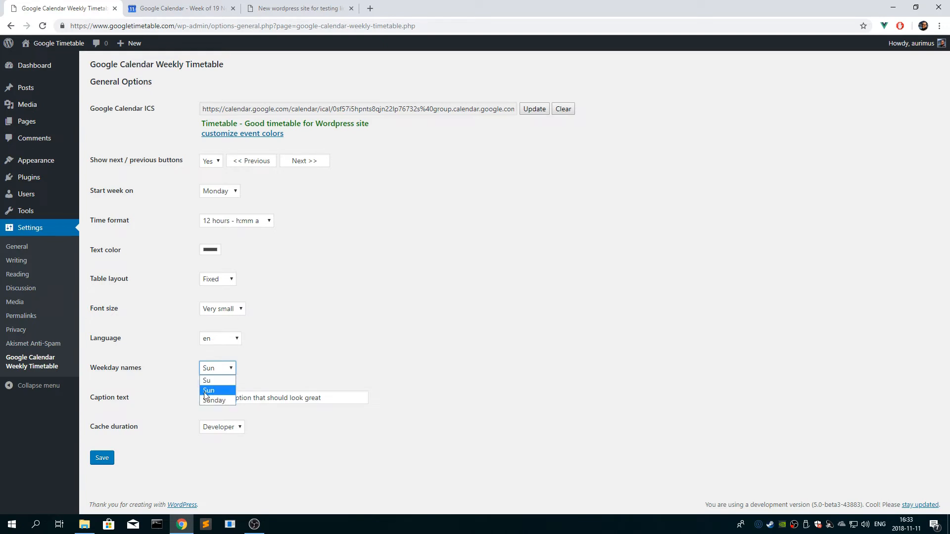
{"action": "left_click", "coordinate": [208, 390]}
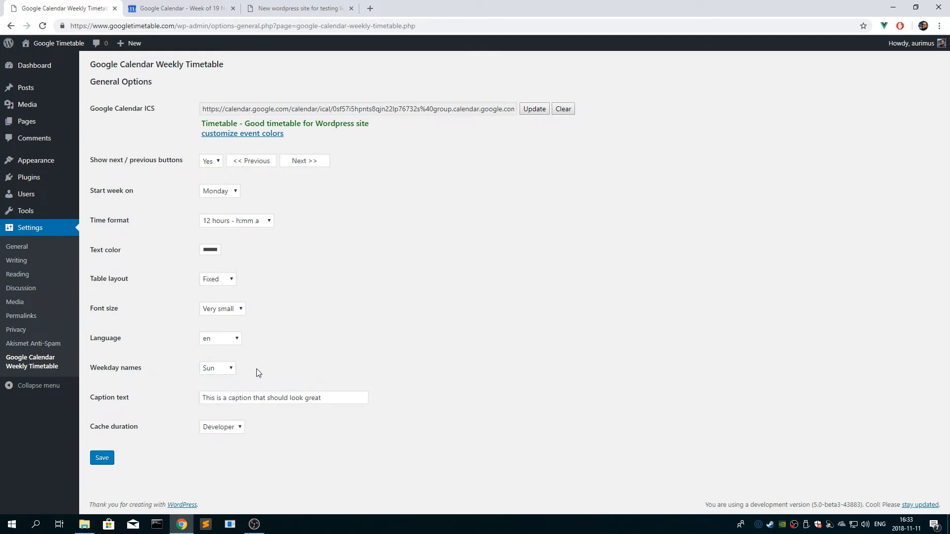
Change Cache duration from Developer to 5 min and save the settings
{"action": "left_click", "coordinate": [221, 427]}
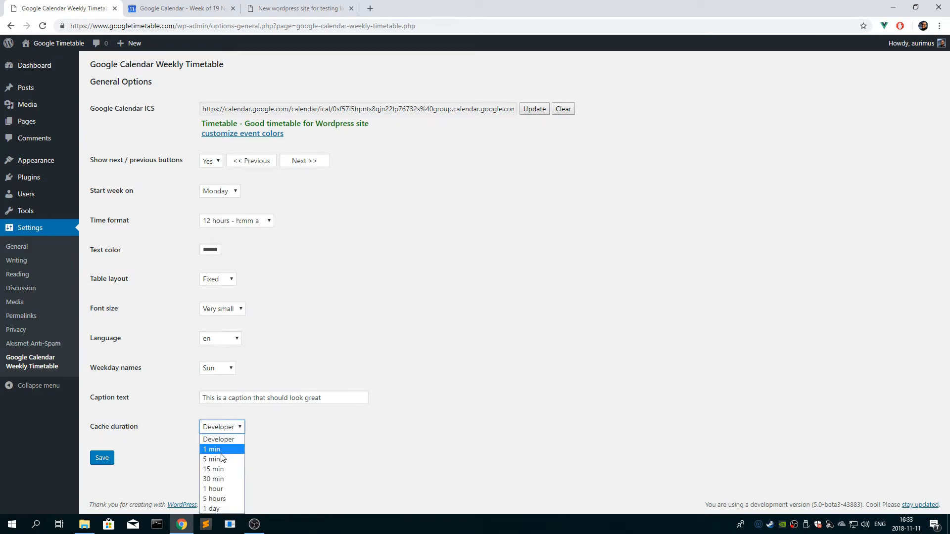
{"action": "left_click", "coordinate": [211, 459]}
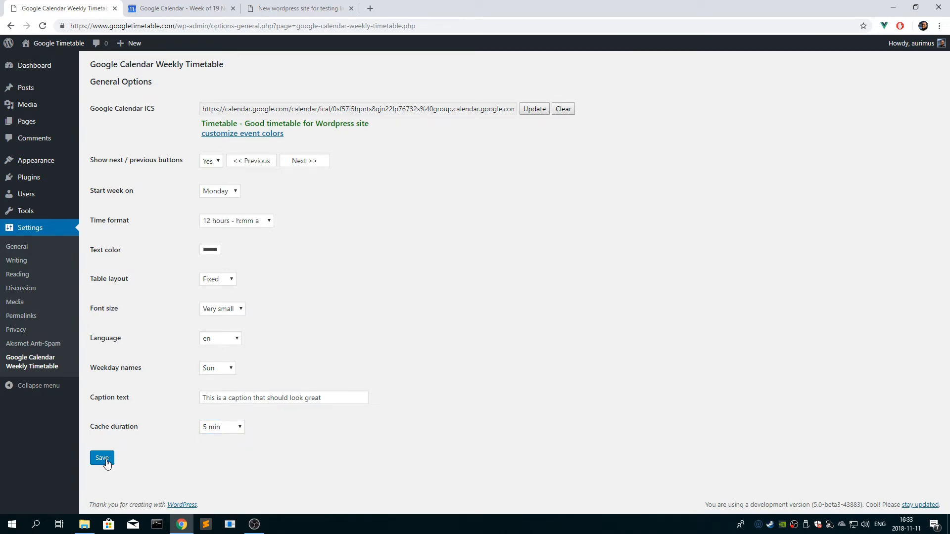
{"action": "left_click", "coordinate": [101, 457]}
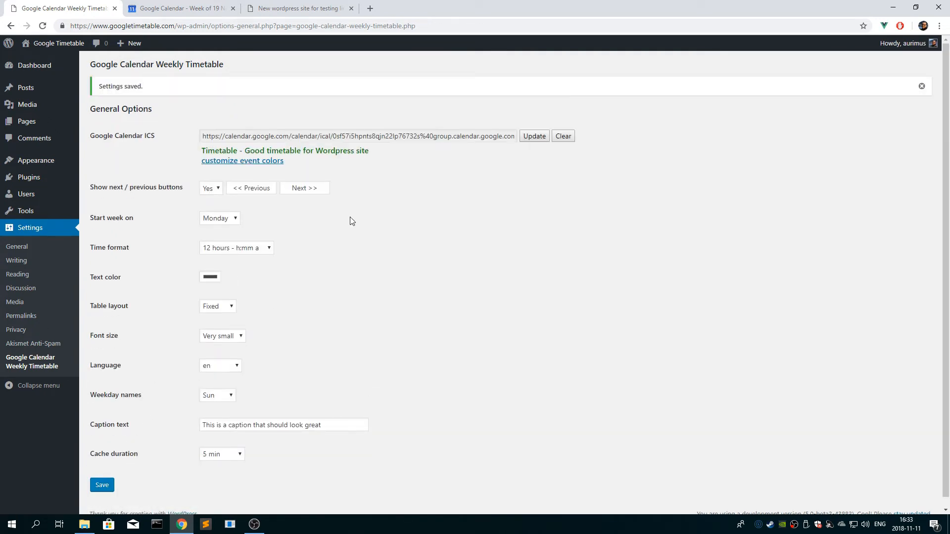
{"action": "mouse_move", "coordinate": [310, 217]}
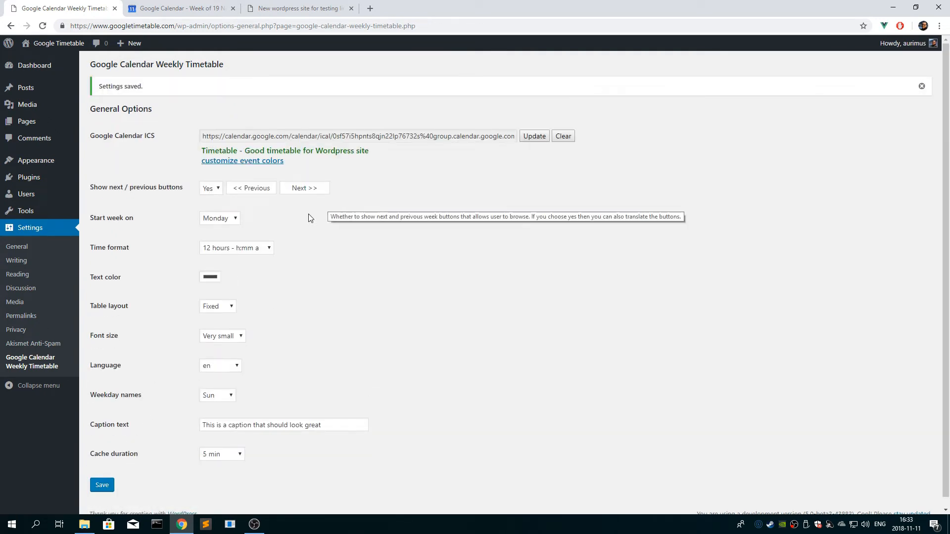
{"action": "mouse_move", "coordinate": [216, 167]}
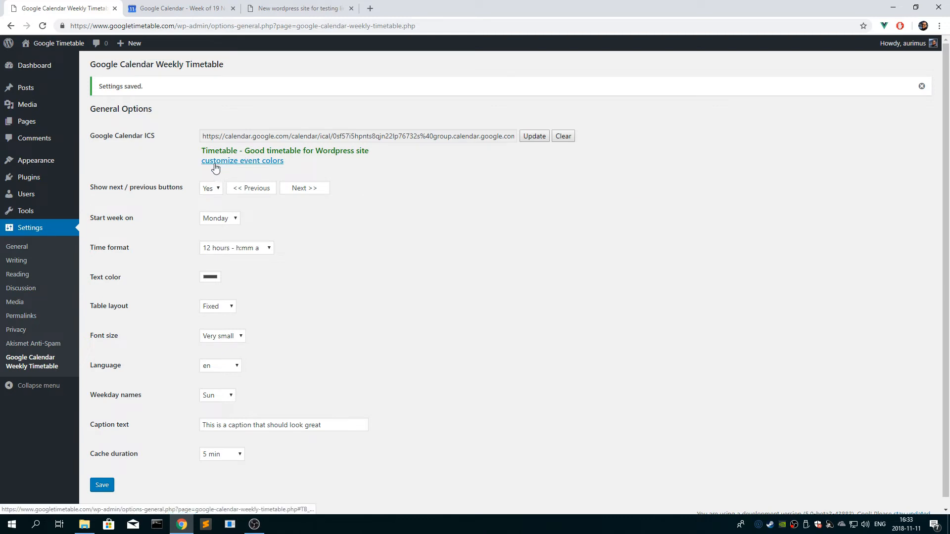
{"action": "mouse_move", "coordinate": [241, 163]}
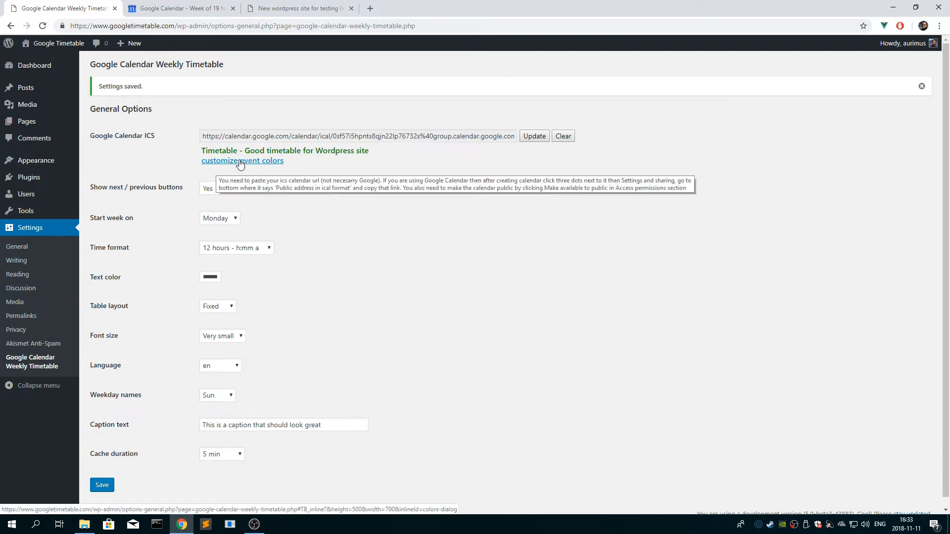
{"action": "mouse_move", "coordinate": [227, 169]}
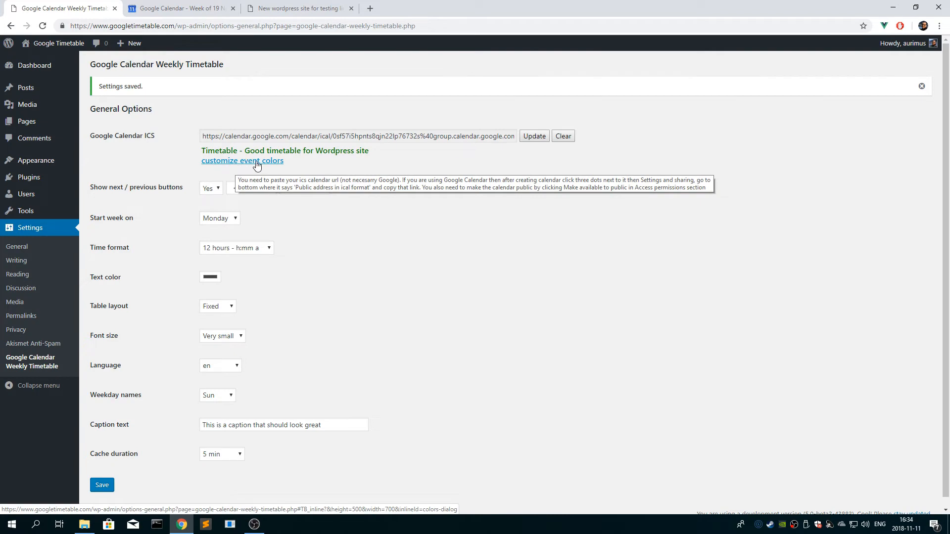
{"action": "left_click", "coordinate": [241, 160]}
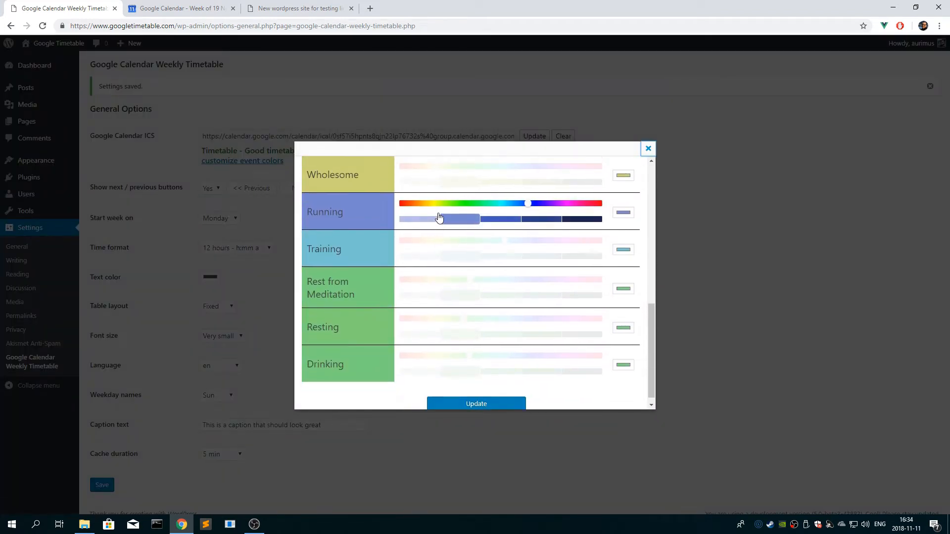
{"action": "scroll", "scroll_direction": "down", "scroll_amount": 3}
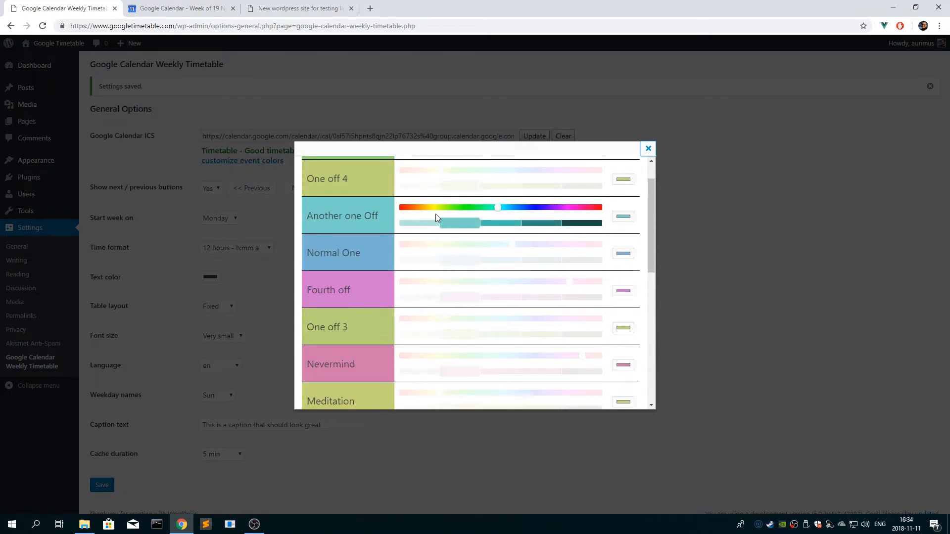
{"action": "left_click", "coordinate": [648, 148]}
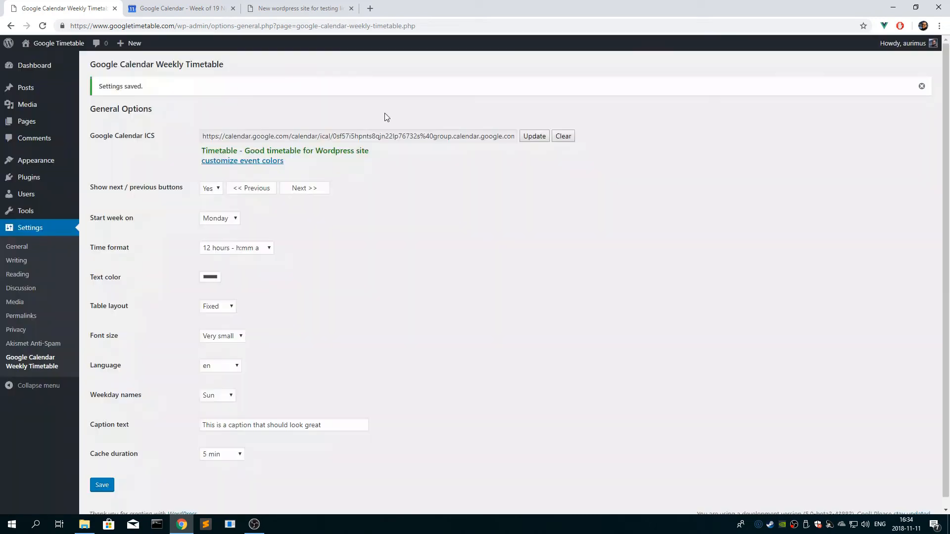
{"action": "left_click", "coordinate": [297, 8]}
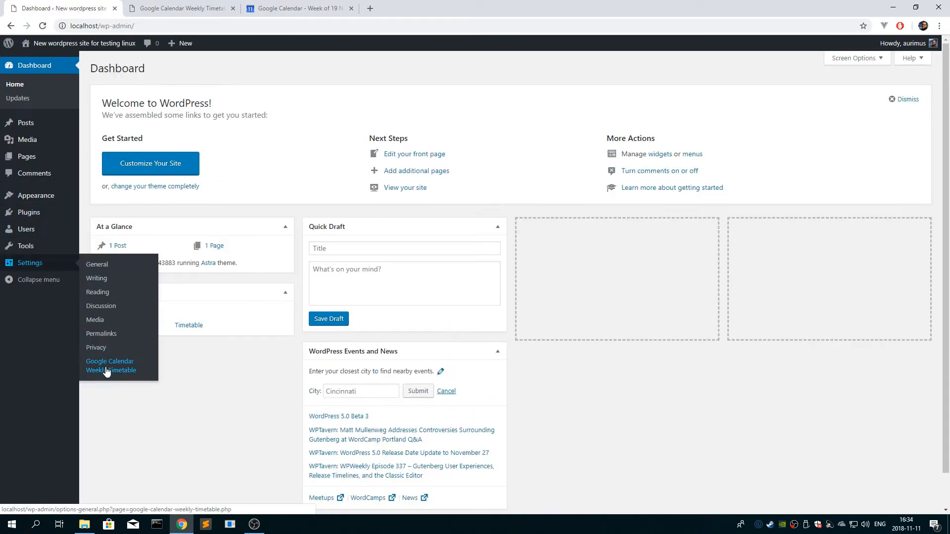
On the localhost site open the timetable settings and its event colour customisation dialog
{"action": "left_click", "coordinate": [109, 365]}
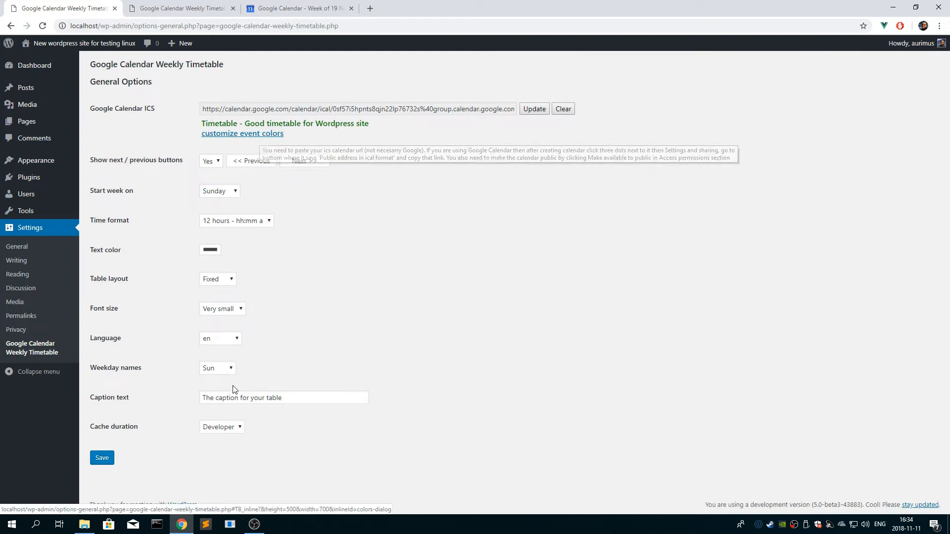
{"action": "left_click", "coordinate": [102, 458]}
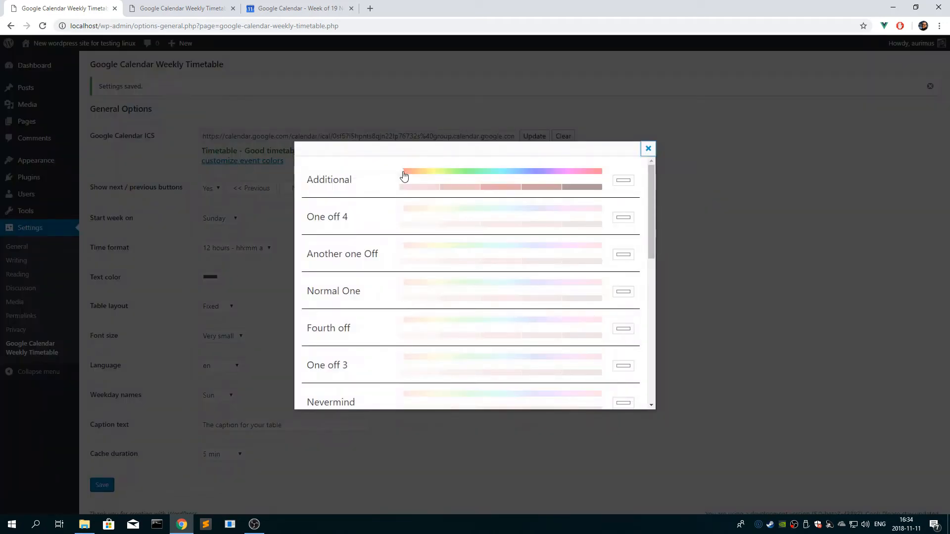
Colour the first event types, including a teal colour for Two off
{"action": "scroll", "scroll_direction": "down", "scroll_amount": 3}
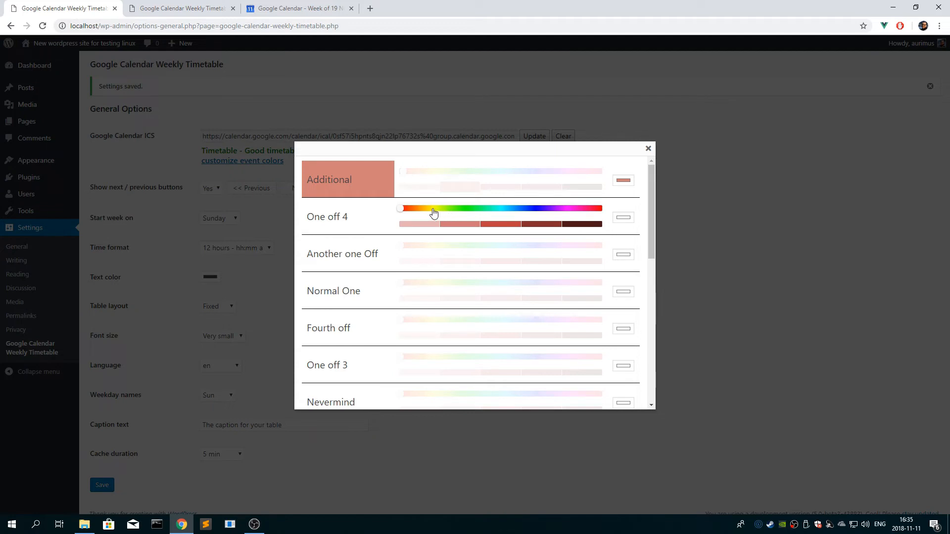
{"action": "left_click_drag", "start_coordinate": [399, 208], "coordinate": [421, 209]}
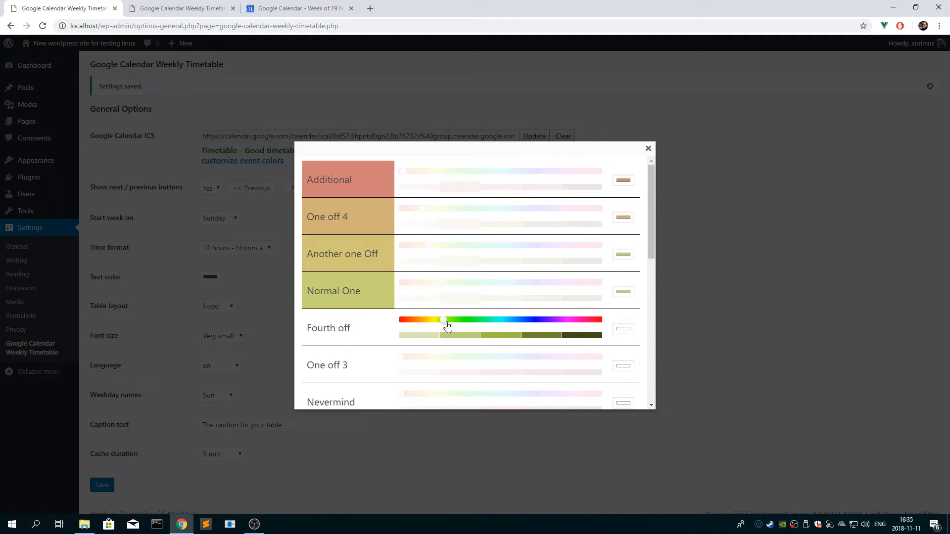
{"action": "scroll", "scroll_direction": "down", "scroll_amount": 3}
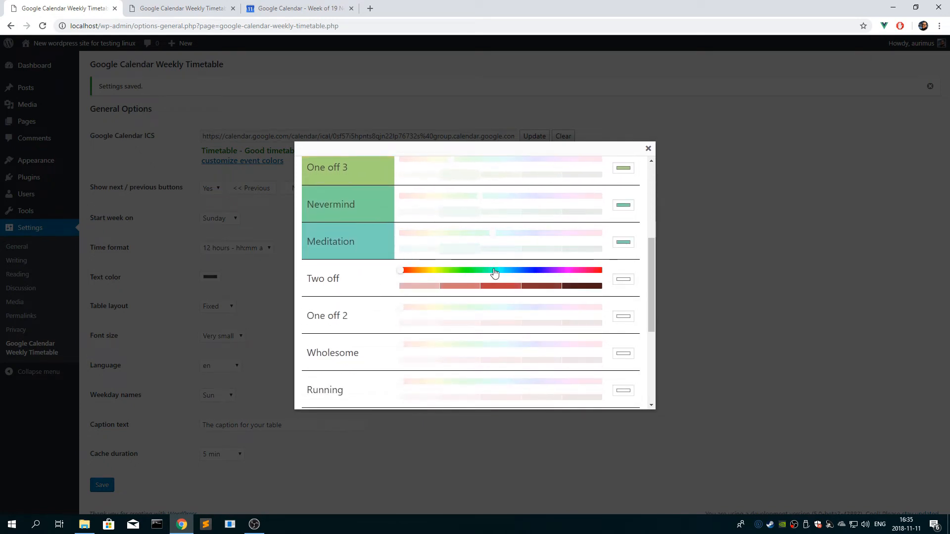
{"action": "left_click_drag", "start_coordinate": [397, 269], "coordinate": [498, 269]}
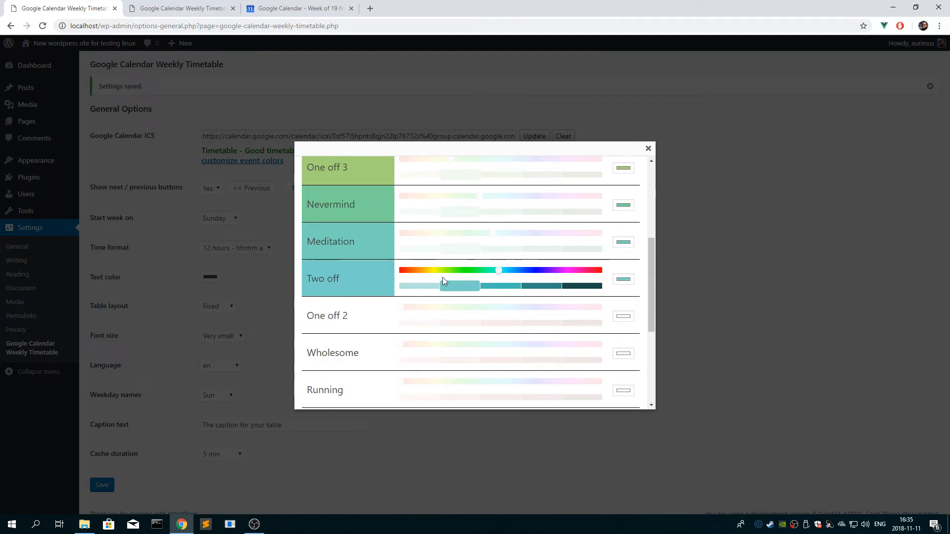
{"action": "scroll", "scroll_direction": "down", "scroll_amount": 3}
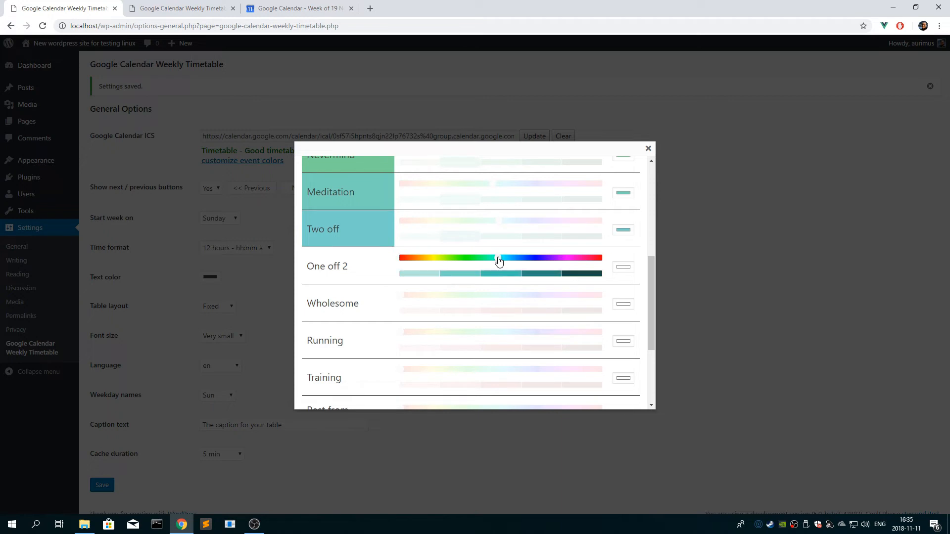
{"action": "scroll", "scroll_direction": "down", "scroll_amount": 3}
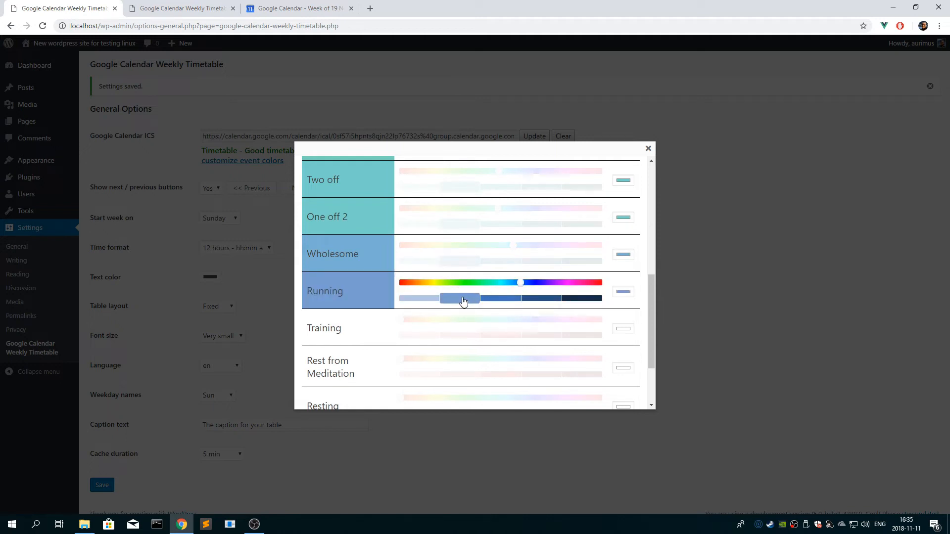
{"action": "scroll", "scroll_direction": "down", "scroll_amount": 3}
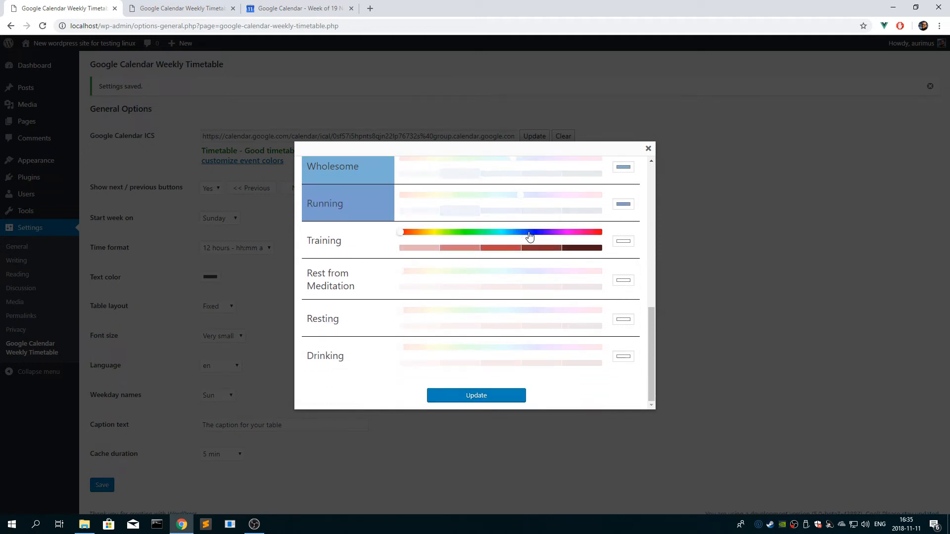
Set blue-violet for Training, purple for Rest from Meditation, soft red for Drinking, and update the colours
{"action": "left_click", "coordinate": [528, 232]}
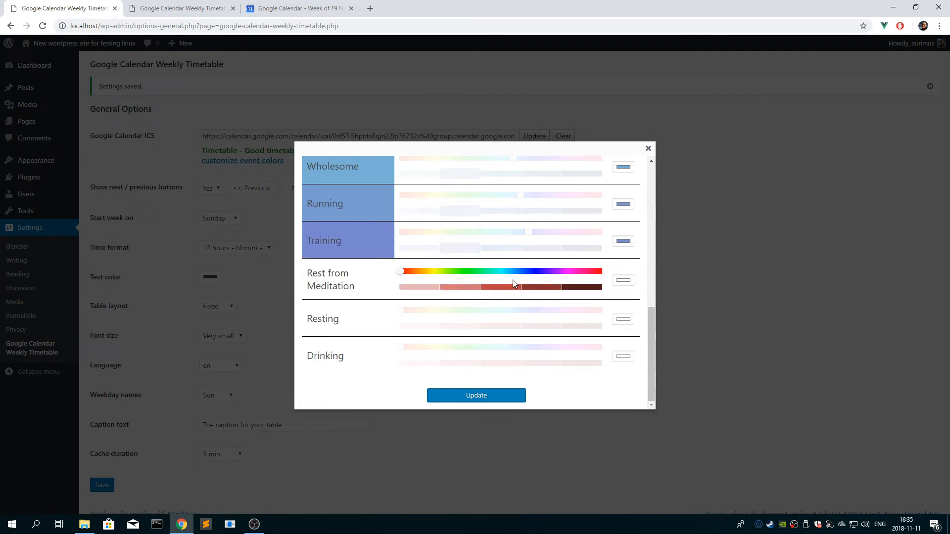
{"action": "left_click_drag", "start_coordinate": [398, 272], "coordinate": [553, 271]}
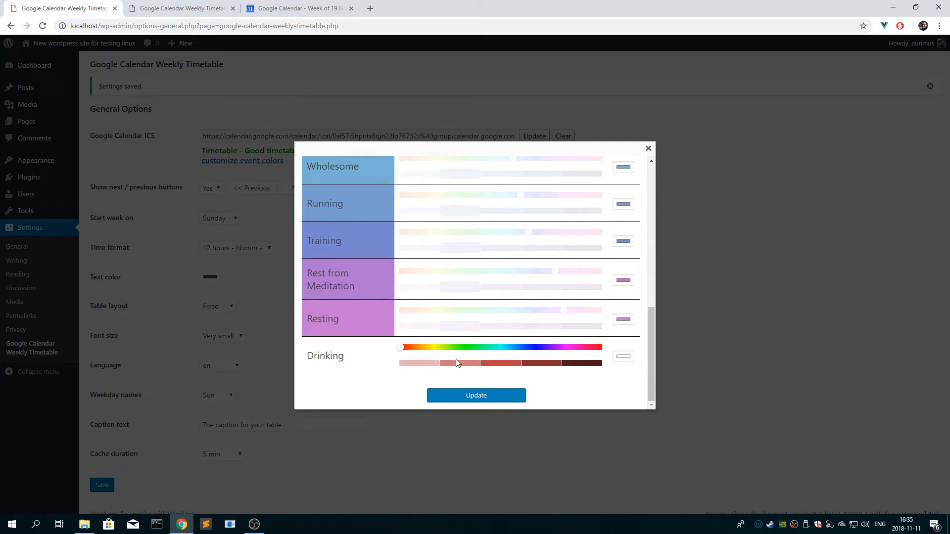
{"action": "left_click_drag", "start_coordinate": [399, 346], "coordinate": [588, 346]}
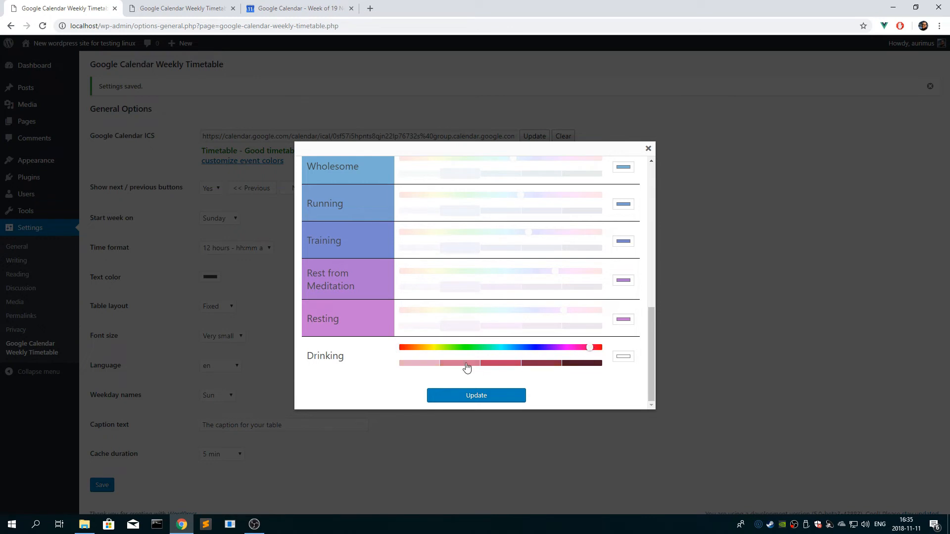
{"action": "left_click", "coordinate": [467, 367]}
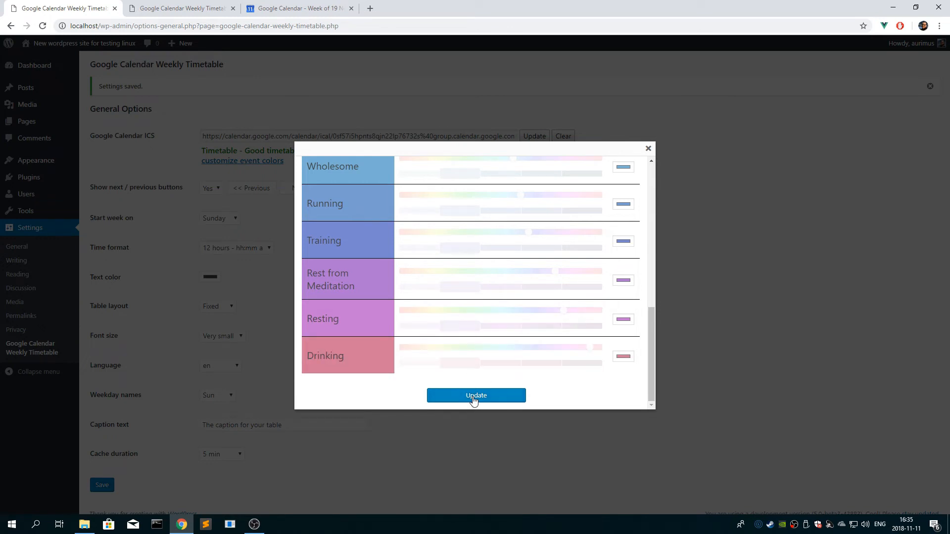
{"action": "left_click", "coordinate": [476, 396]}
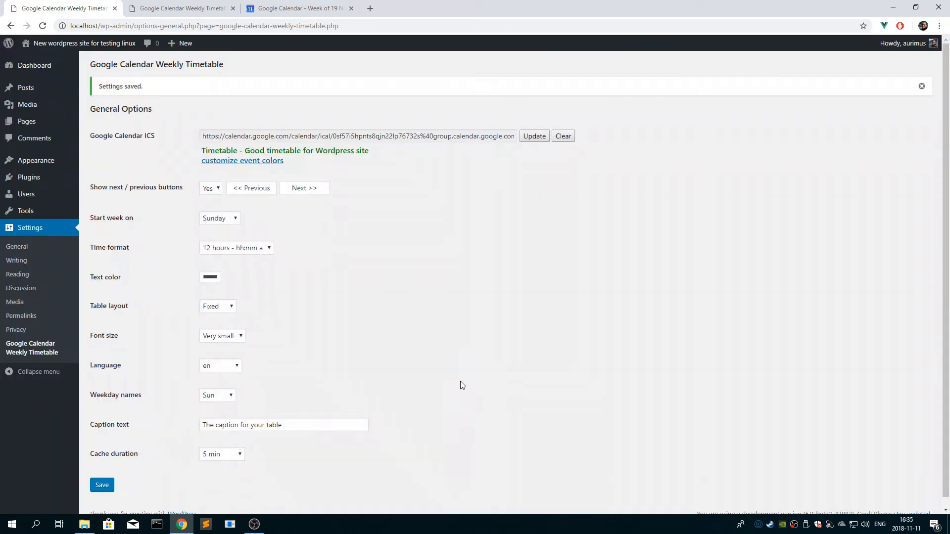
Save the timetable settings and visit the public Sample Page
{"action": "left_click", "coordinate": [100, 485]}
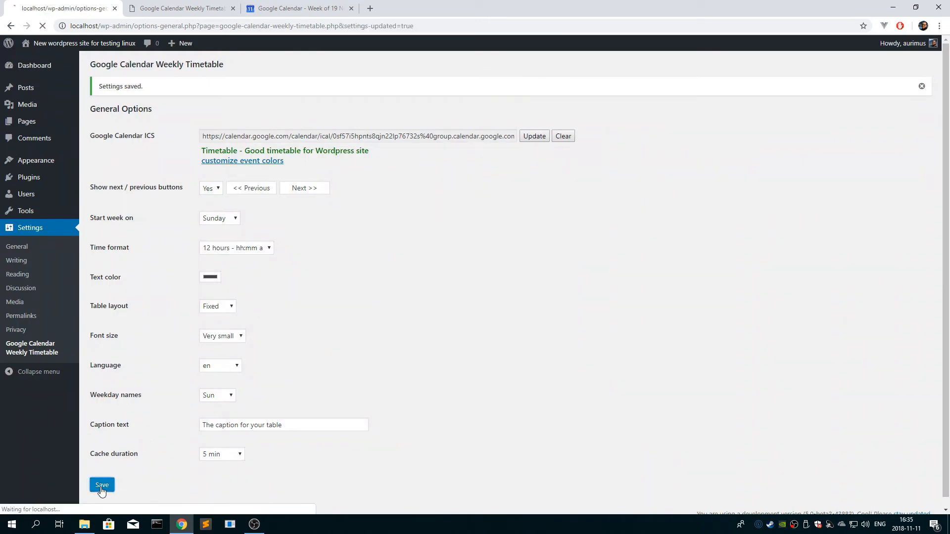
{"action": "left_click", "coordinate": [101, 485]}
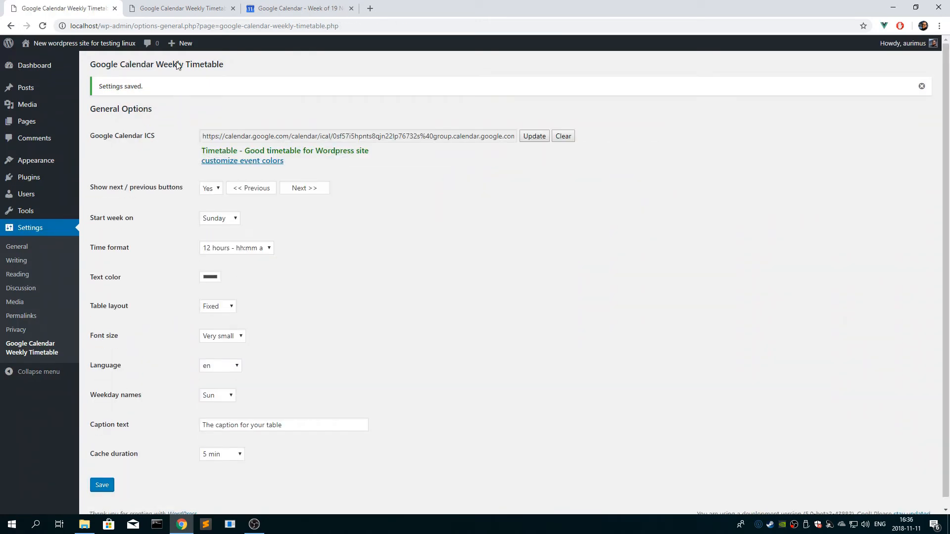
{"action": "left_click", "coordinate": [178, 8]}
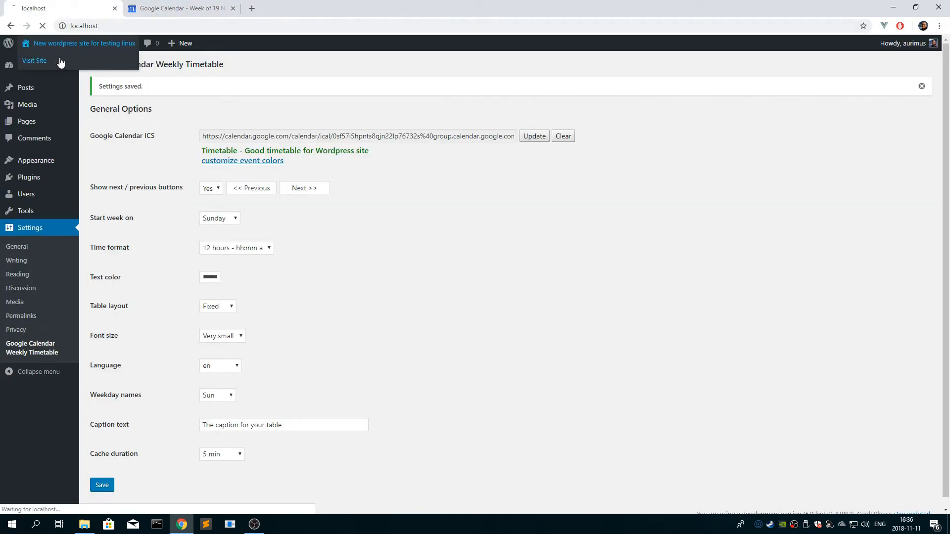
{"action": "left_click", "coordinate": [35, 61]}
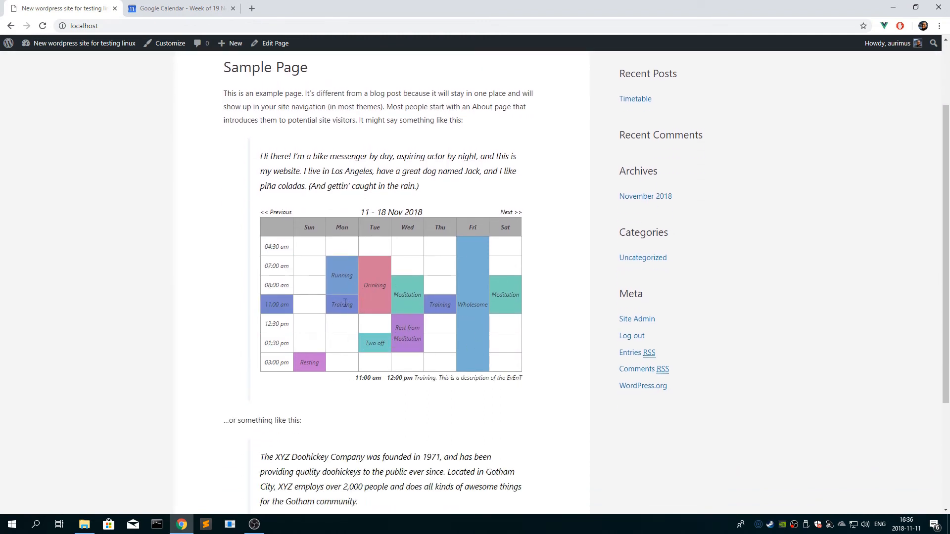
Inspect Monday's Training event and the Next/Previous week links, then go to Google Calendar
{"action": "double_click", "coordinate": [342, 305]}
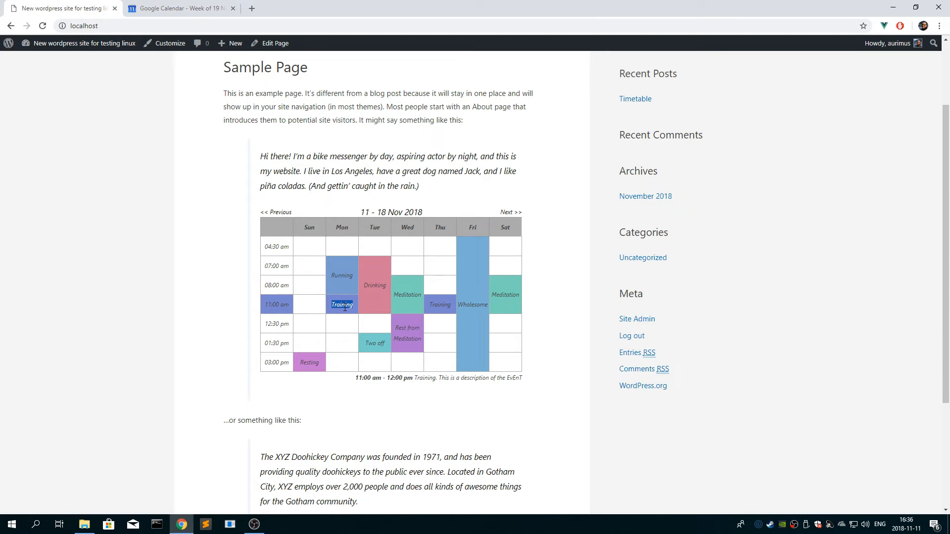
{"action": "left_click", "coordinate": [506, 212]}
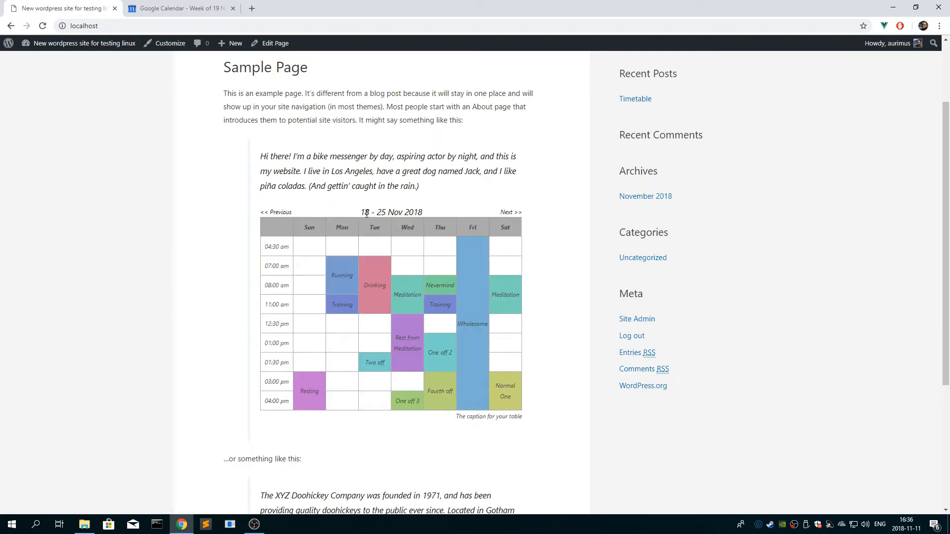
{"action": "left_click", "coordinate": [276, 212]}
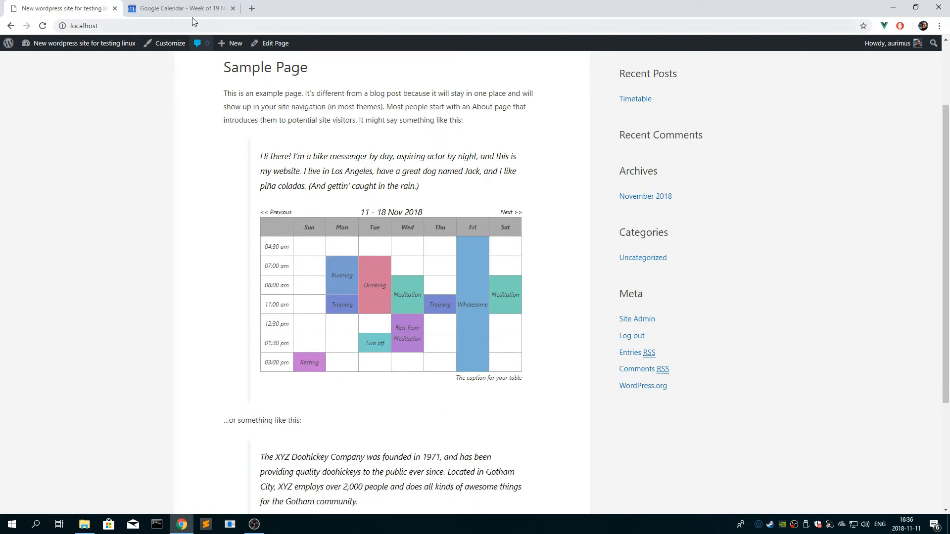
{"action": "left_click", "coordinate": [180, 8]}
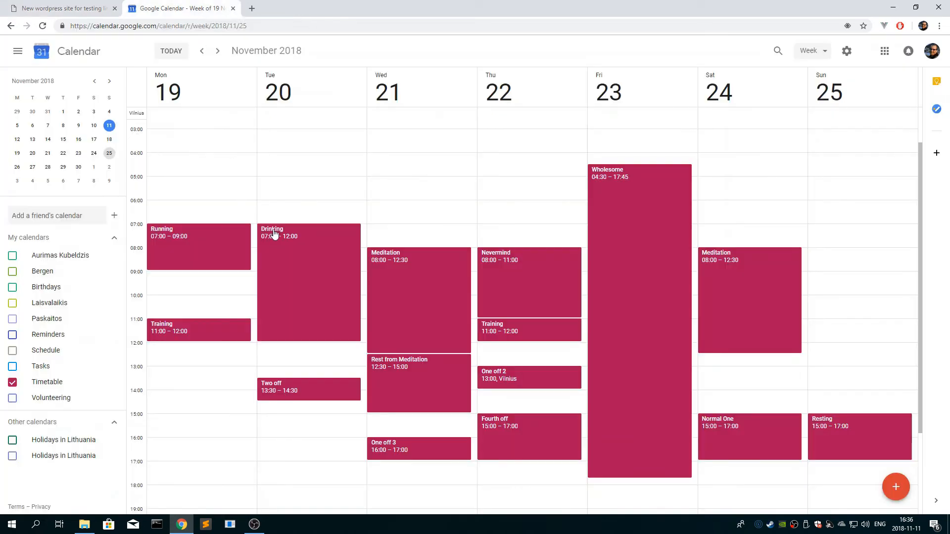
Open the Drinking event on Tuesday 20 November and start editing it
{"action": "scroll", "scroll_direction": "down", "scroll_amount": 3}
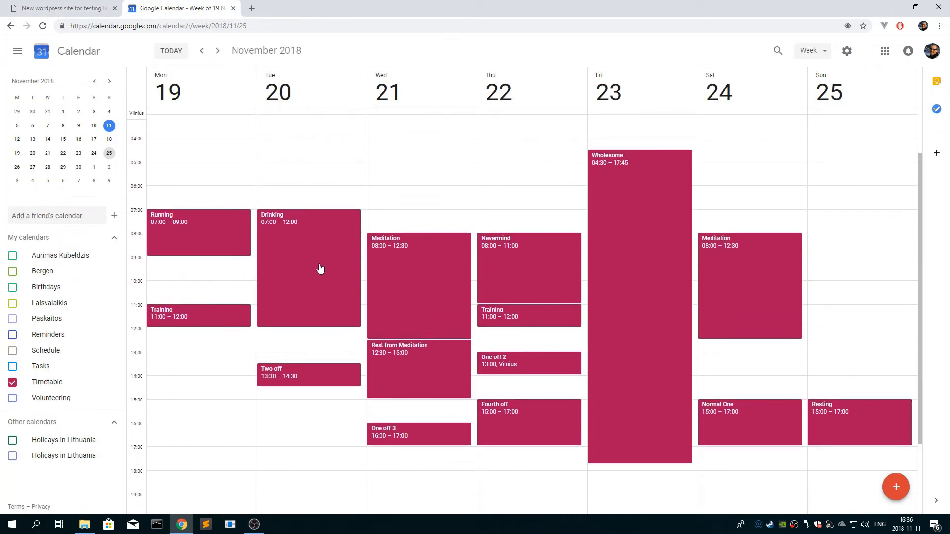
{"action": "left_click", "coordinate": [321, 268]}
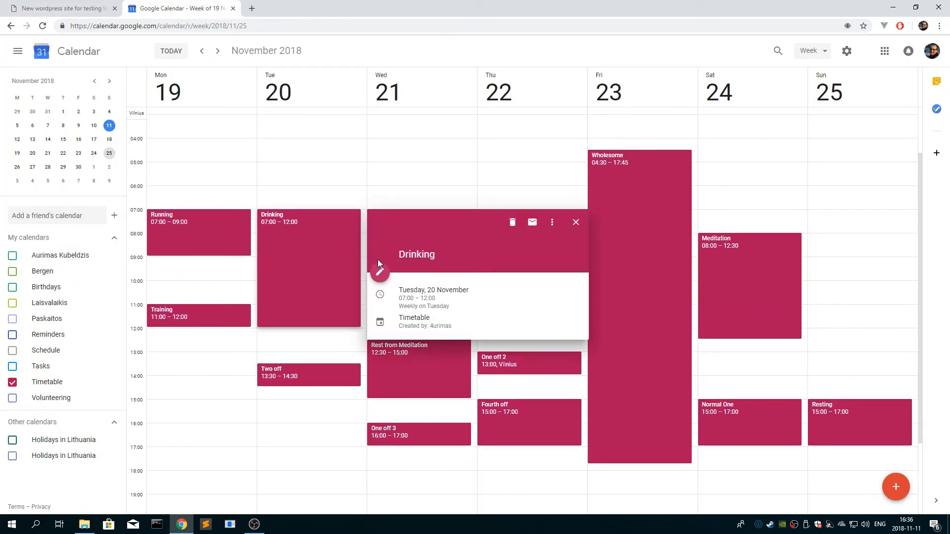
{"action": "left_click", "coordinate": [380, 272]}
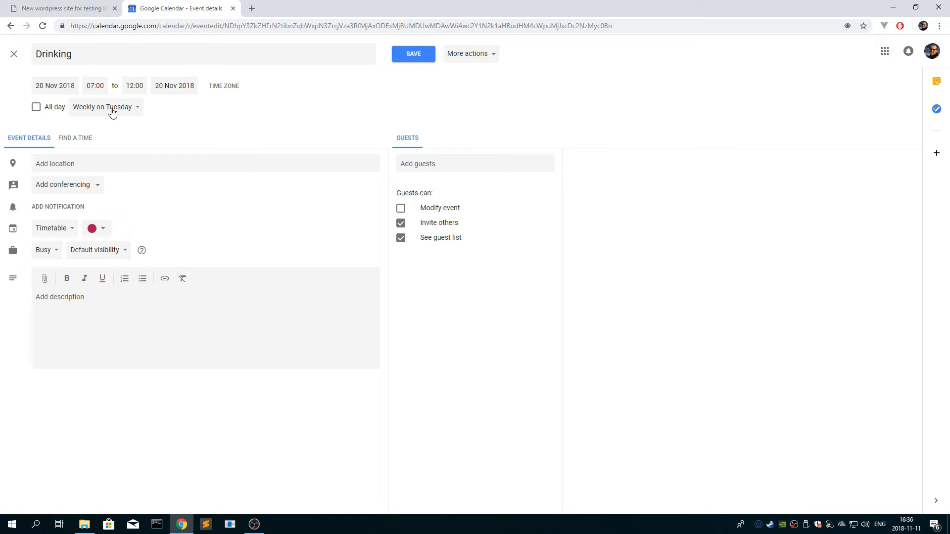
{"action": "mouse_move", "coordinate": [123, 110]}
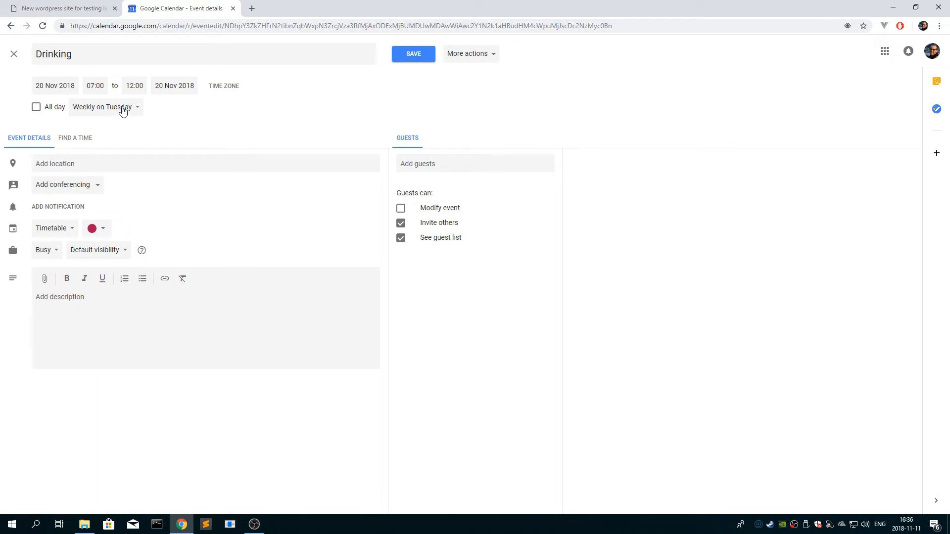
{"action": "mouse_move", "coordinate": [125, 111]}
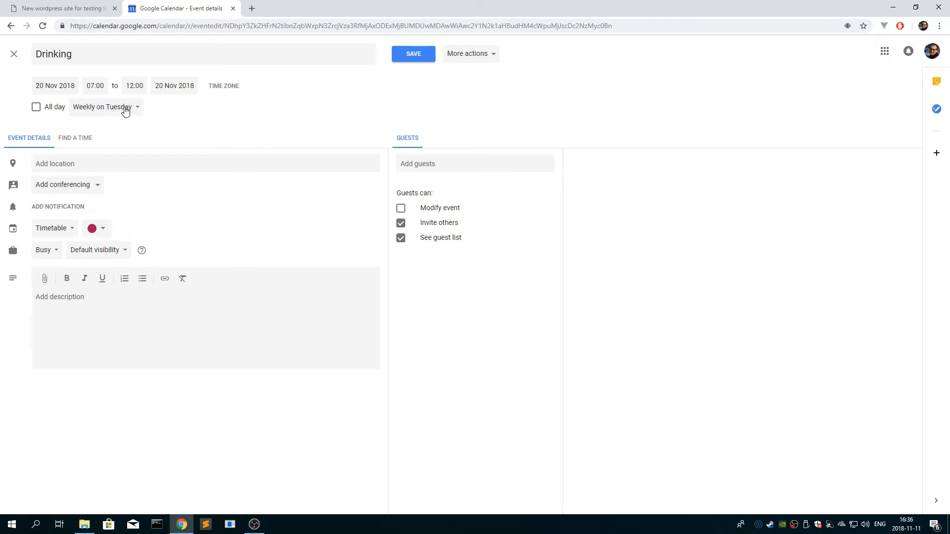
{"action": "mouse_move", "coordinate": [105, 107]}
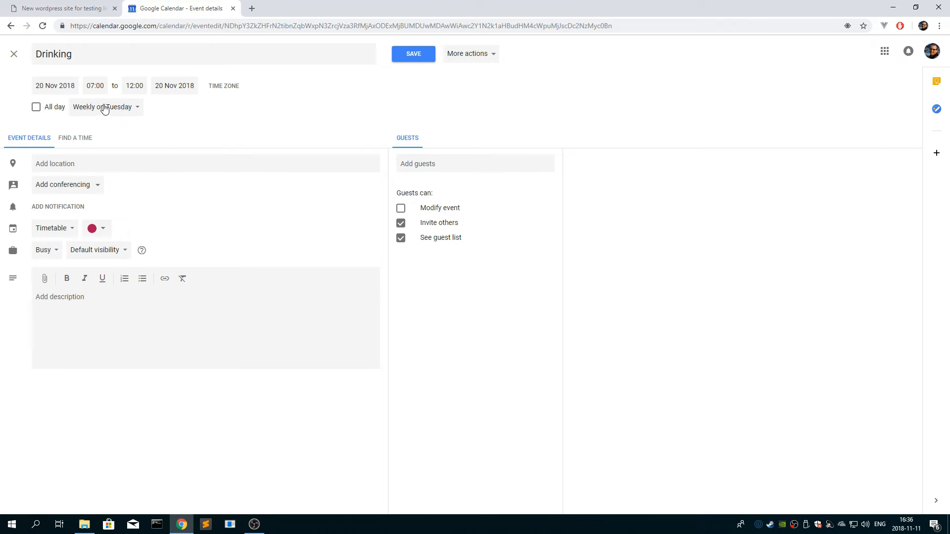
From the Weekly on Tuesday repeat dropdown choose Custom… to open the Custom recurrence dialog
{"action": "left_click", "coordinate": [105, 107]}
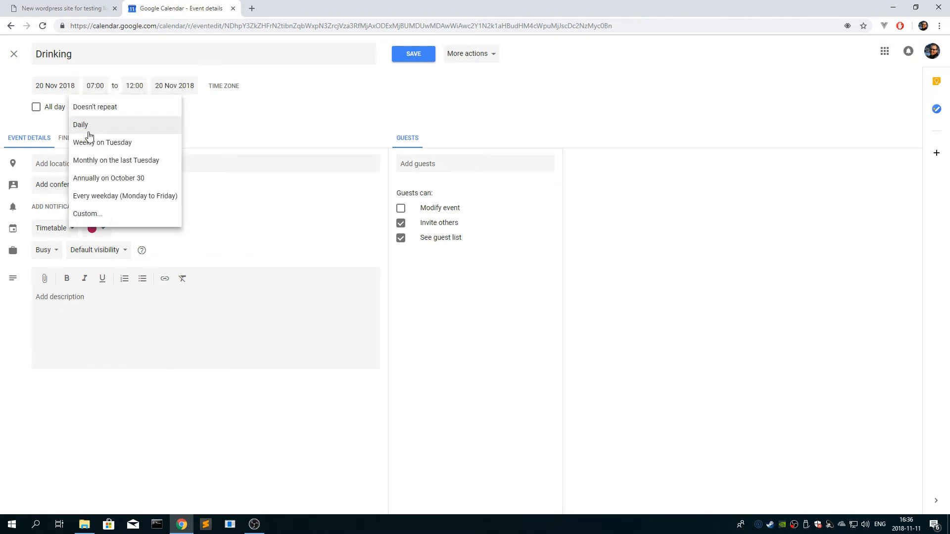
{"action": "mouse_move", "coordinate": [111, 142]}
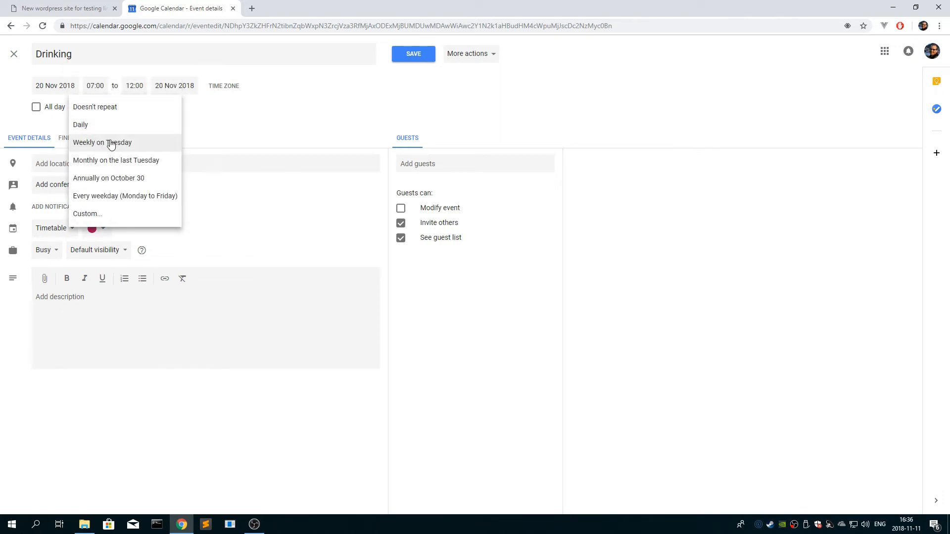
{"action": "left_click", "coordinate": [102, 143]}
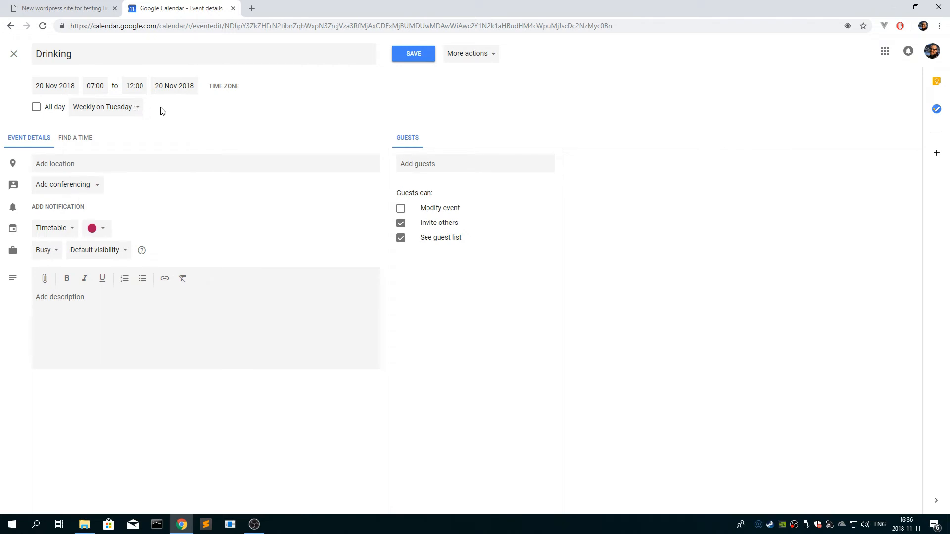
{"action": "mouse_move", "coordinate": [159, 117]}
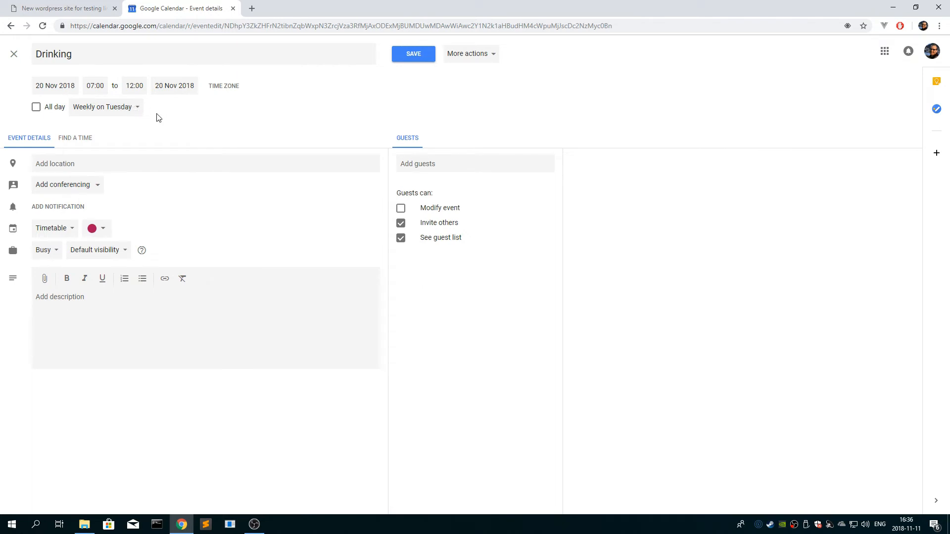
{"action": "mouse_move", "coordinate": [210, 118]}
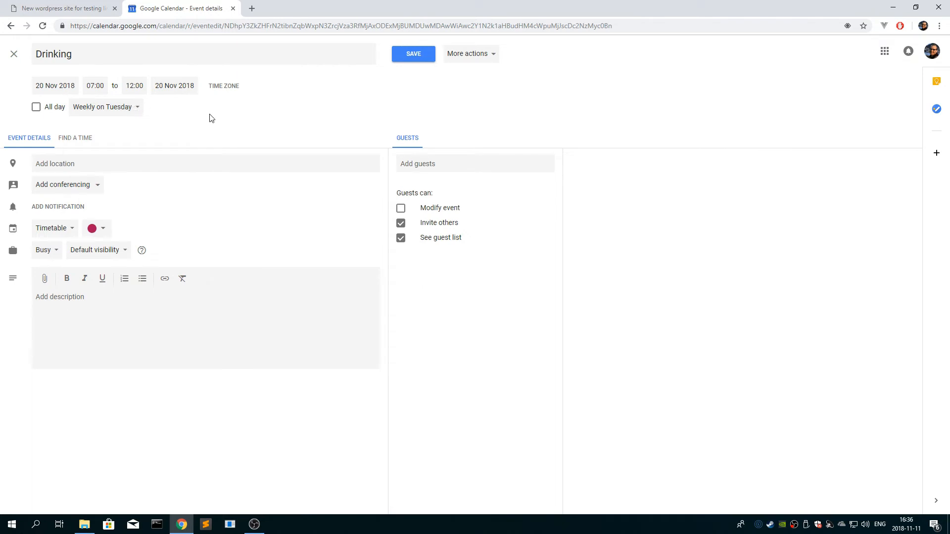
{"action": "left_click", "coordinate": [105, 107]}
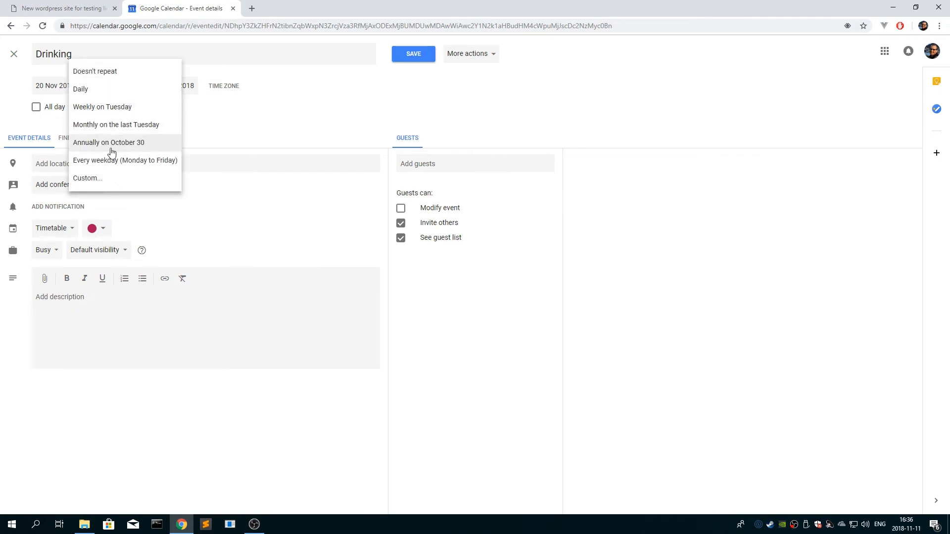
{"action": "left_click", "coordinate": [87, 178]}
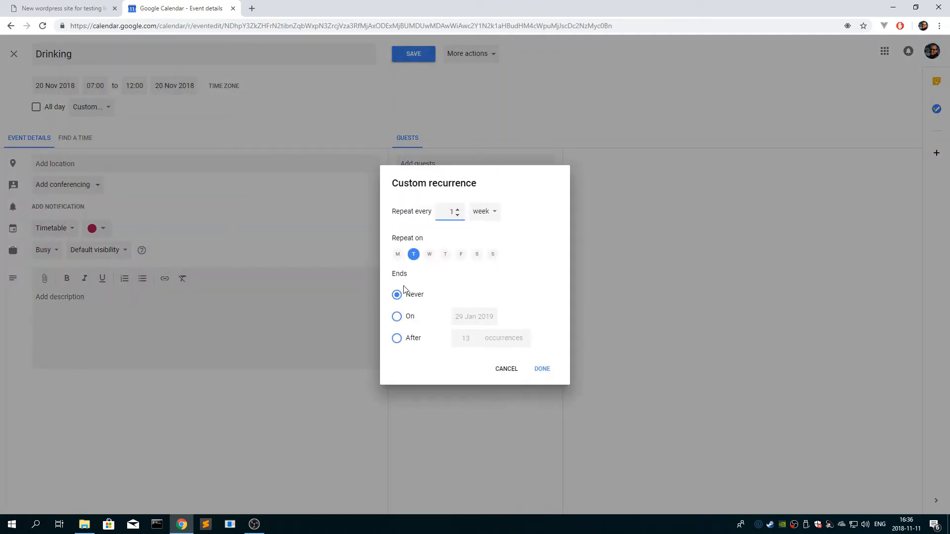
Review the recurring Drinking event's weekly repetition and close it unchanged, back to 19–25 November
{"action": "left_click", "coordinate": [396, 317]}
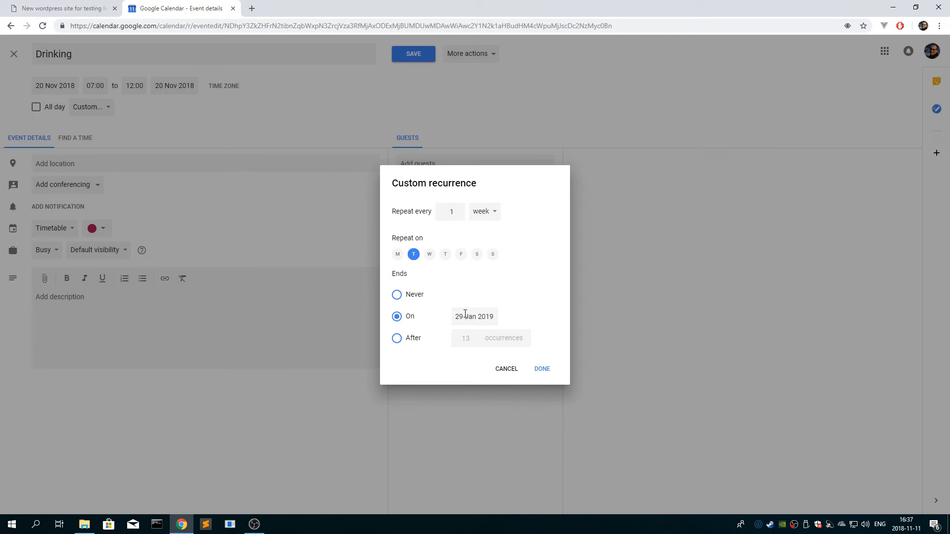
{"action": "mouse_move", "coordinate": [471, 319]}
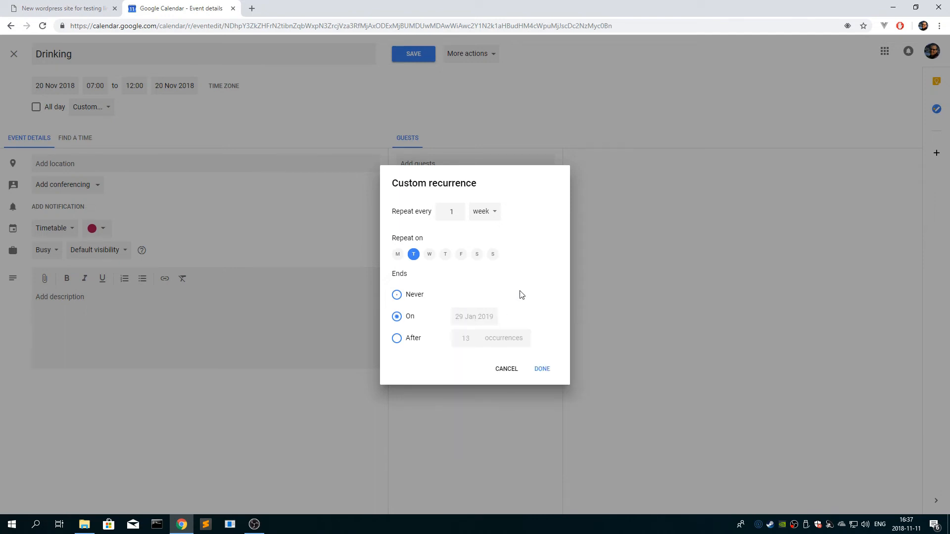
{"action": "left_click", "coordinate": [542, 368]}
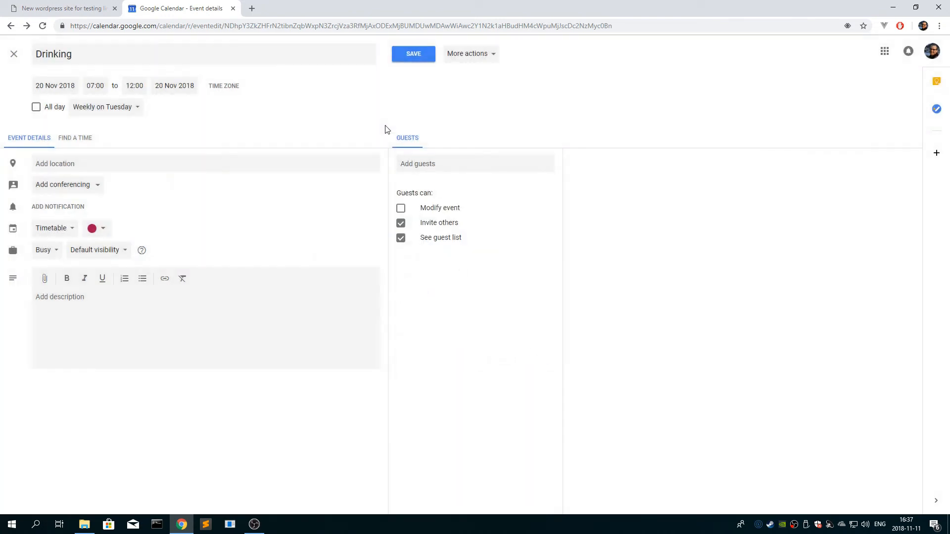
{"action": "left_click", "coordinate": [413, 54]}
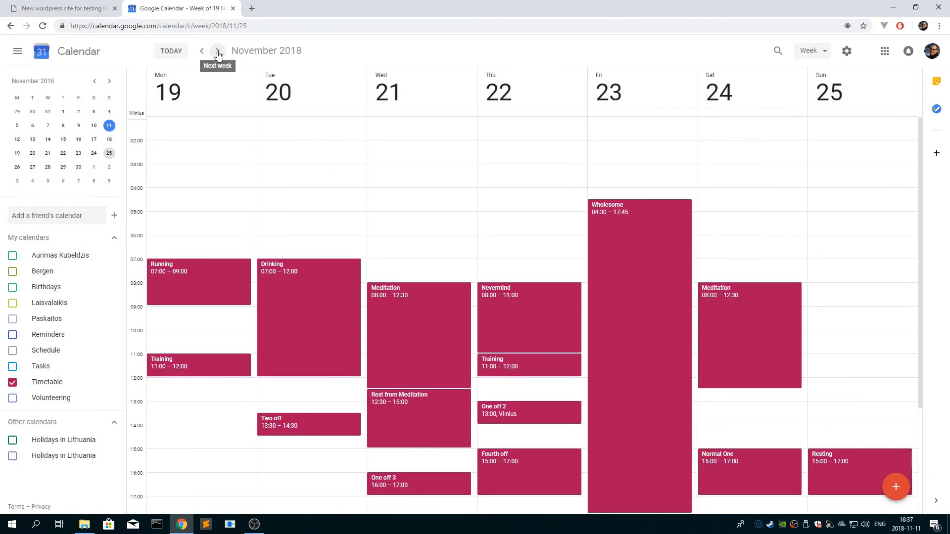
Page the calendar forward to 10 December and back to 3 December, then return to the WordPress Sample Page
{"action": "left_click", "coordinate": [216, 51]}
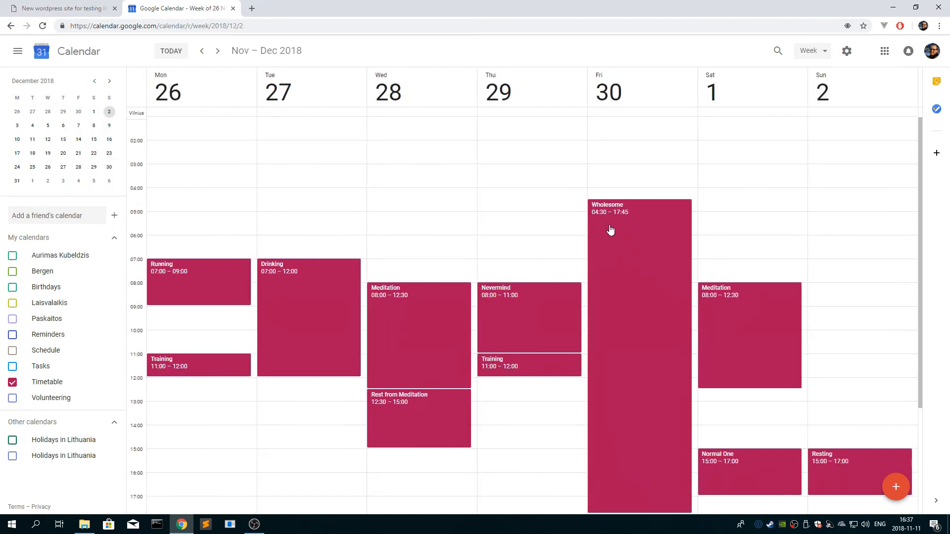
{"action": "left_click", "coordinate": [217, 51]}
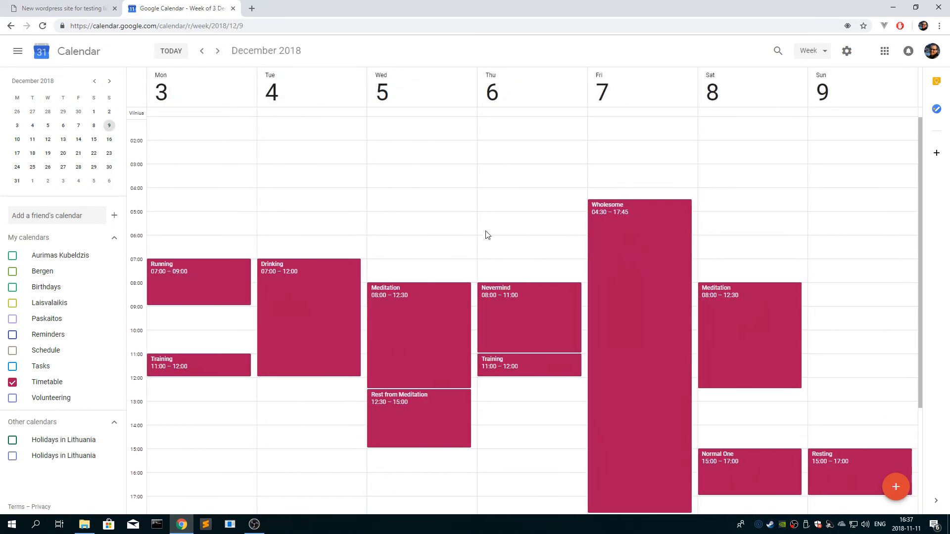
{"action": "scroll", "scroll_direction": "down", "scroll_amount": 3}
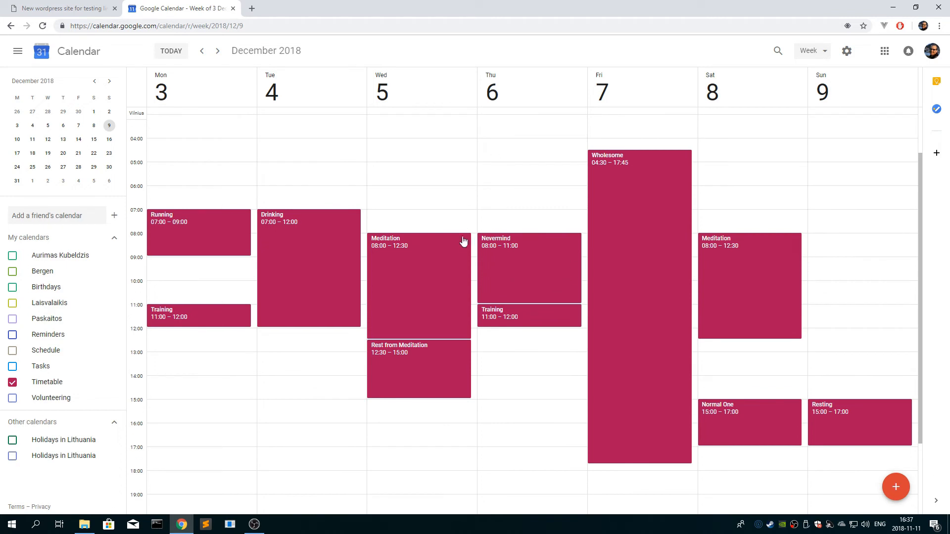
{"action": "left_click", "coordinate": [218, 52]}
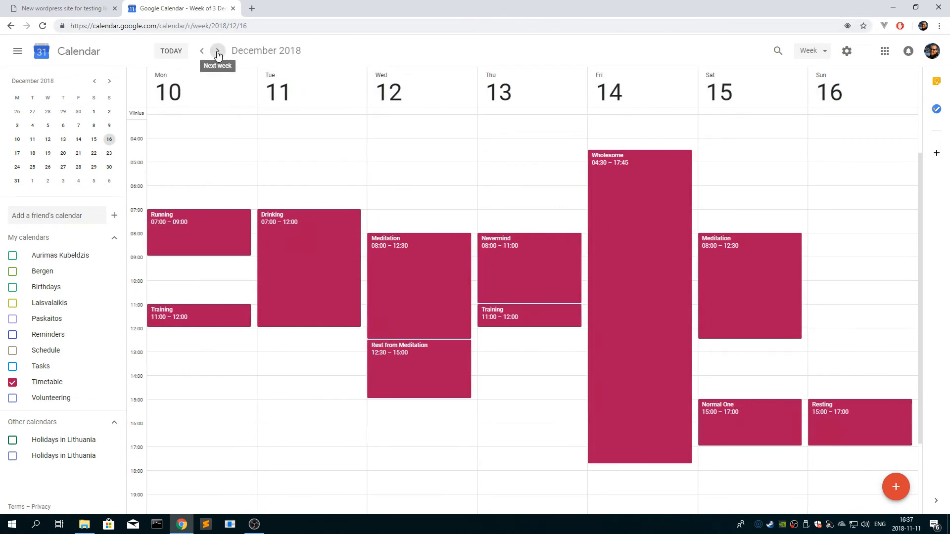
{"action": "left_click", "coordinate": [202, 51]}
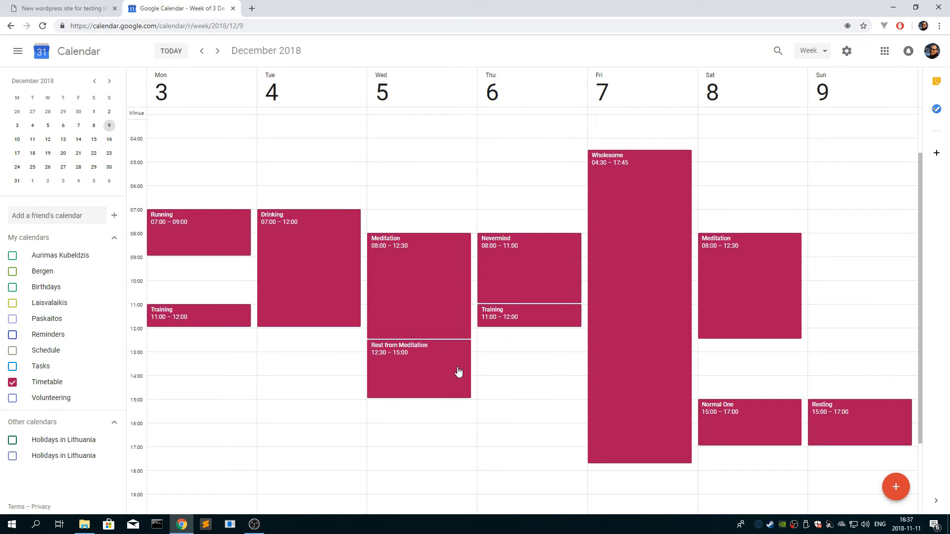
{"action": "mouse_move", "coordinate": [561, 349]}
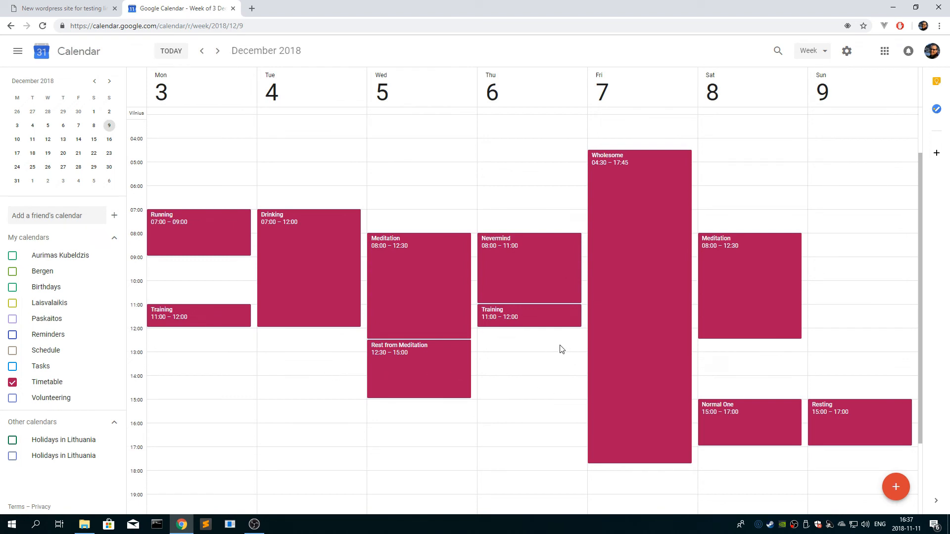
{"action": "mouse_move", "coordinate": [176, 58]}
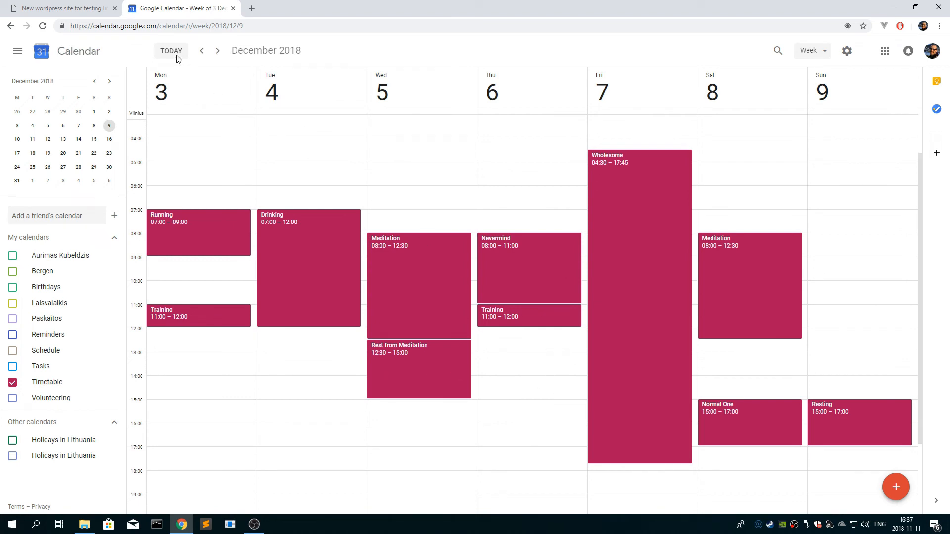
{"action": "left_click", "coordinate": [65, 10]}
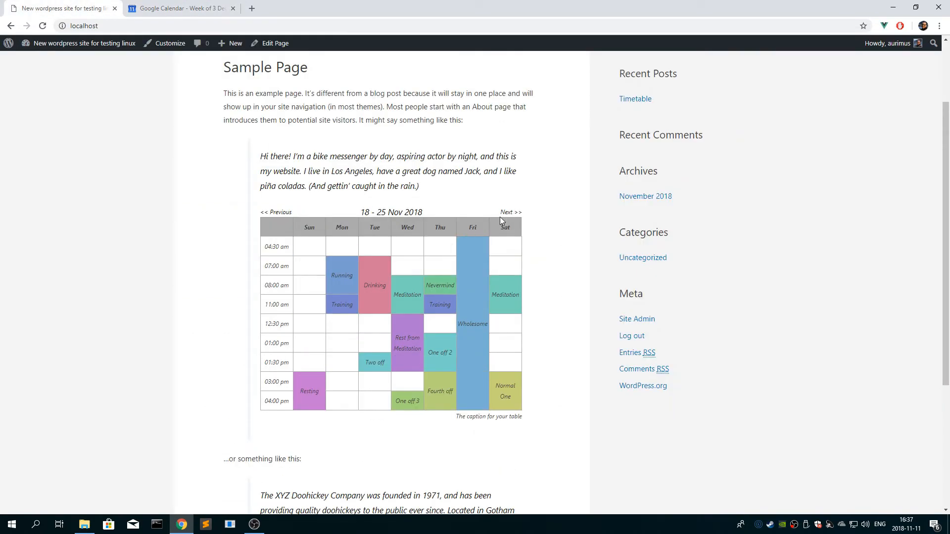
Browse the embedded timetable forward to 2–9 Dec and settle on 25 Nov – 2 Dec 2018
{"action": "left_click", "coordinate": [511, 211]}
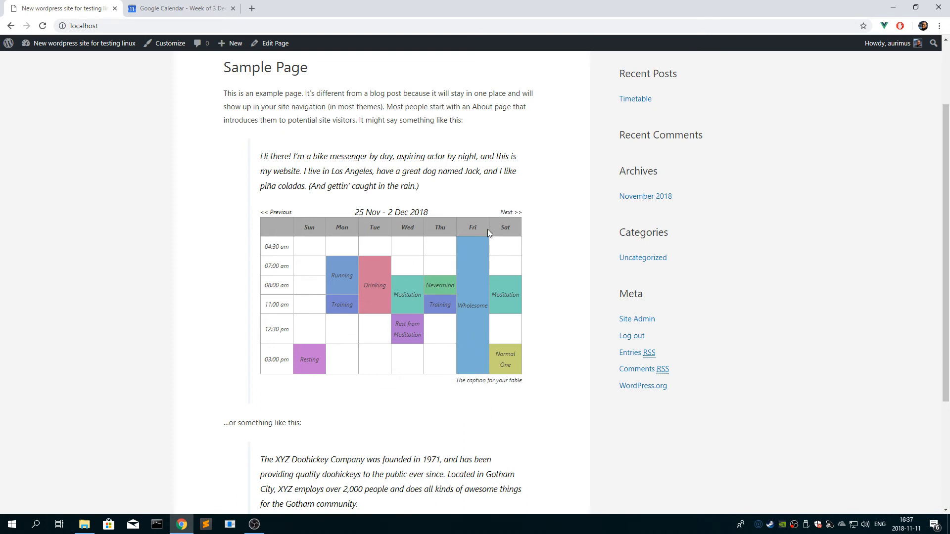
{"action": "mouse_move", "coordinate": [520, 216]}
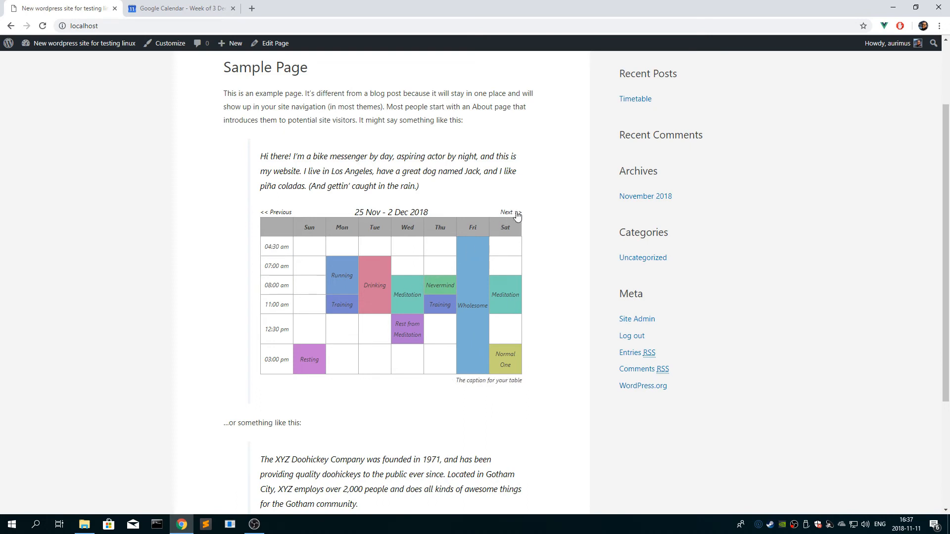
{"action": "left_click", "coordinate": [507, 212]}
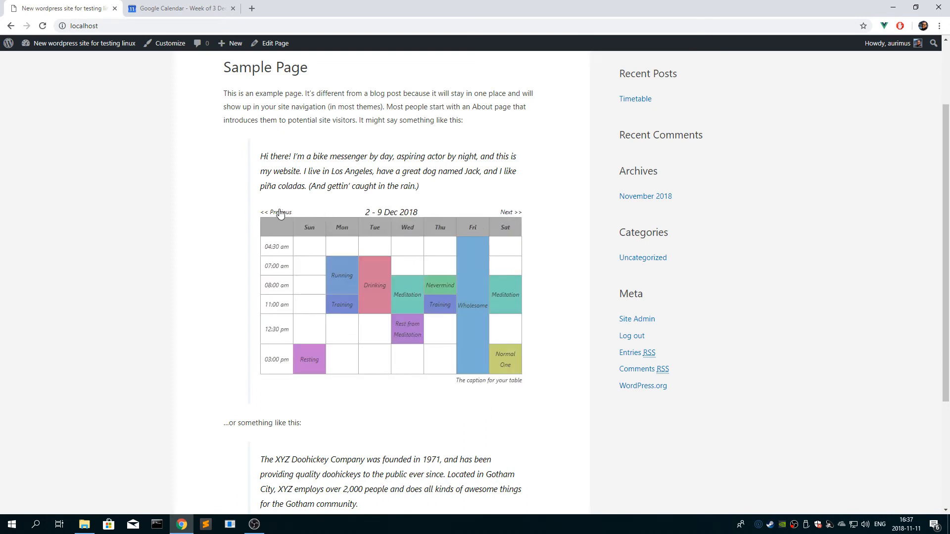
{"action": "left_click", "coordinate": [275, 212]}
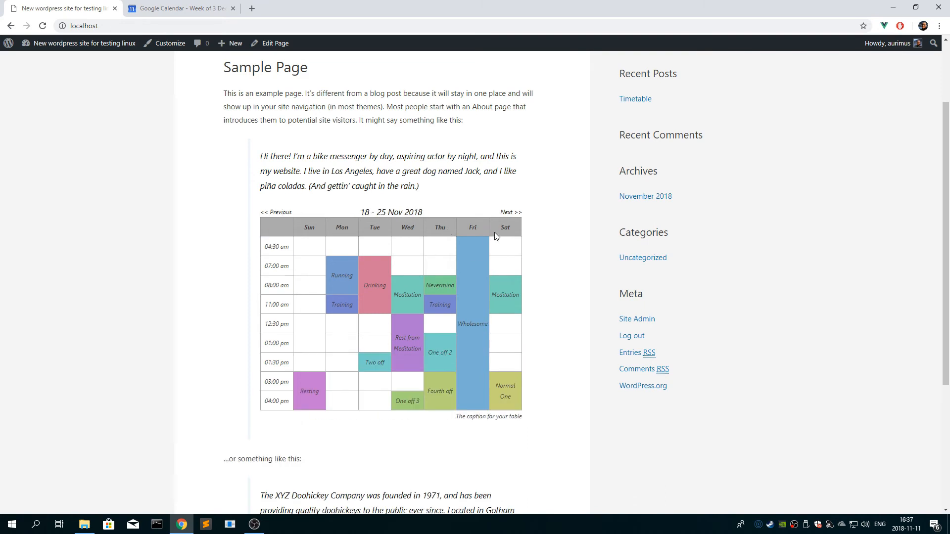
{"action": "left_click", "coordinate": [511, 212]}
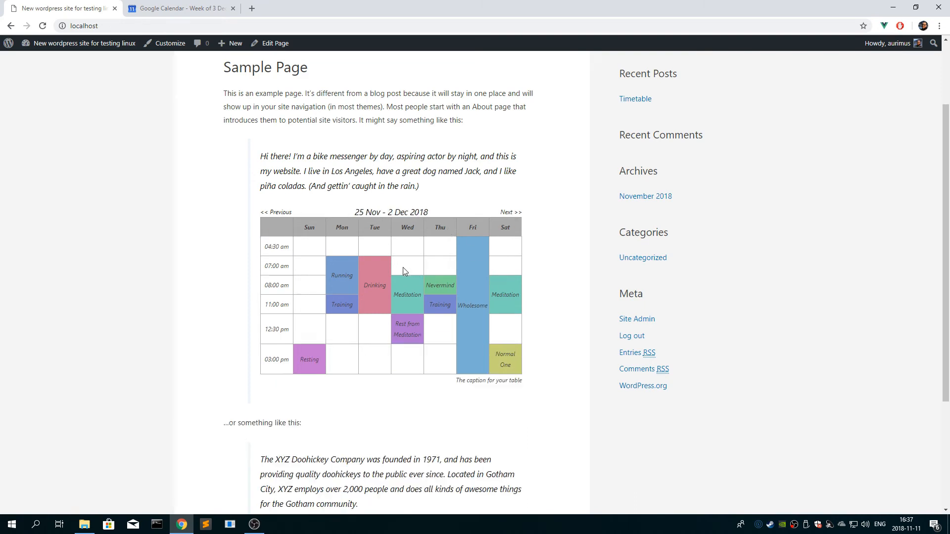
{"action": "mouse_move", "coordinate": [191, 12]}
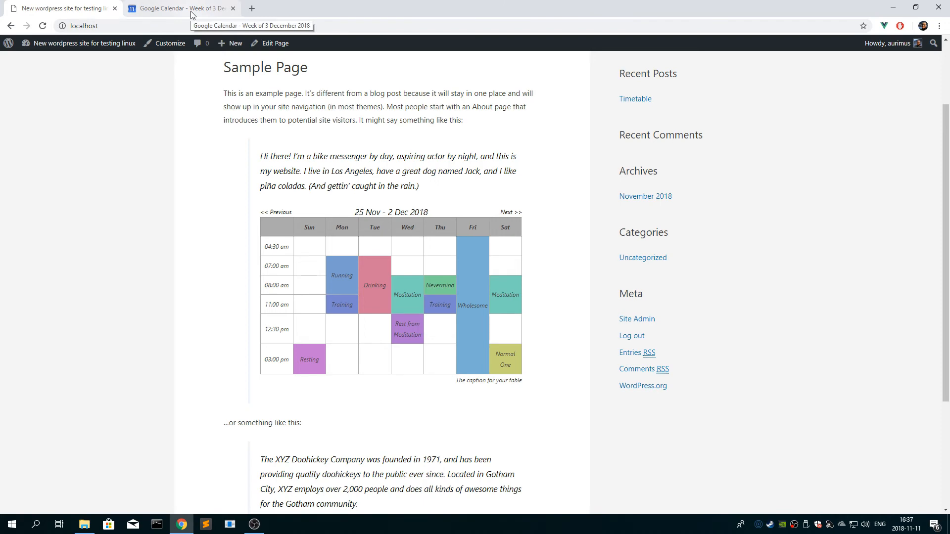
Compare the weeks against Google Calendar, return to the Sample Page and bring up the plugin PHP in Sublime Text
{"action": "left_click", "coordinate": [178, 8]}
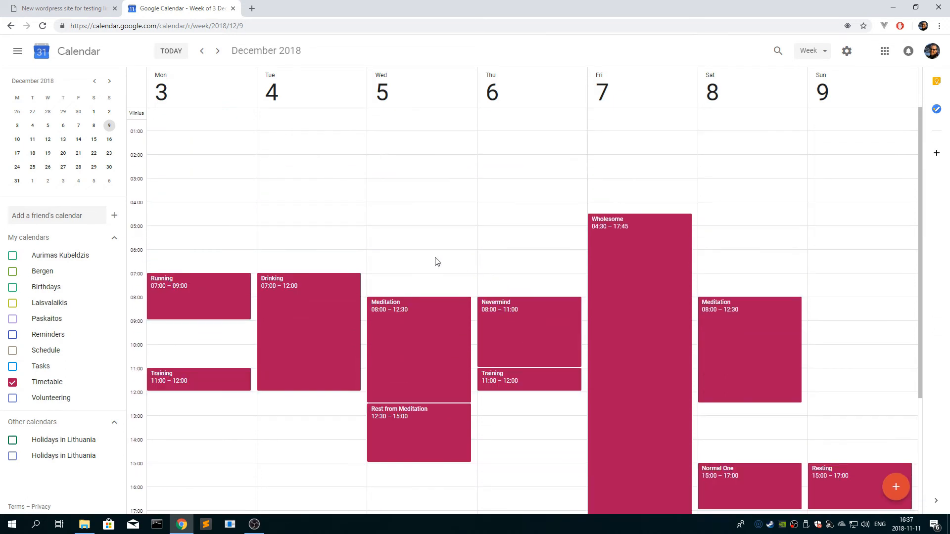
{"action": "mouse_move", "coordinate": [535, 309]}
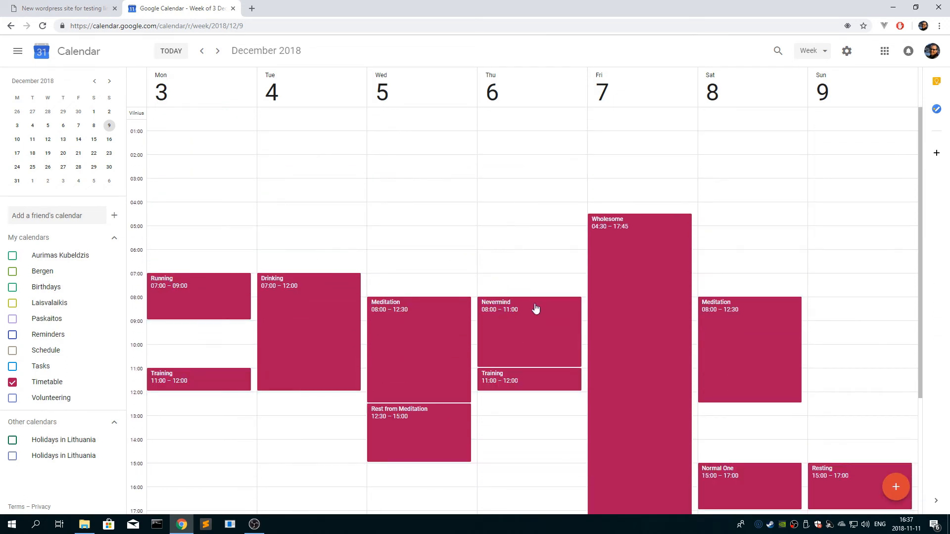
{"action": "mouse_move", "coordinate": [277, 299]}
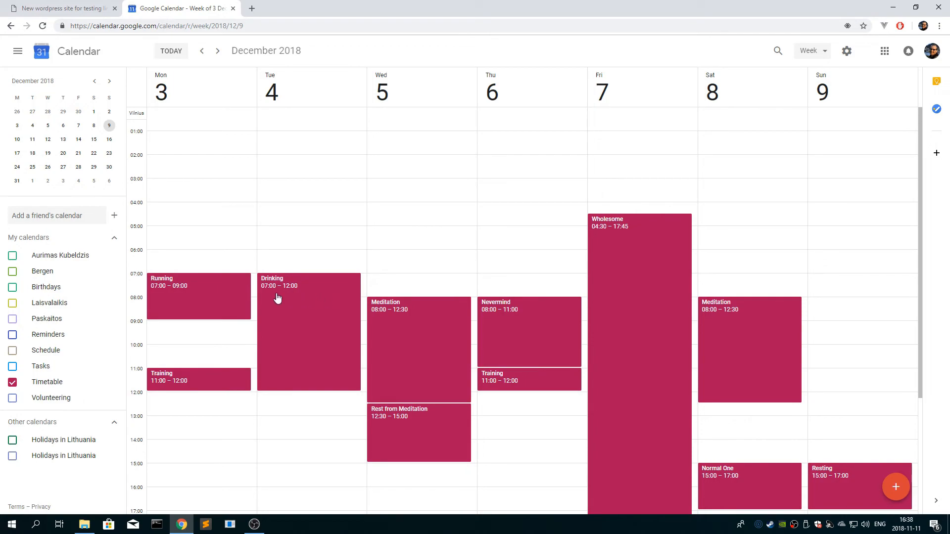
{"action": "left_click", "coordinate": [65, 10]}
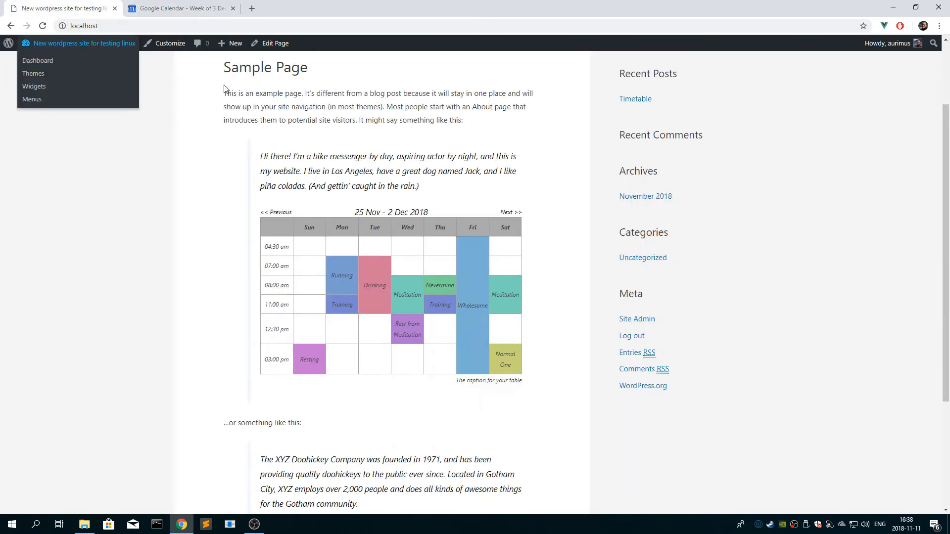
{"action": "left_click", "coordinate": [206, 524]}
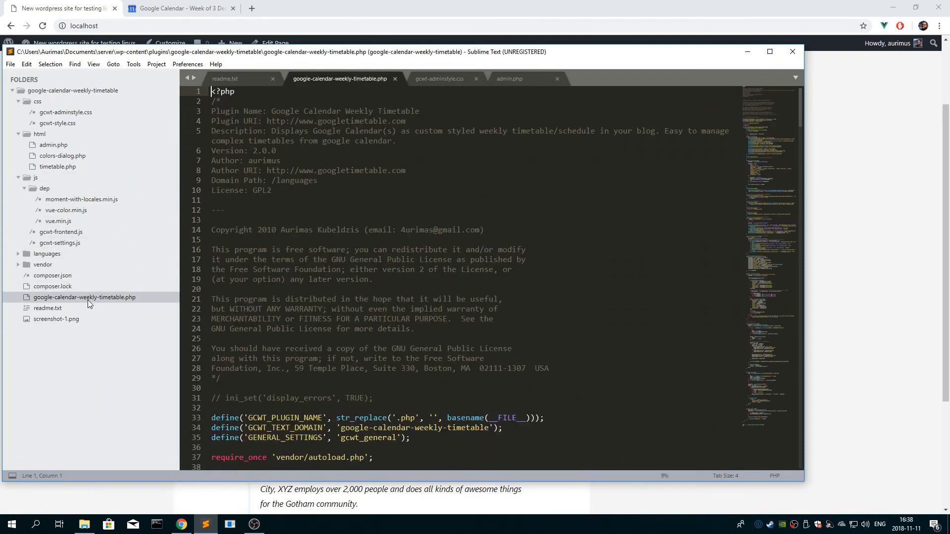
{"action": "scroll", "scroll_direction": "down", "scroll_amount": 3}
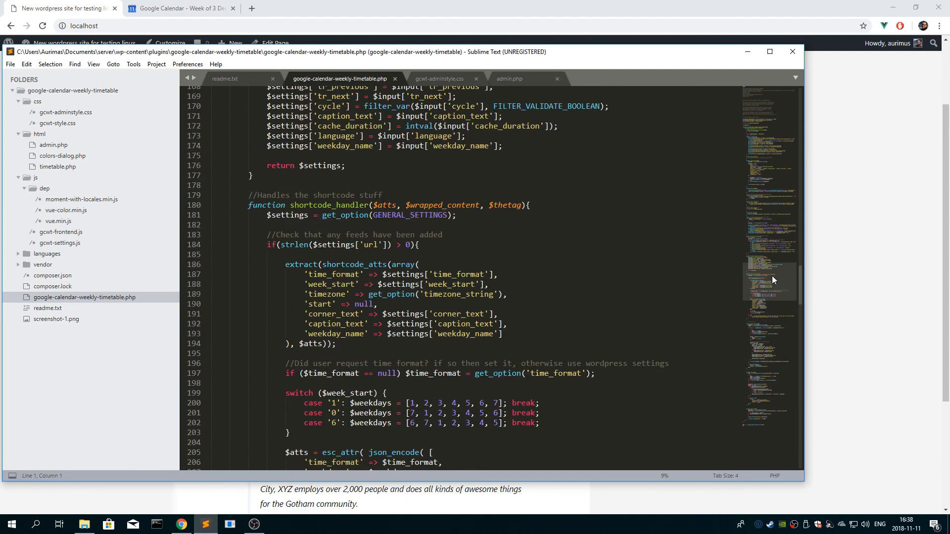
{"action": "scroll", "scroll_direction": "down", "scroll_amount": 3}
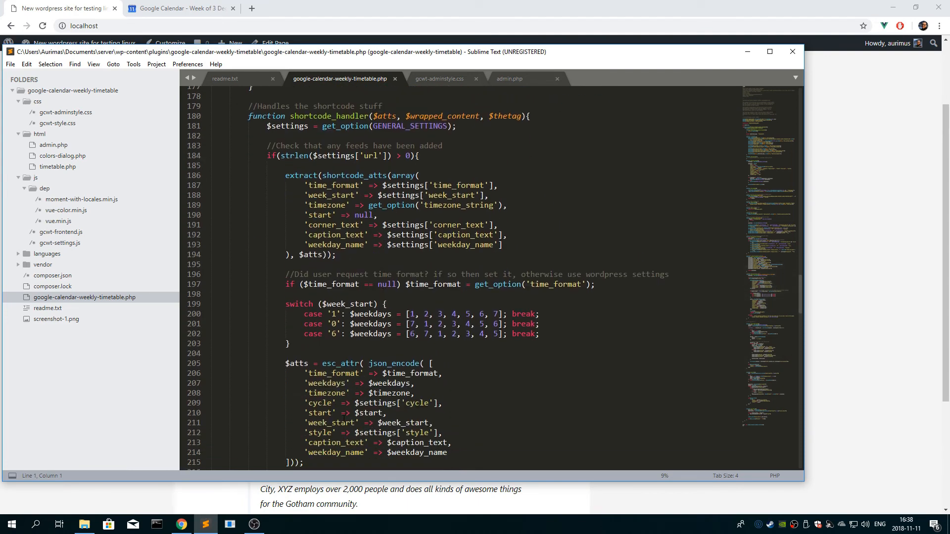
{"action": "scroll", "scroll_direction": "down", "scroll_amount": 3}
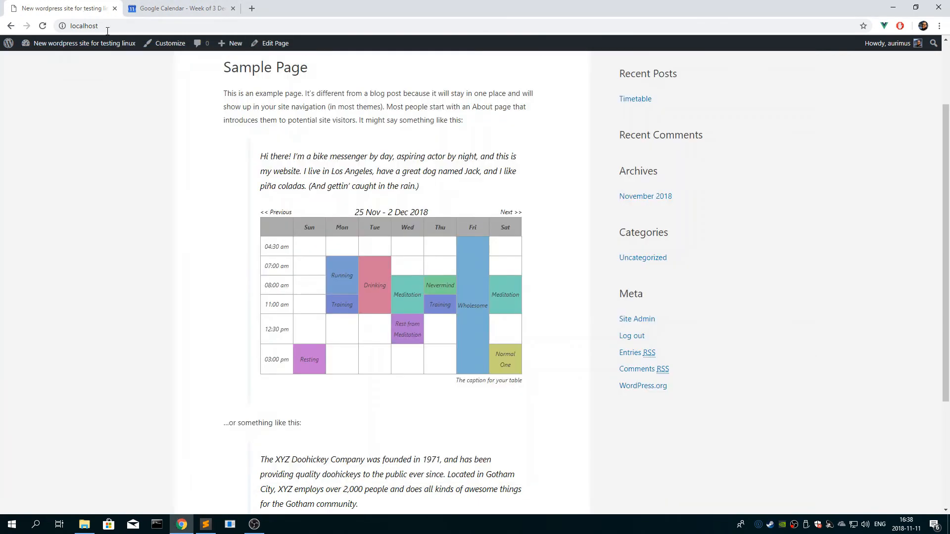
Change the Sample Page shortcode to [timetable start="2018-11-11"], update it and view the 11–18 Nov week
{"action": "left_click", "coordinate": [275, 43]}
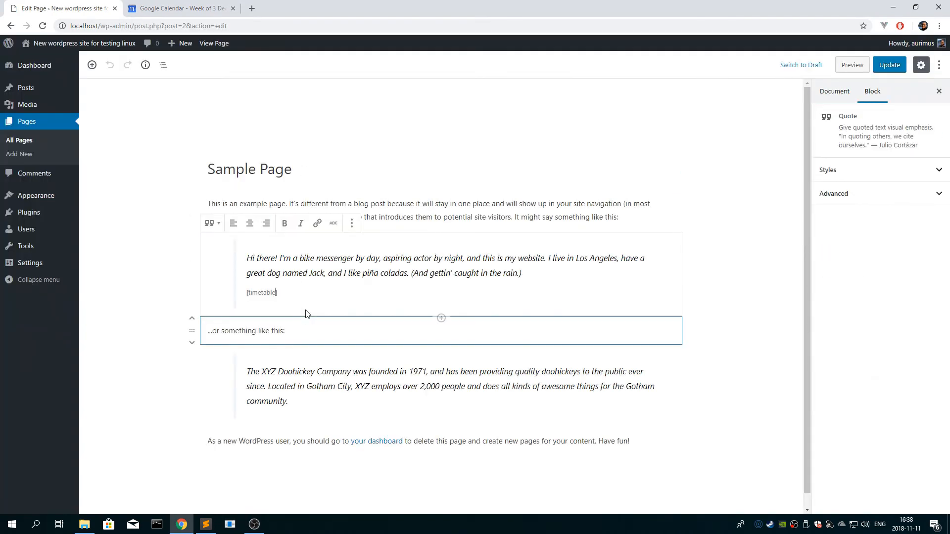
{"action": "type", "text": "start="}
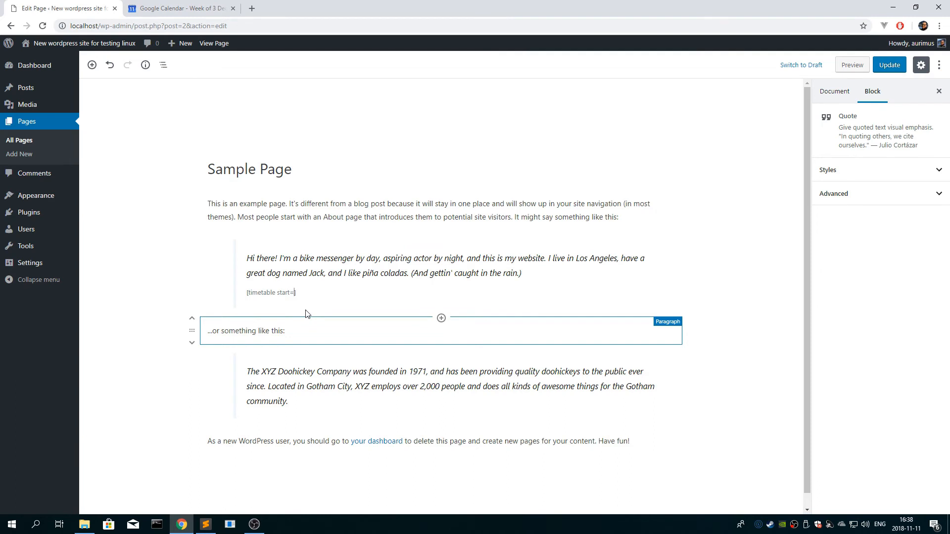
{"action": "type", "text": "\"2018-"}
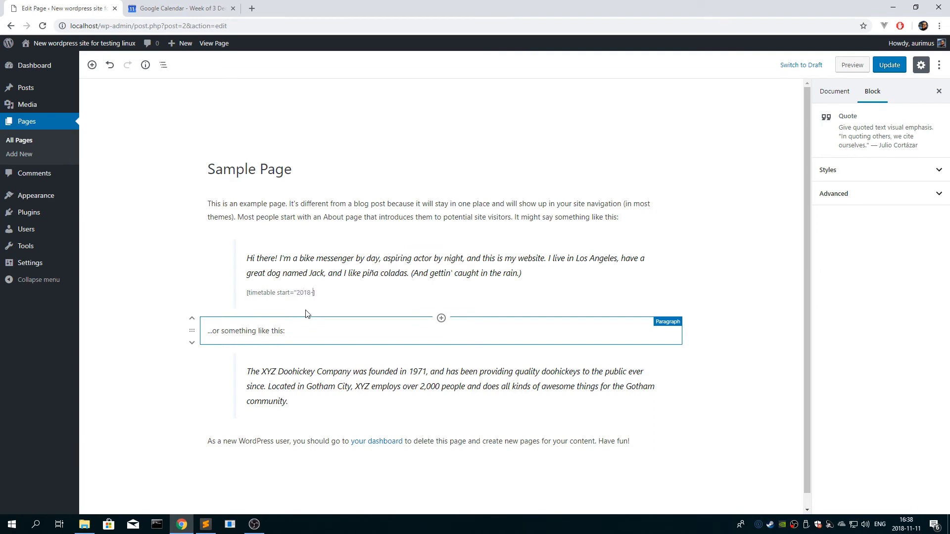
{"action": "type", "text": "11-11"}
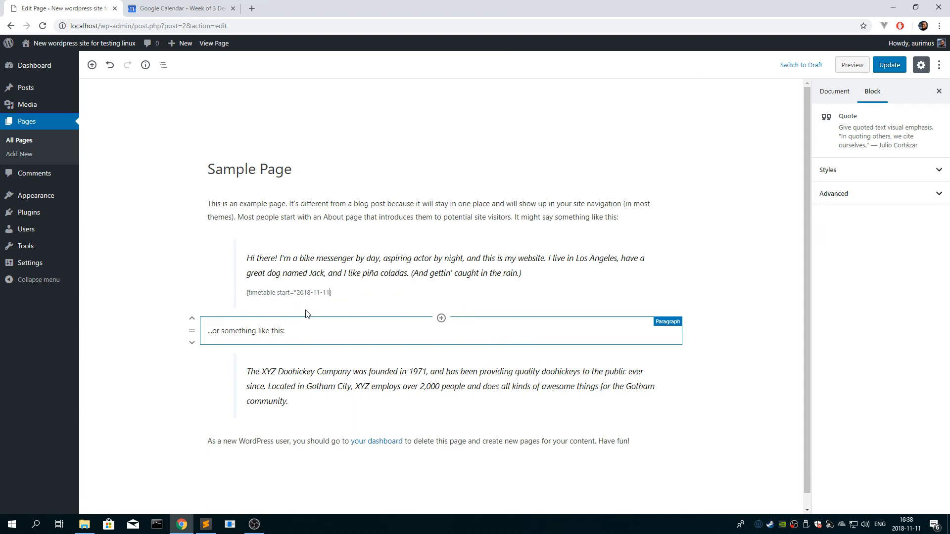
{"action": "type", "text": "]"}
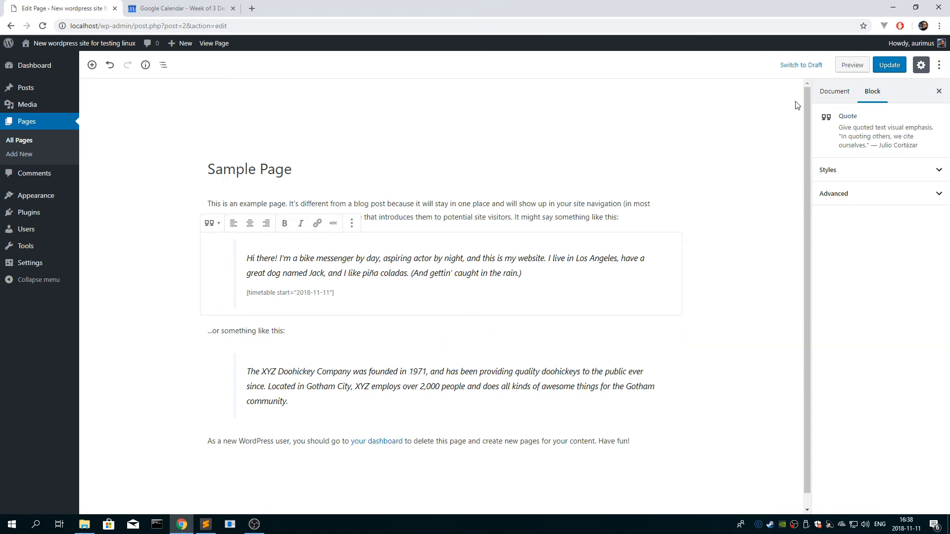
{"action": "left_click", "coordinate": [889, 65]}
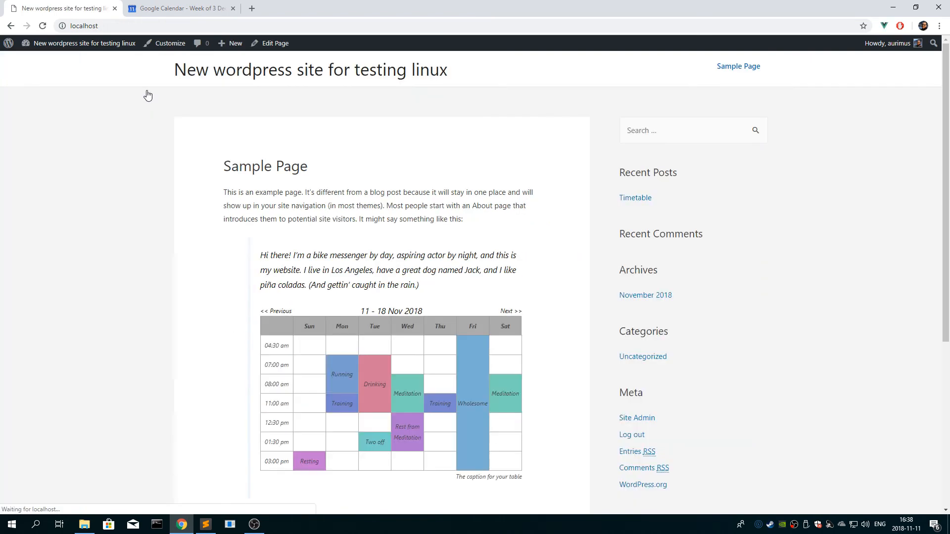
{"action": "scroll", "scroll_direction": "down", "scroll_amount": 3}
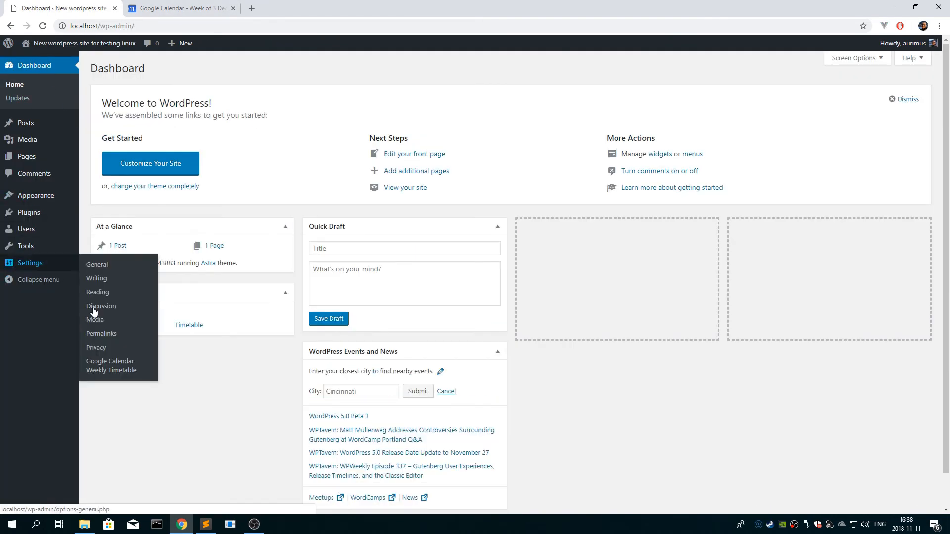
Set 'Show next / previous buttons' to No in the timetable settings, save, and view the page without them
{"action": "left_click", "coordinate": [110, 366]}
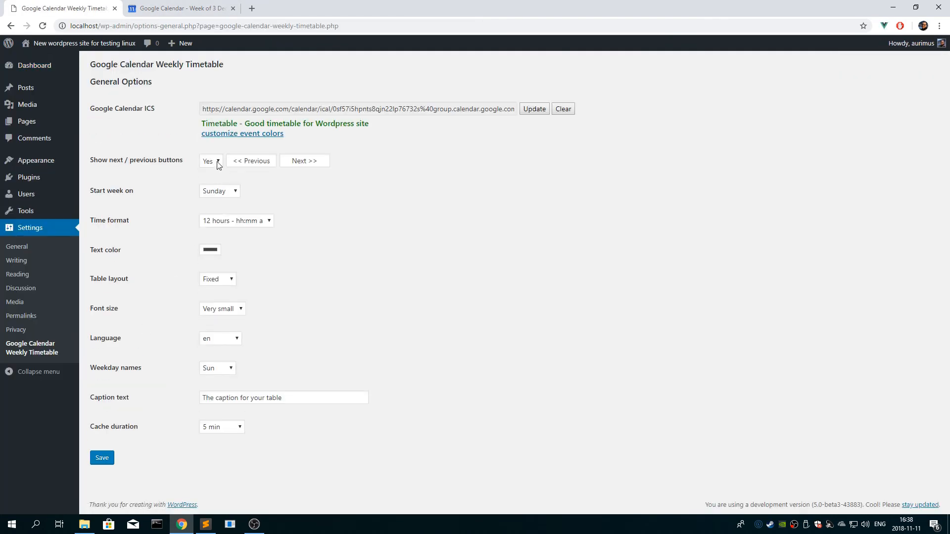
{"action": "left_click", "coordinate": [211, 161]}
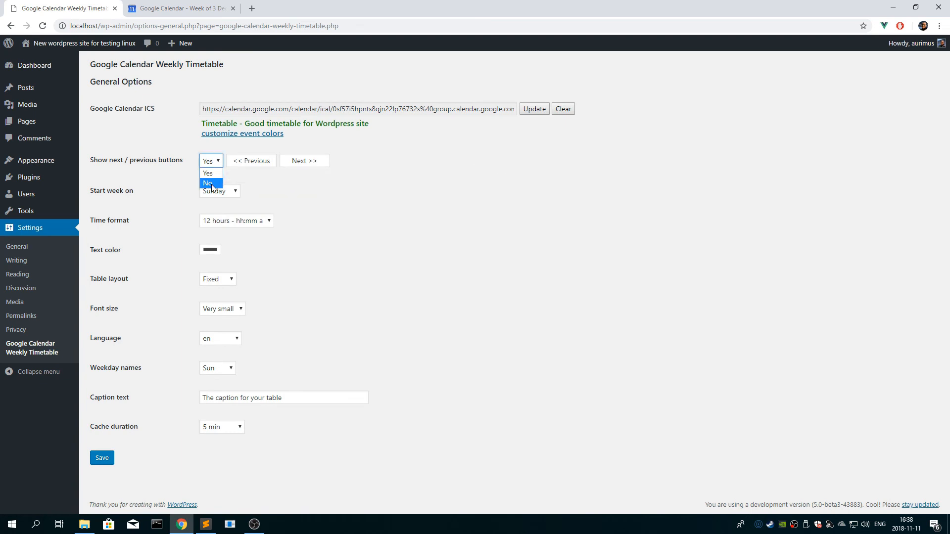
{"action": "left_click", "coordinate": [208, 183]}
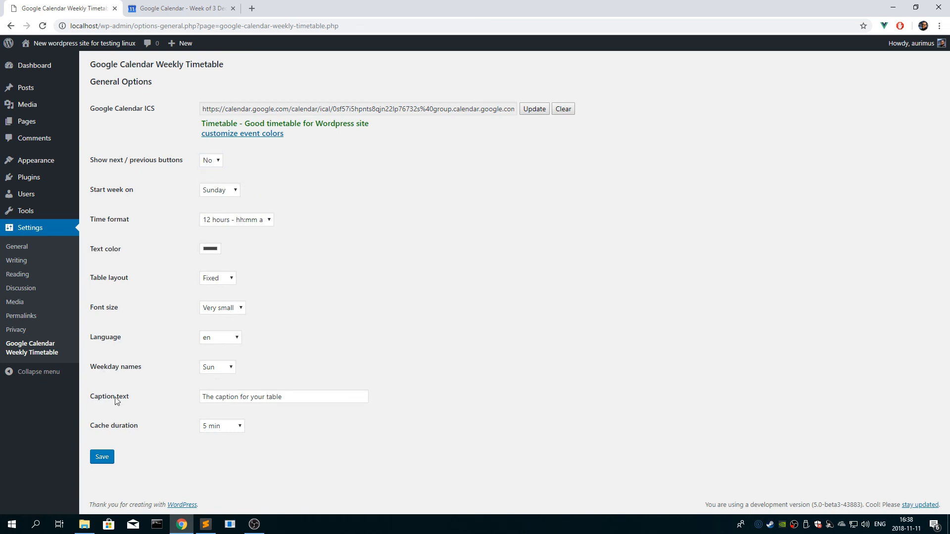
{"action": "left_click", "coordinate": [102, 458]}
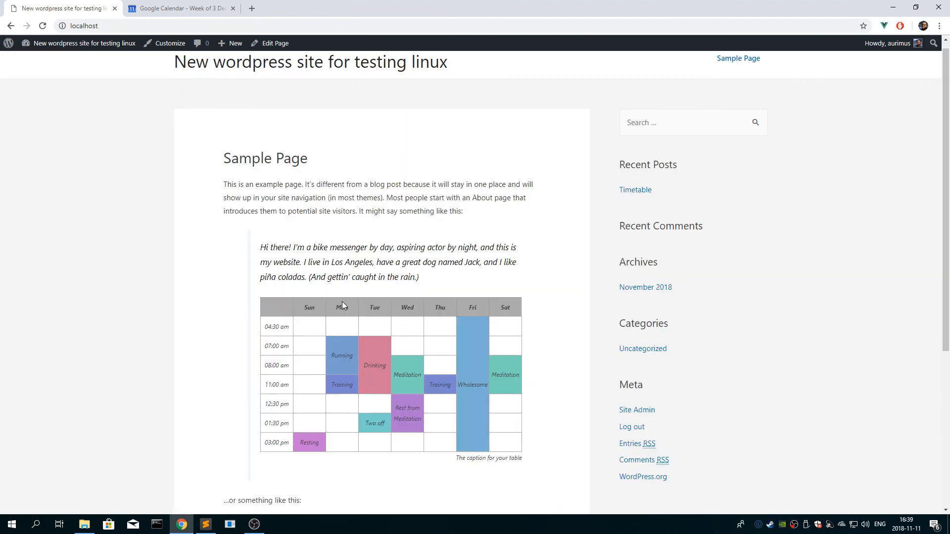
{"action": "scroll", "scroll_direction": "down", "scroll_amount": 3}
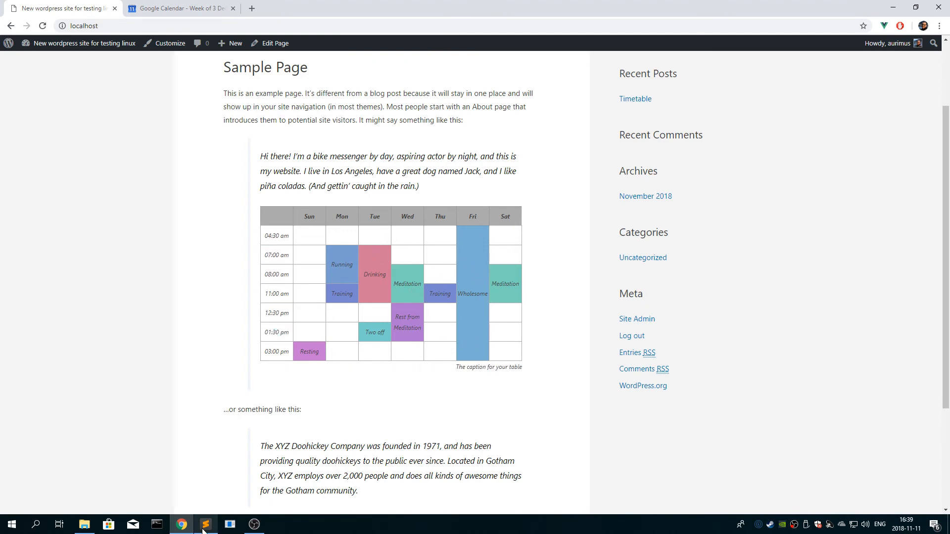
Look over the plugin's shortcode handler in google-calendar-weekly-timetable.php, then return to the browser
{"action": "left_click", "coordinate": [206, 525]}
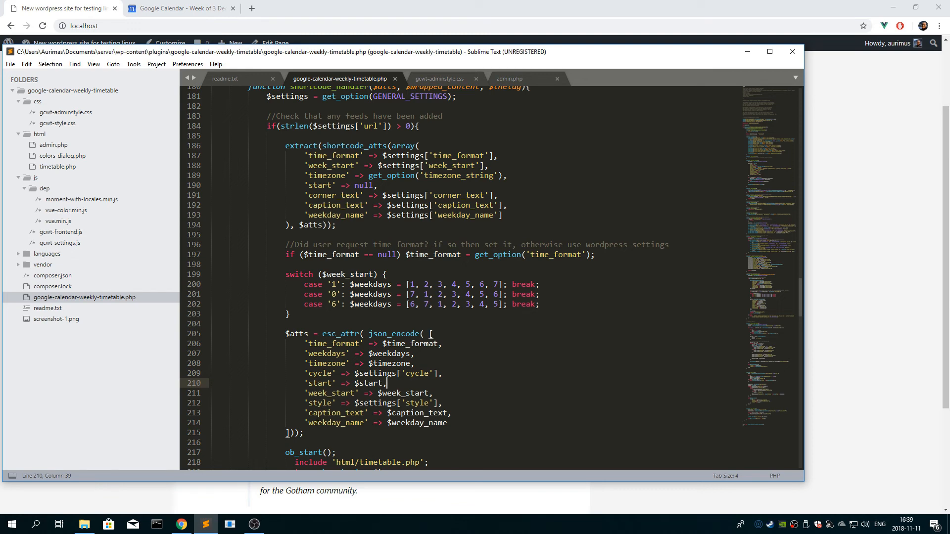
{"action": "left_click", "coordinate": [71, 8]}
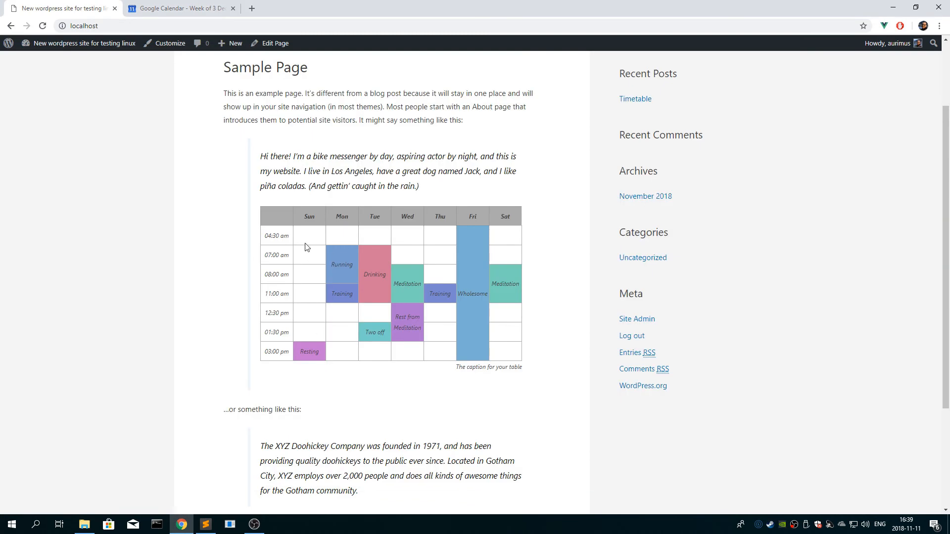
{"action": "mouse_move", "coordinate": [316, 182]}
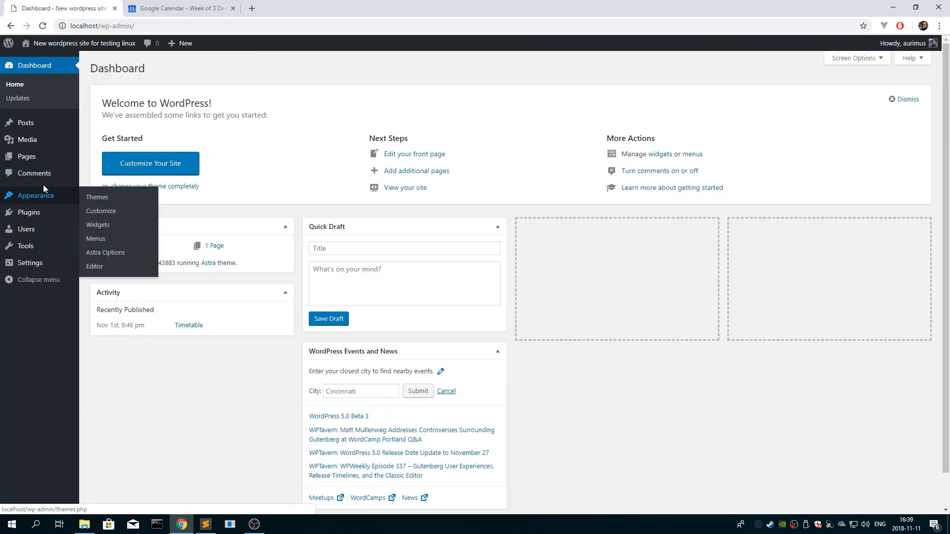
Go to Appearance > Customize > Additional CSS to start a custom rule
{"action": "left_click", "coordinate": [101, 211]}
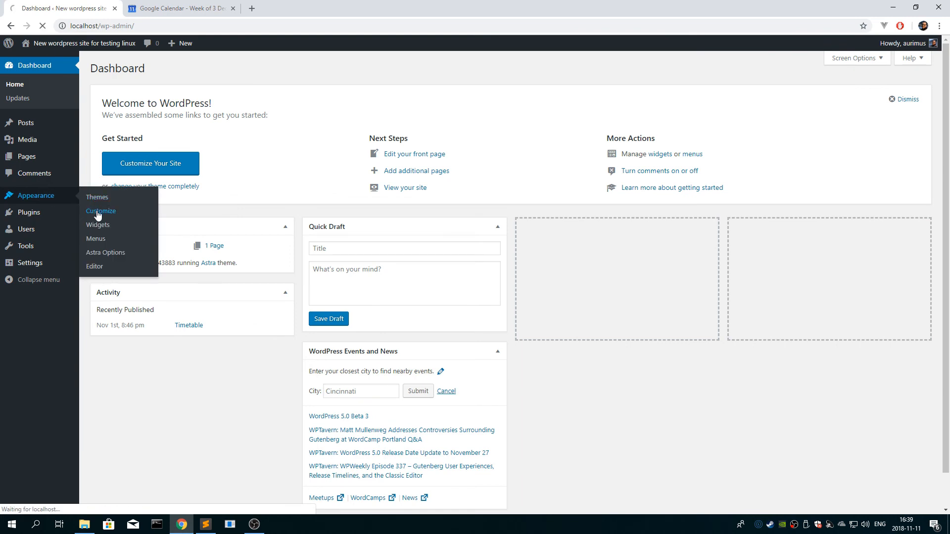
{"action": "left_click", "coordinate": [101, 210]}
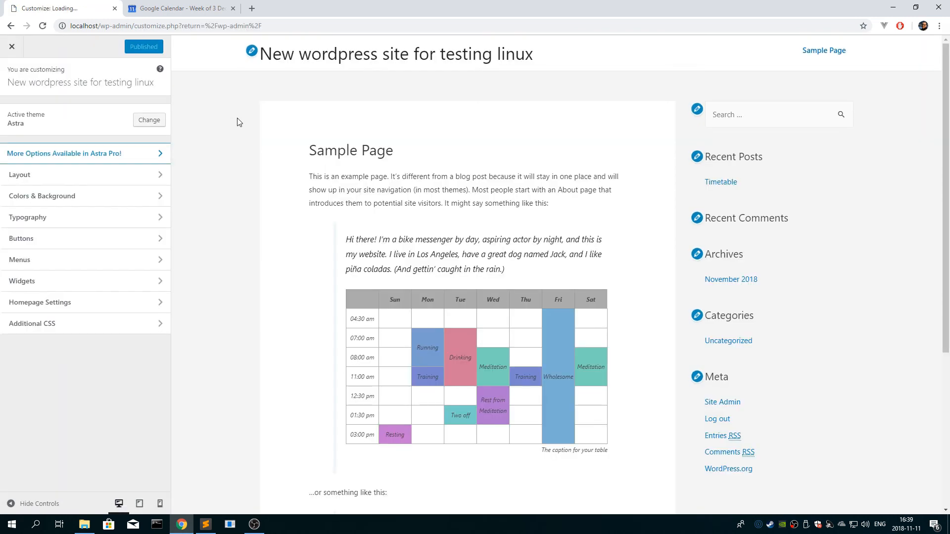
{"action": "left_click", "coordinate": [32, 323]}
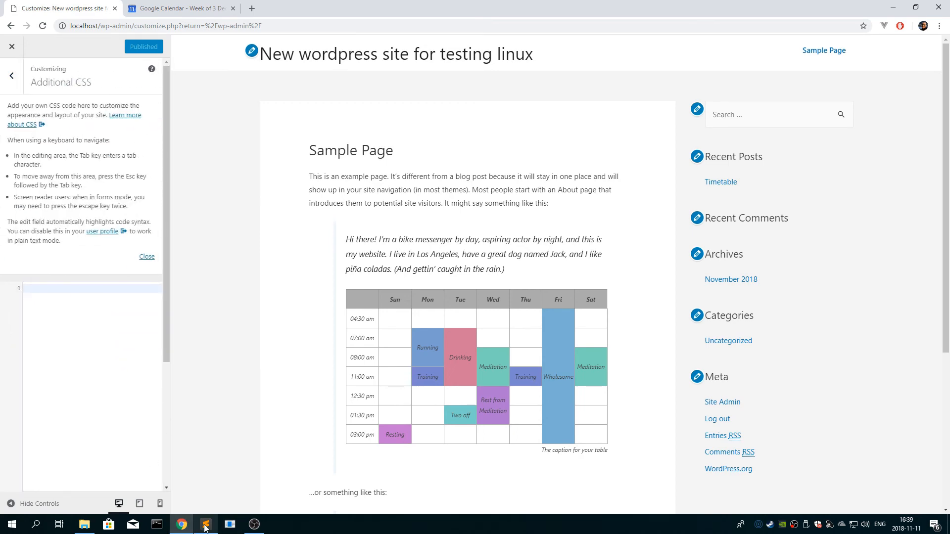
{"action": "left_click", "coordinate": [206, 525]}
{"action": "type", "text": ".gcwt td {"}
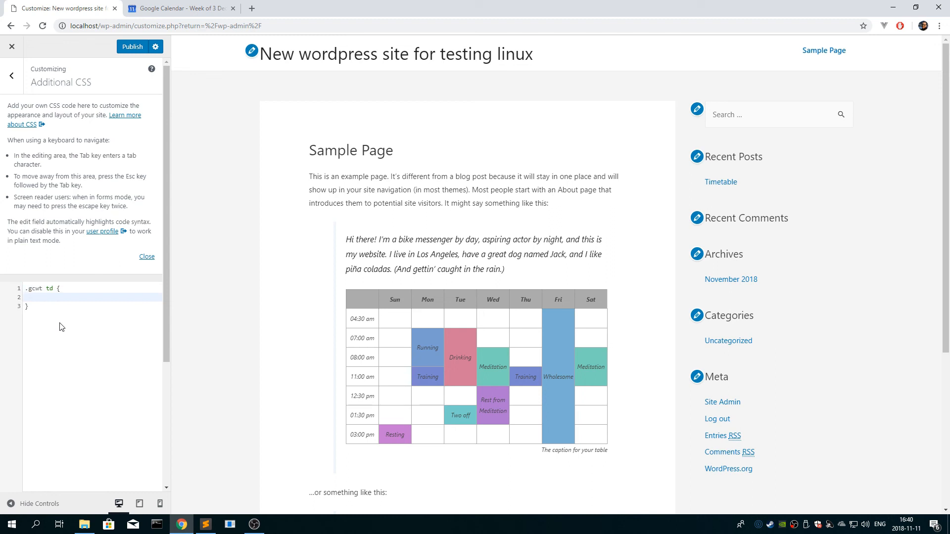
Enter .gcwt td { background-color: lightgrey; } so empty timetable cells turn light grey
{"action": "type", "text": "c"}
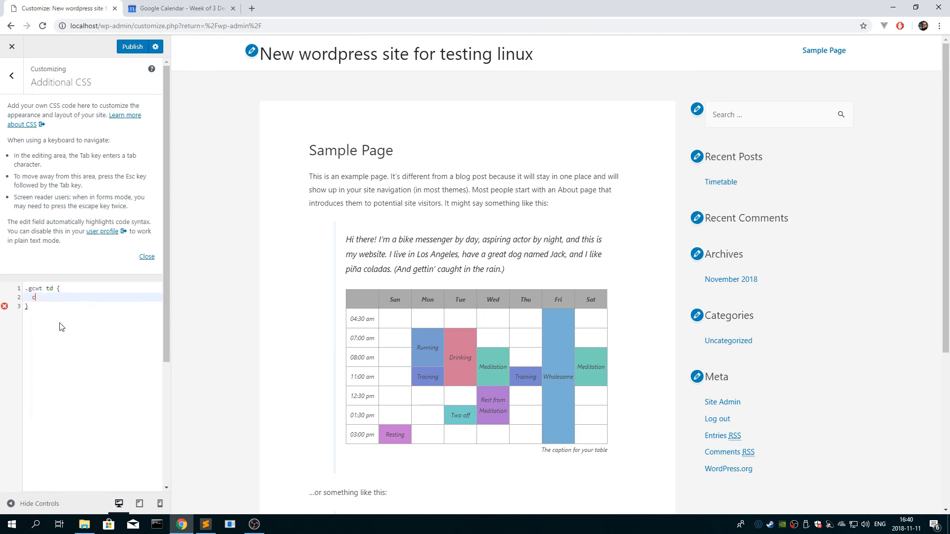
{"action": "type", "text": "b"}
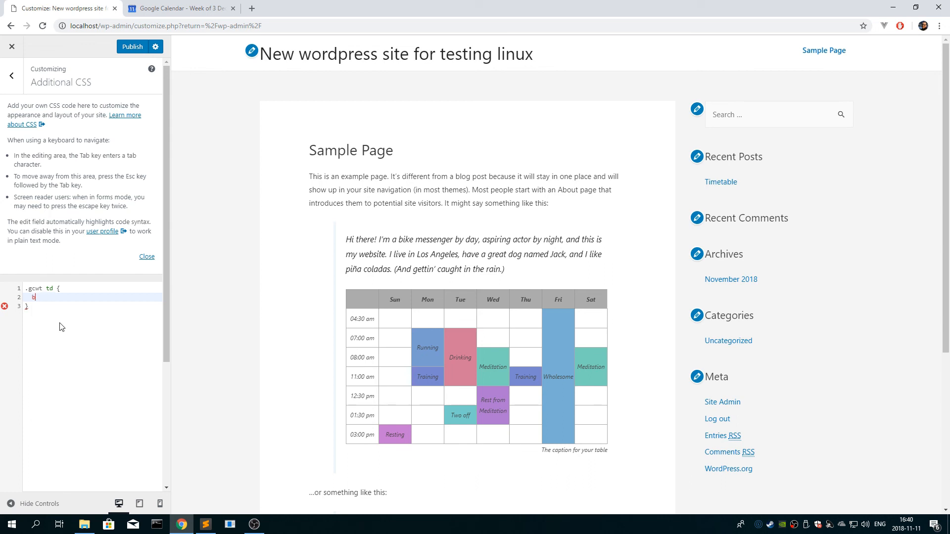
{"action": "type", "text": "ackground-color:"}
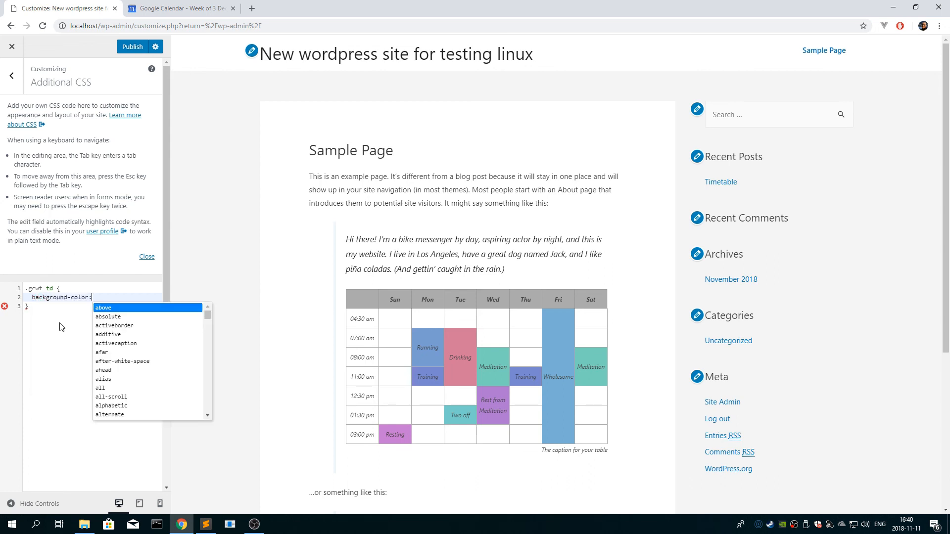
{"action": "type", "text": "grey"}
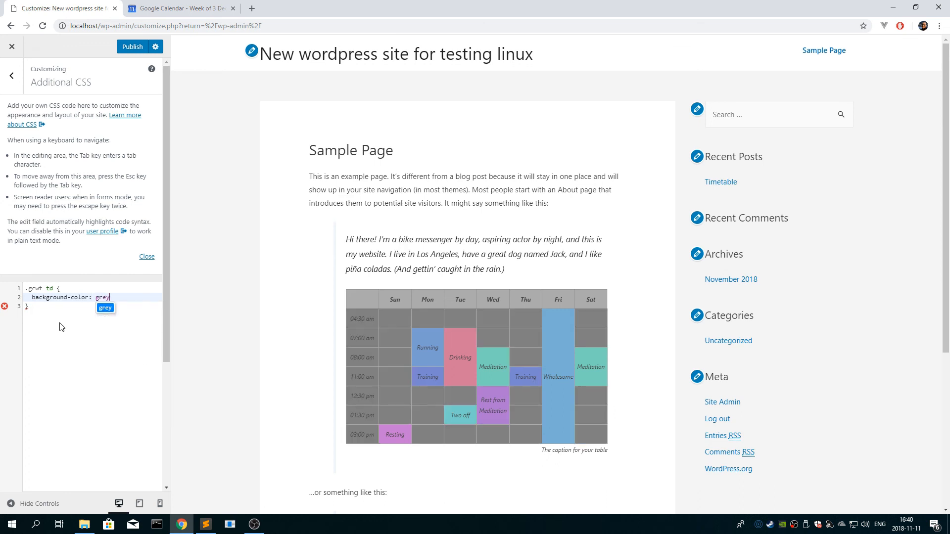
{"action": "type", "text": ";"}
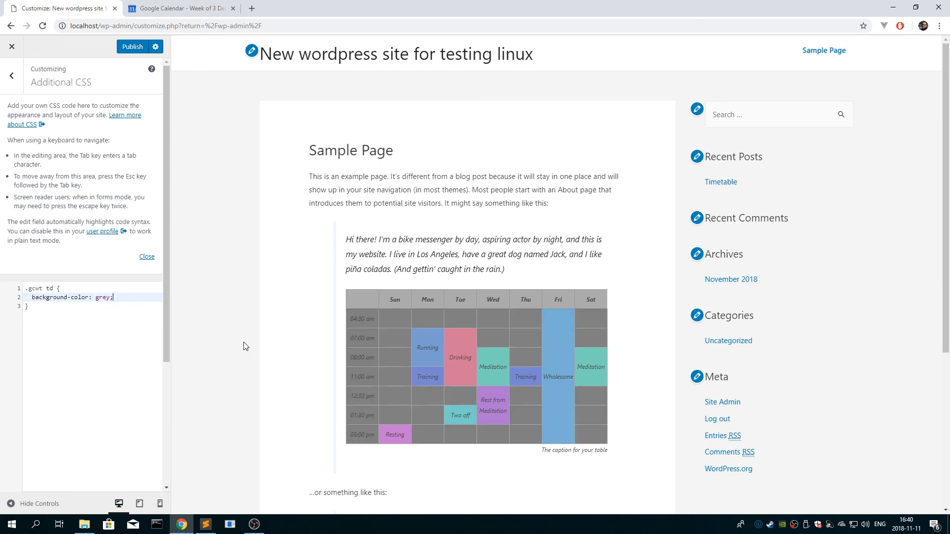
{"action": "mouse_move", "coordinate": [398, 328]}
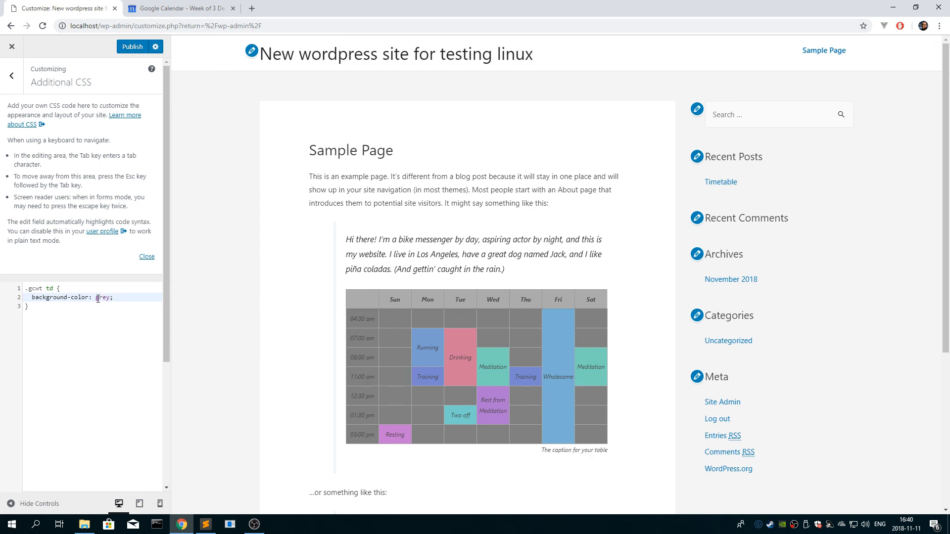
{"action": "type", "text": "light"}
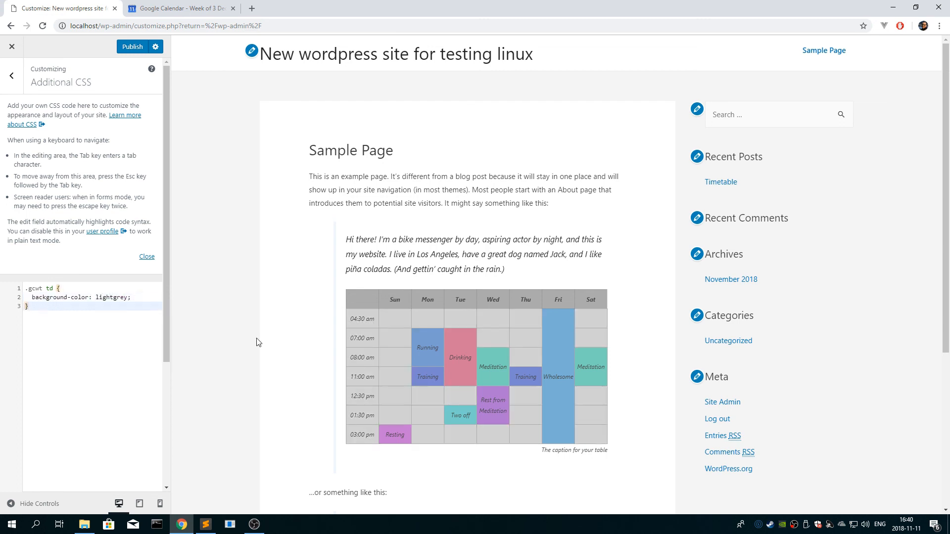
{"action": "mouse_move", "coordinate": [368, 301]}
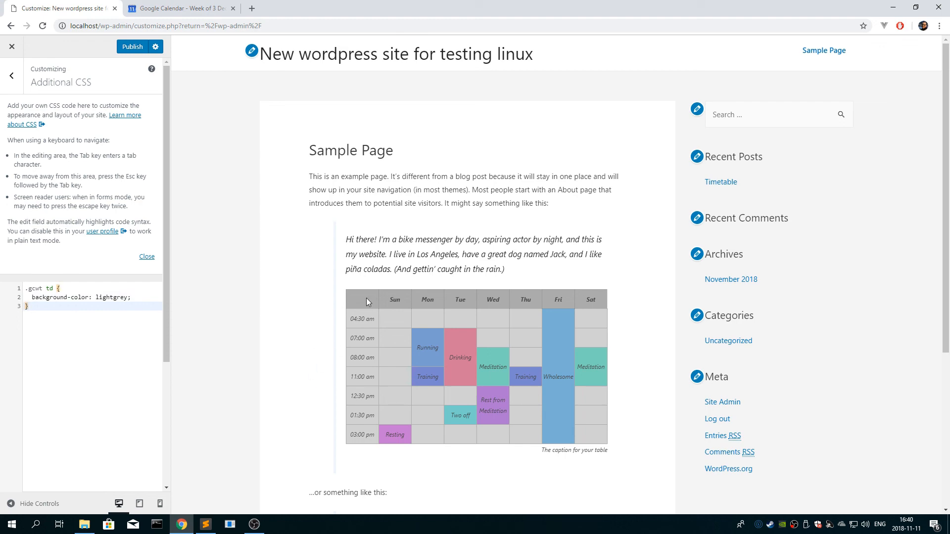
Inspect the timetable's HTML markup, then publish the lightgrey .gcwt td CSS and close the Customizer
{"action": "right_click", "coordinate": [368, 301]}
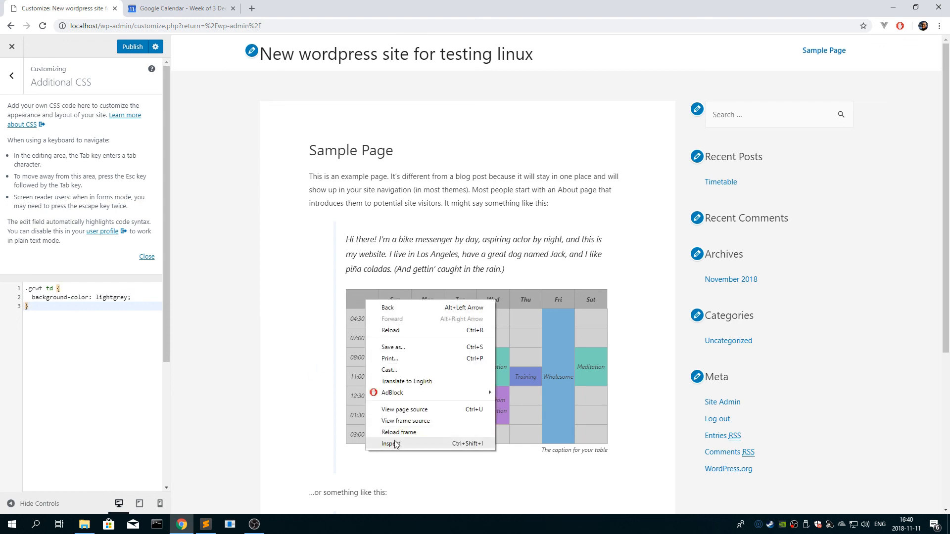
{"action": "left_click", "coordinate": [389, 444]}
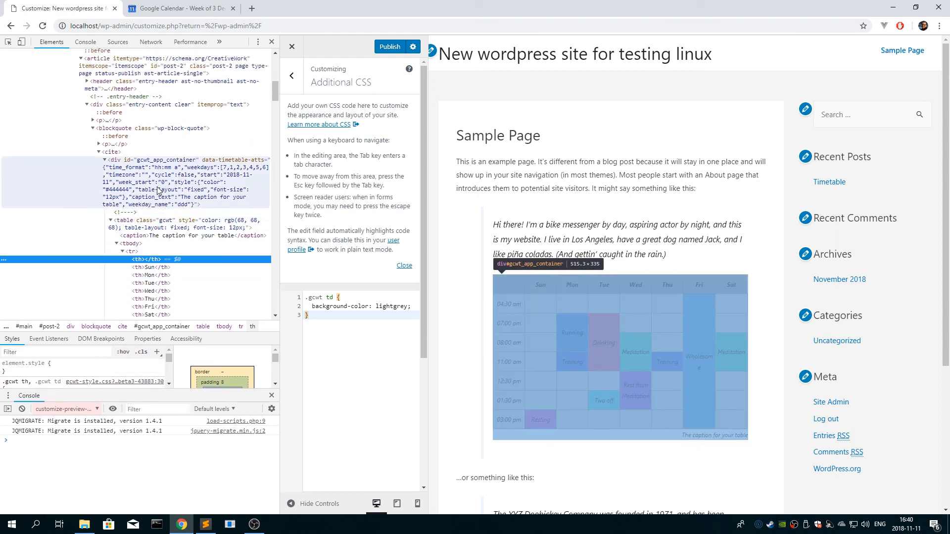
{"action": "mouse_move", "coordinate": [154, 182]}
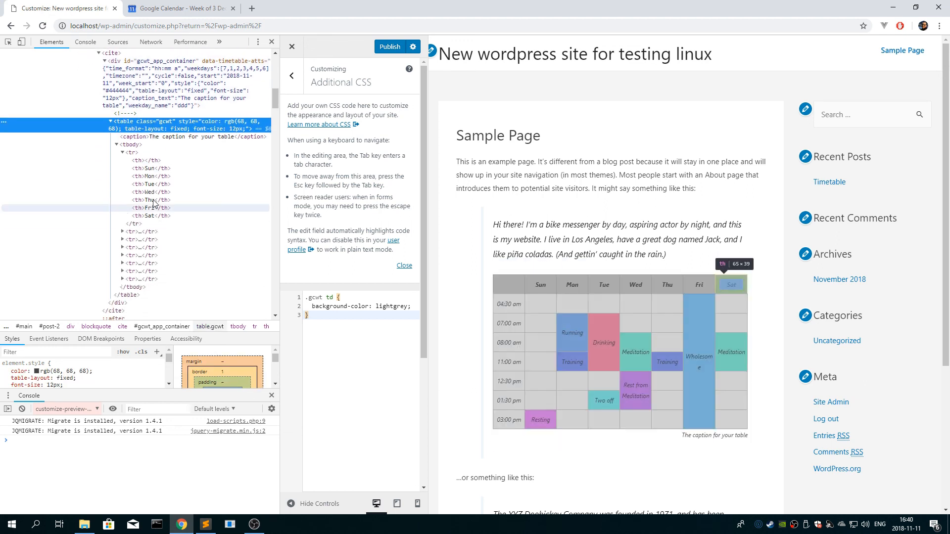
{"action": "mouse_move", "coordinate": [166, 184]}
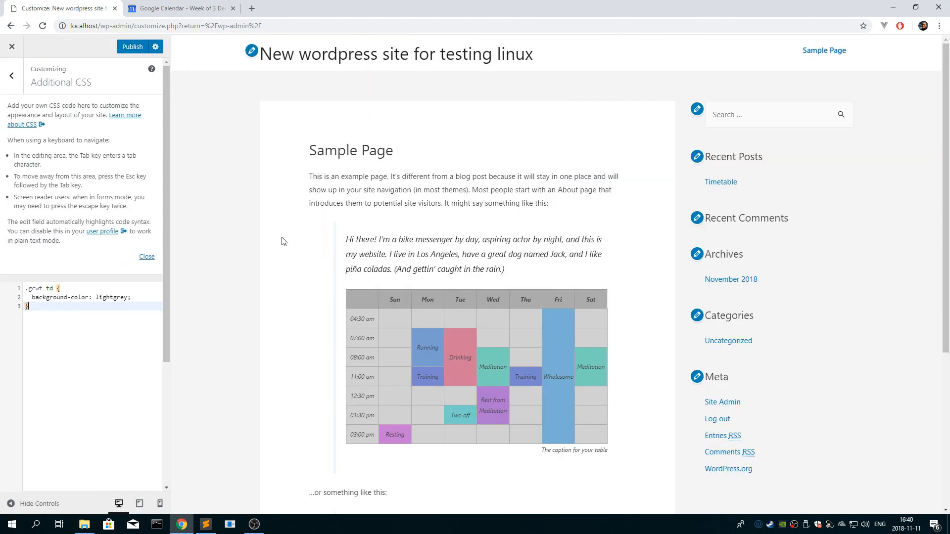
{"action": "mouse_move", "coordinate": [131, 325]}
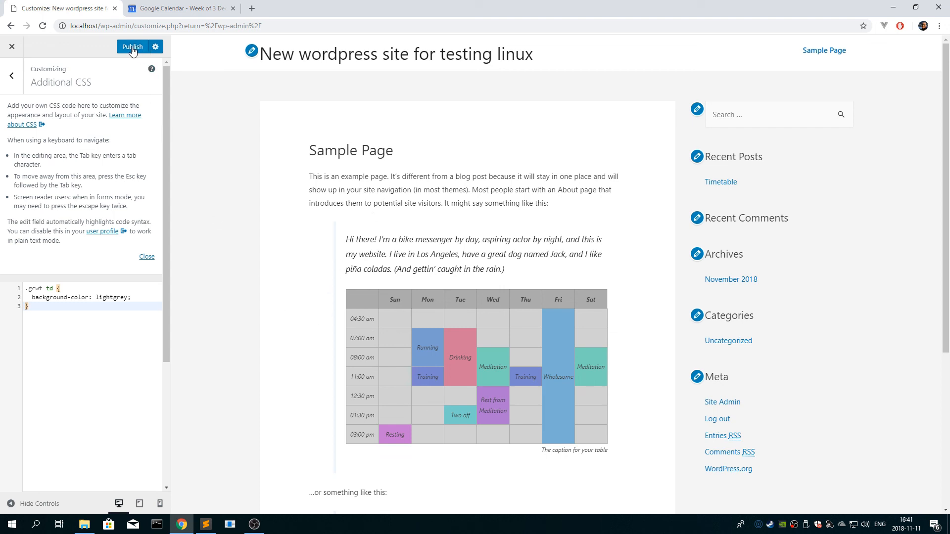
{"action": "left_click", "coordinate": [131, 47]}
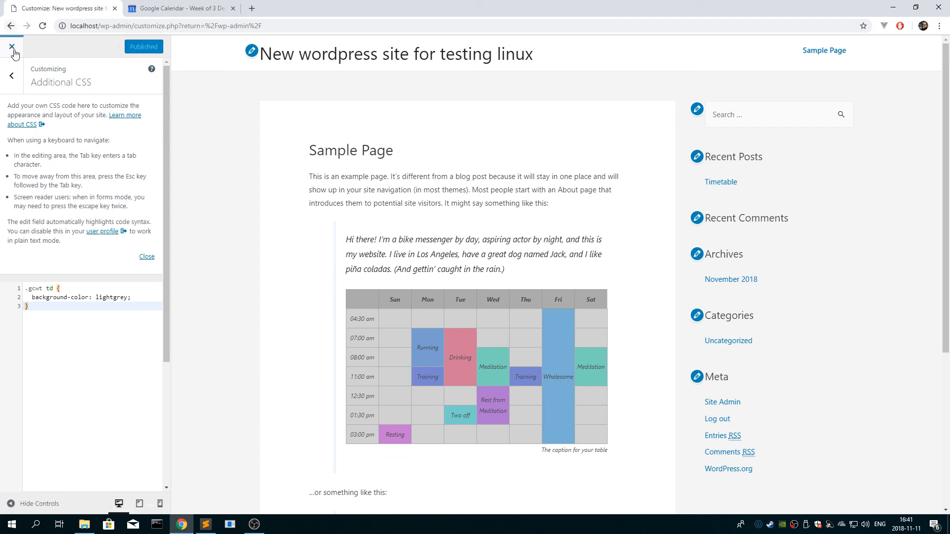
{"action": "left_click", "coordinate": [10, 46]}
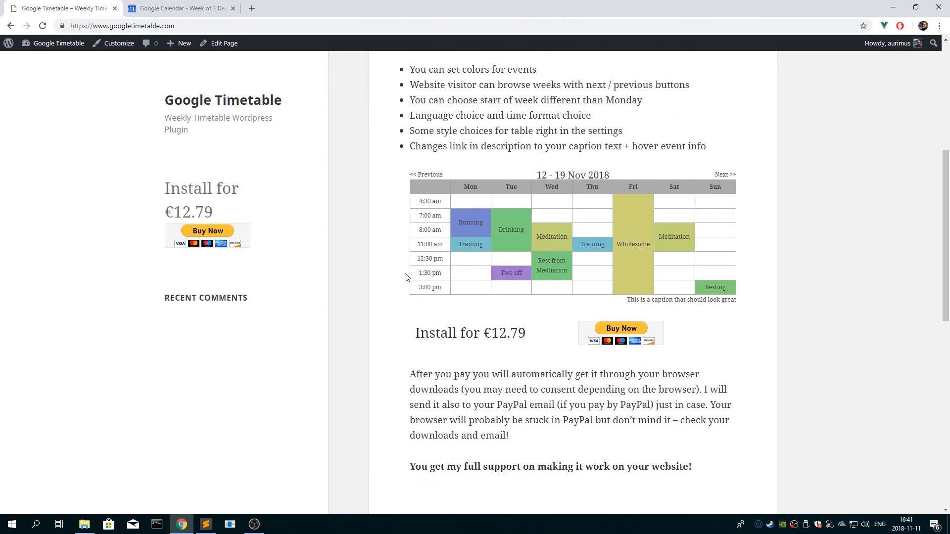
{"action": "mouse_move", "coordinate": [542, 238]}
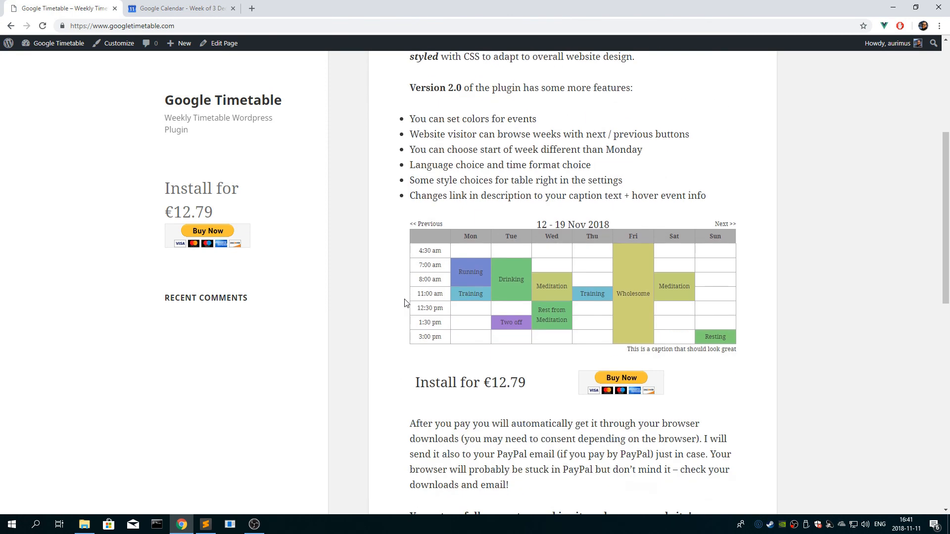
{"action": "mouse_move", "coordinate": [410, 394]}
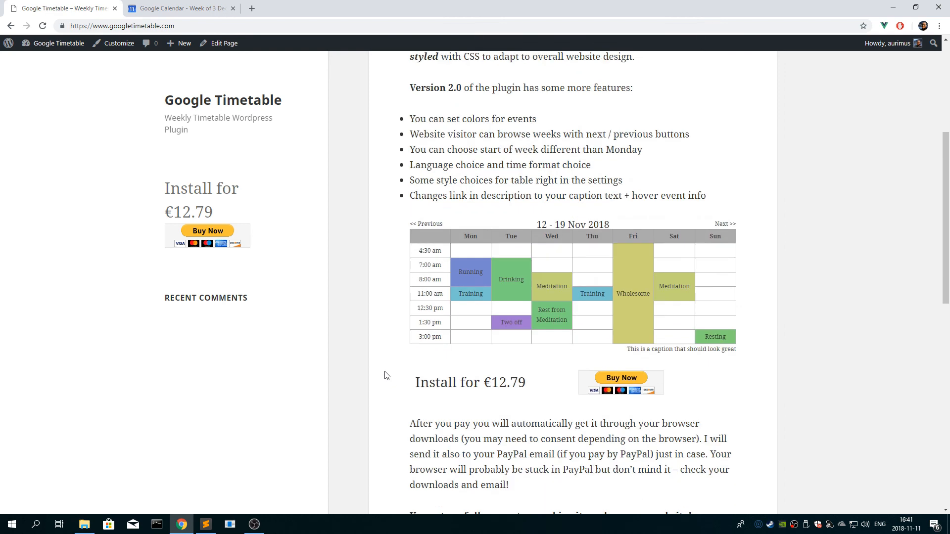
{"action": "mouse_move", "coordinate": [392, 356]}
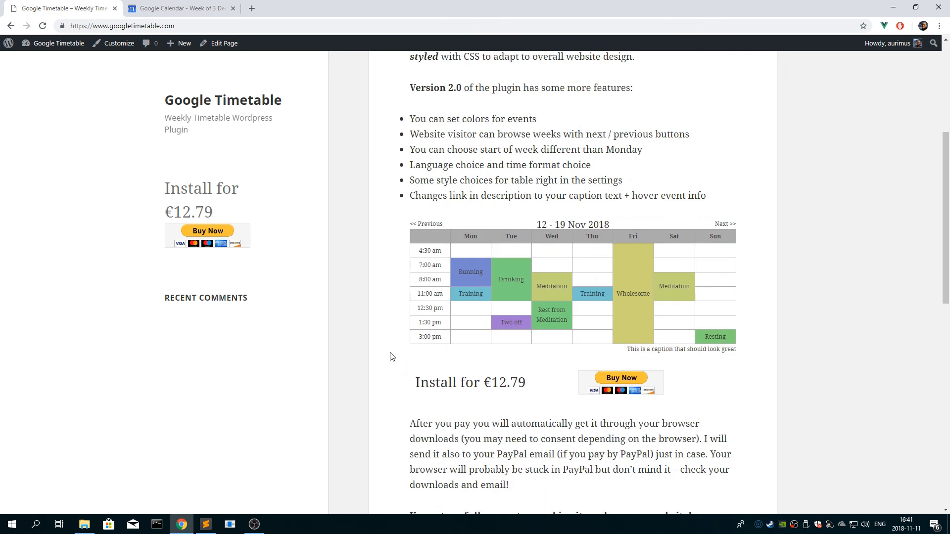